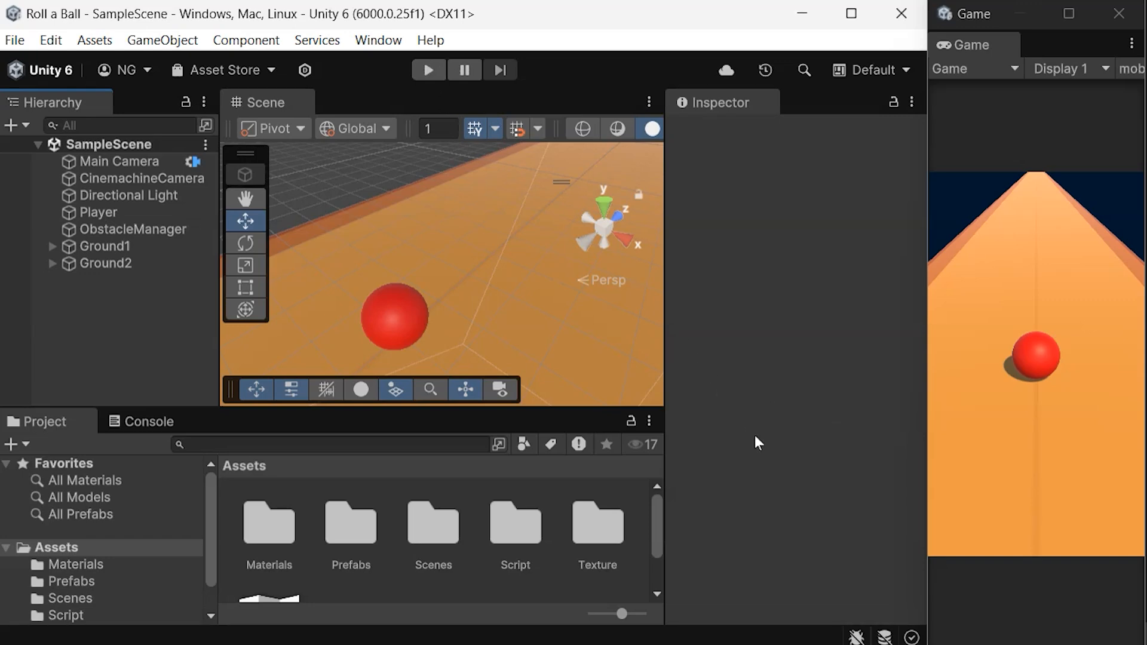
Play-test the scene to watch obstacles spawn ahead of the ball, then stop it.
click(428, 69)
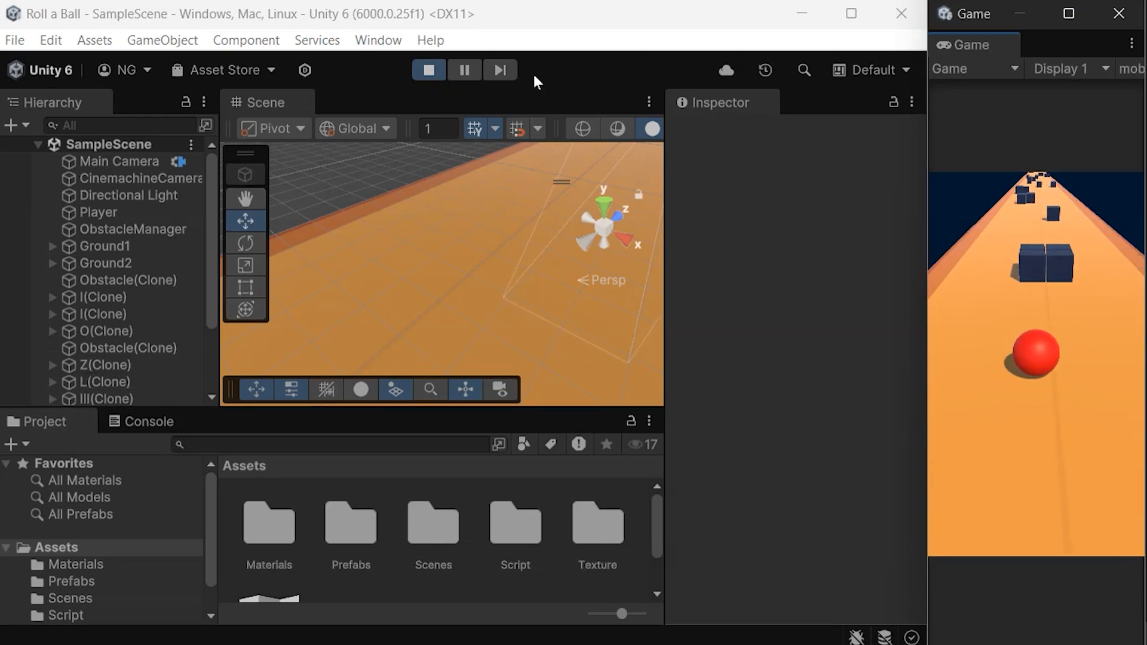
click(429, 70)
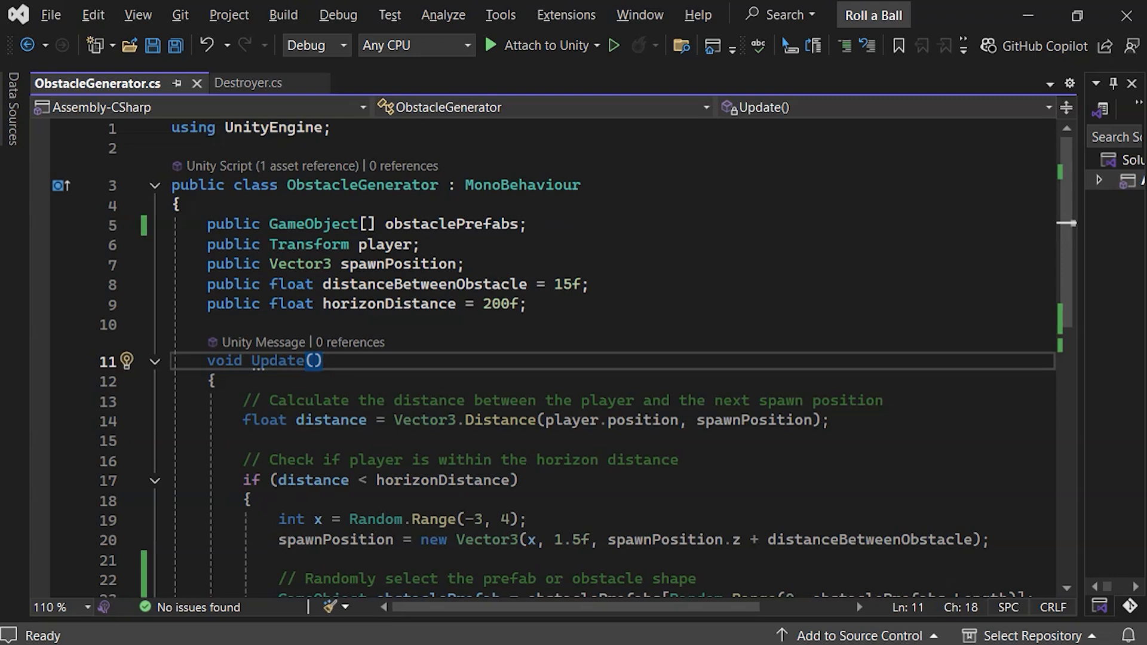
Declare a public GameObject[] coinPrefabs array under obstaclePrefabs in ObstacleGenerator.
text(public GameObject[] obstacles;)
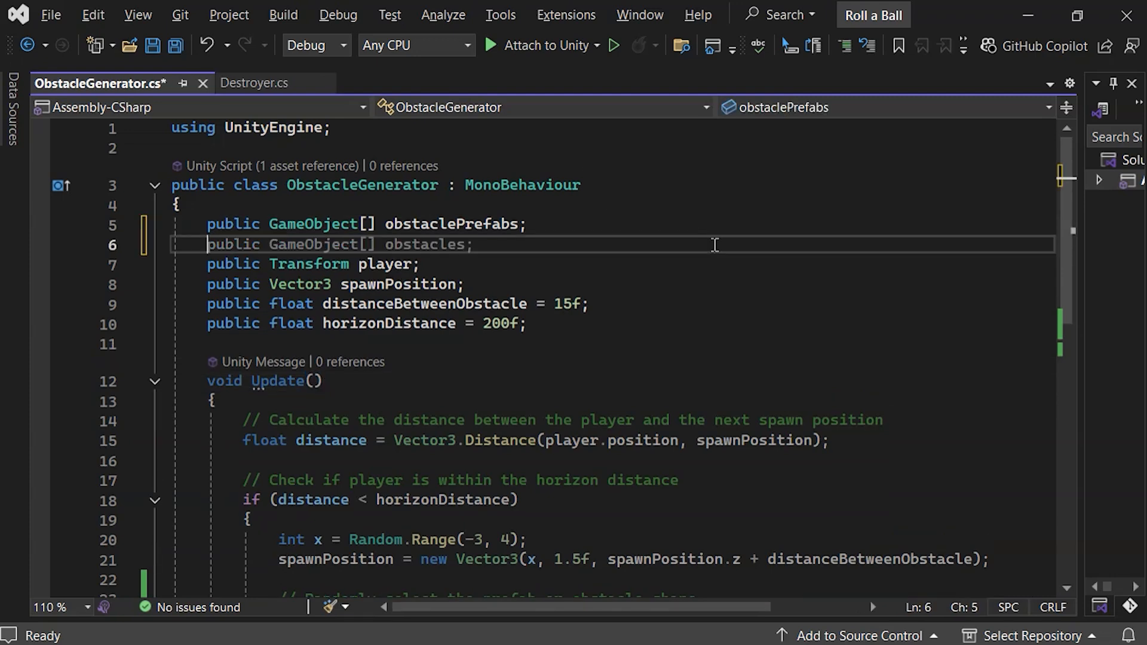
key(Ctrl+Backspace)
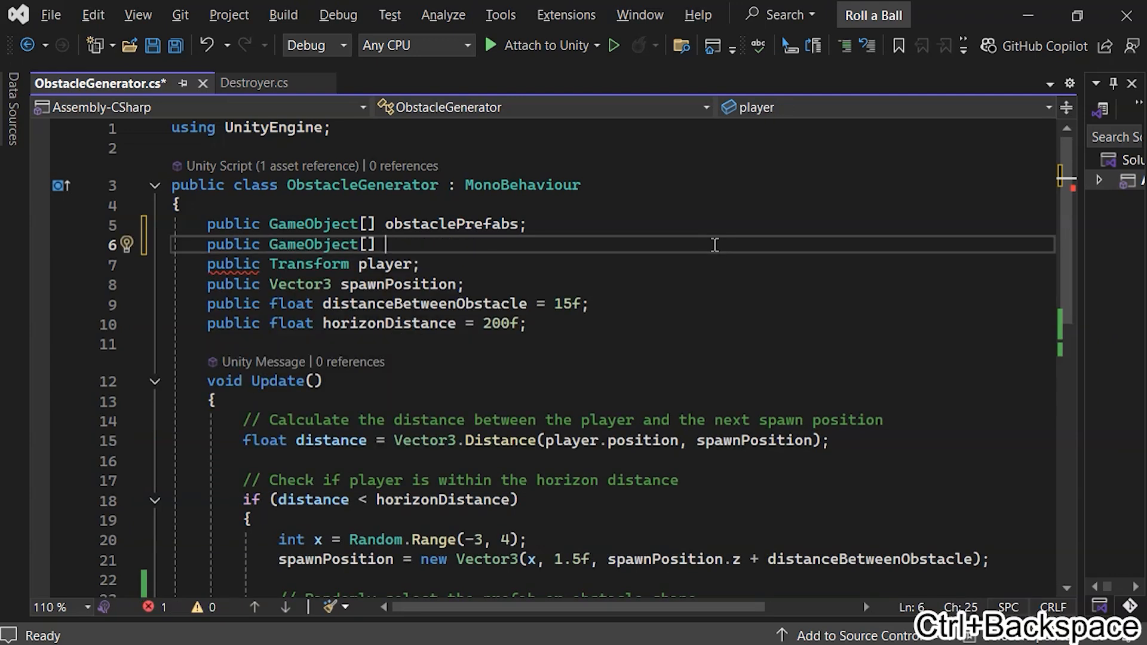
text(co)
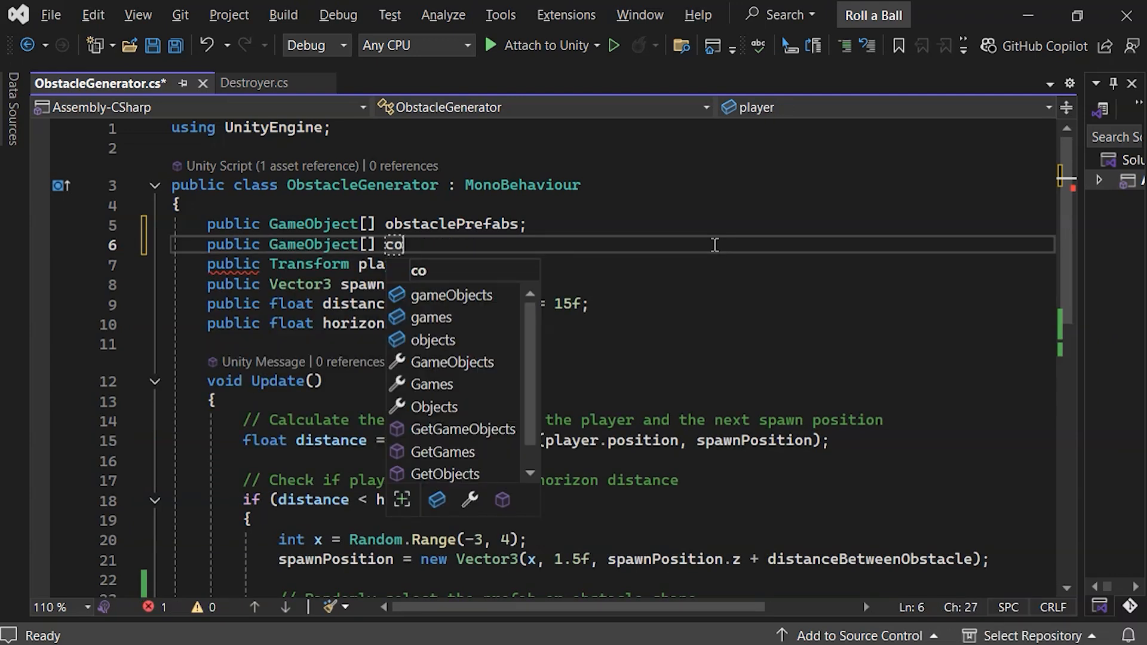
text(in)
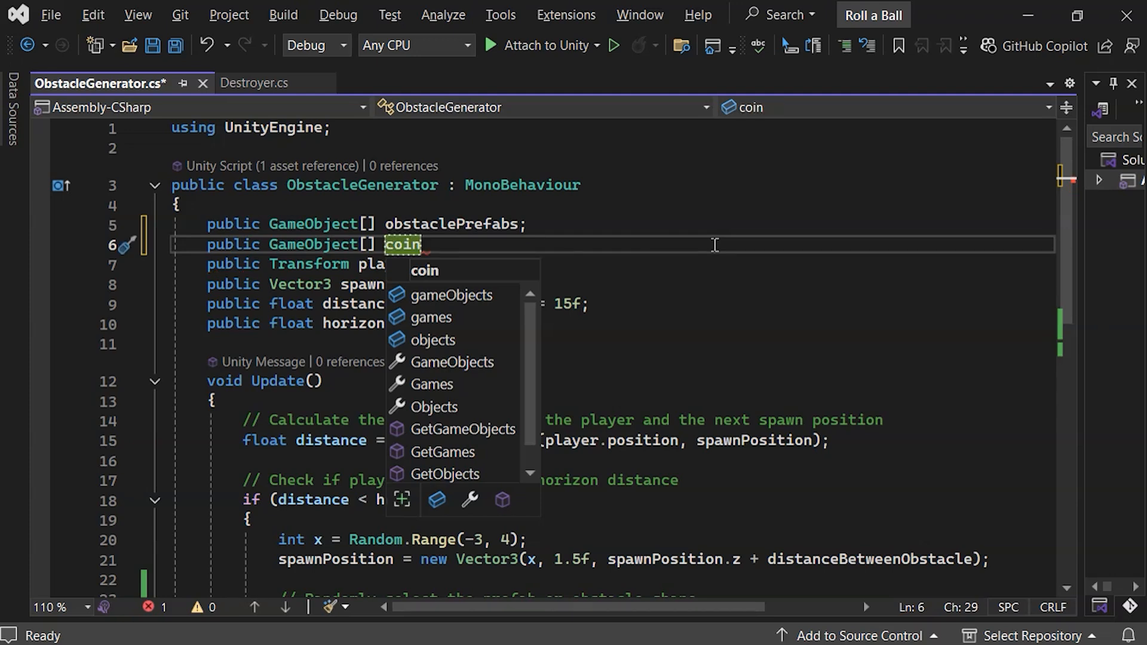
text(Prefabs;)
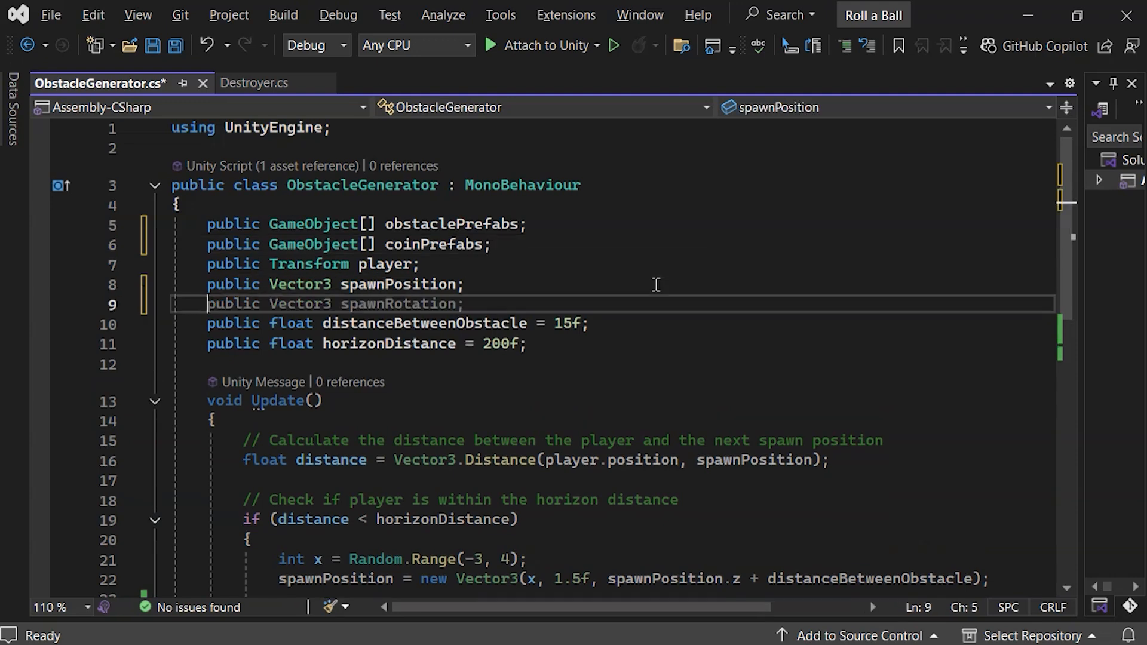
key(Return)
text(public float)
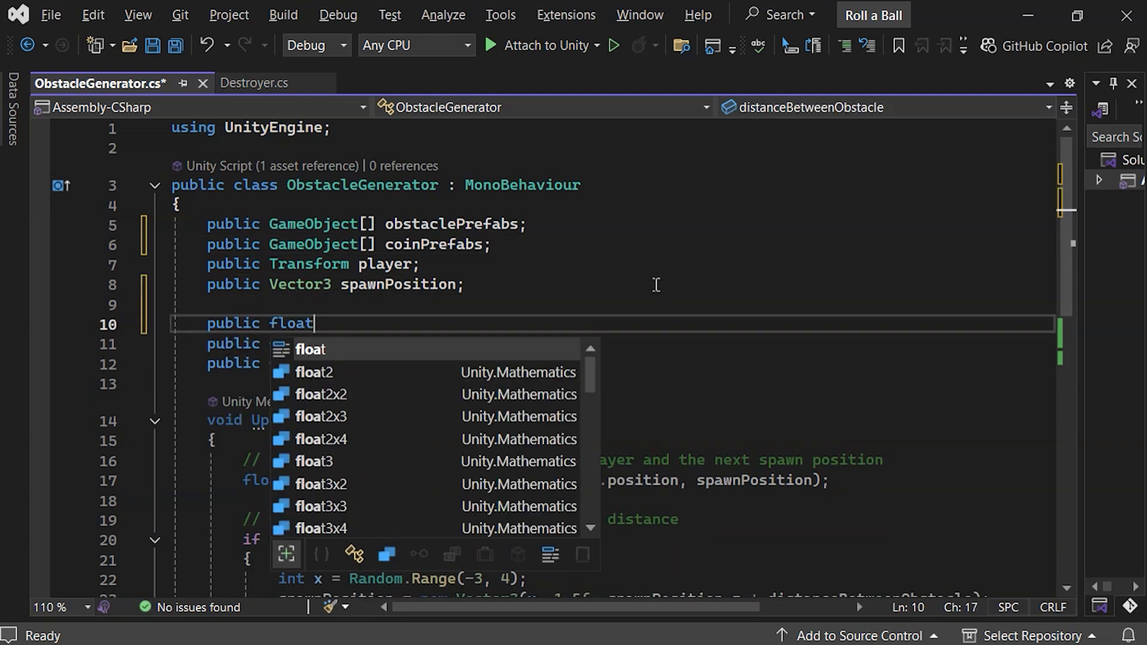
Add a public float coinChance field initialised to 0.3f.
text(coinCh)
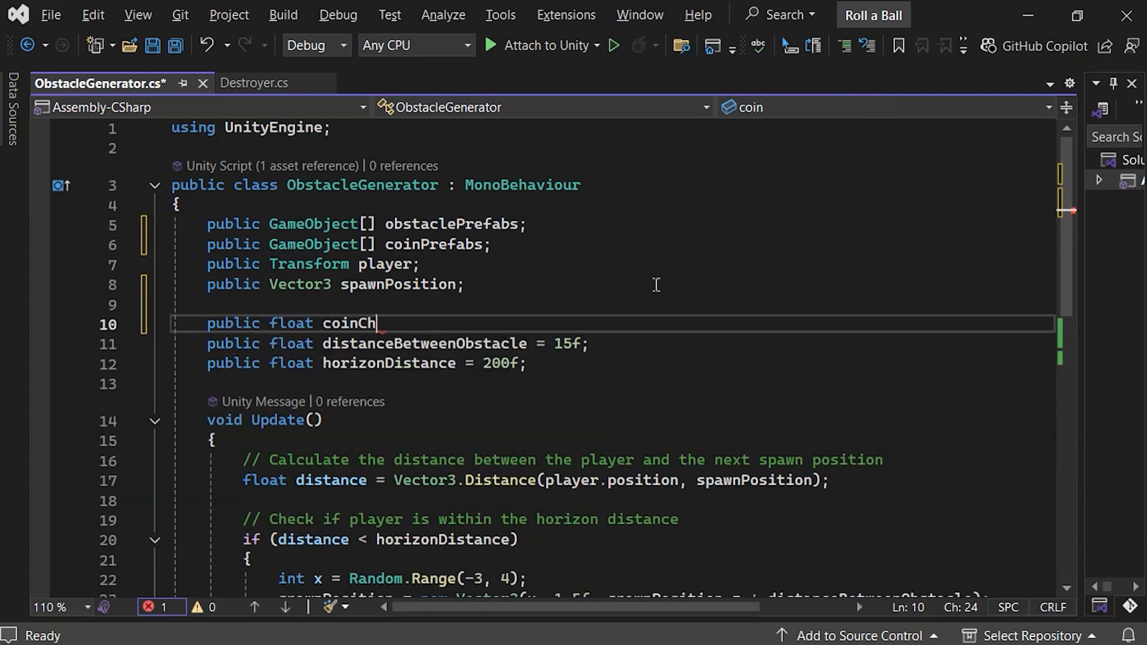
text(ance)
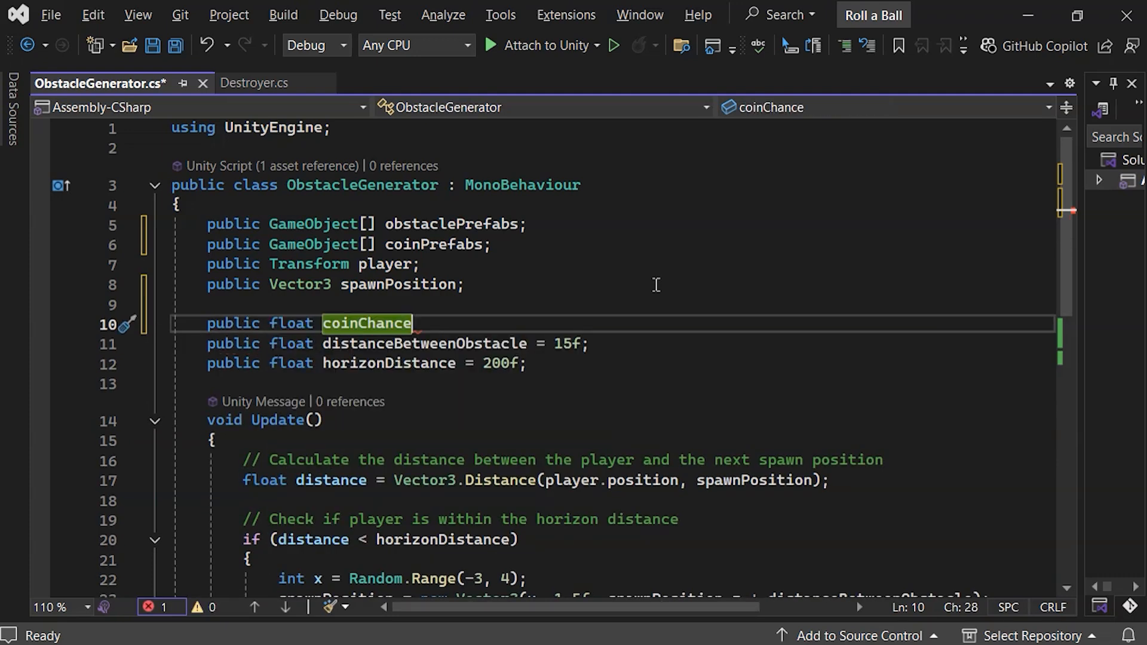
text(= 0.3f)
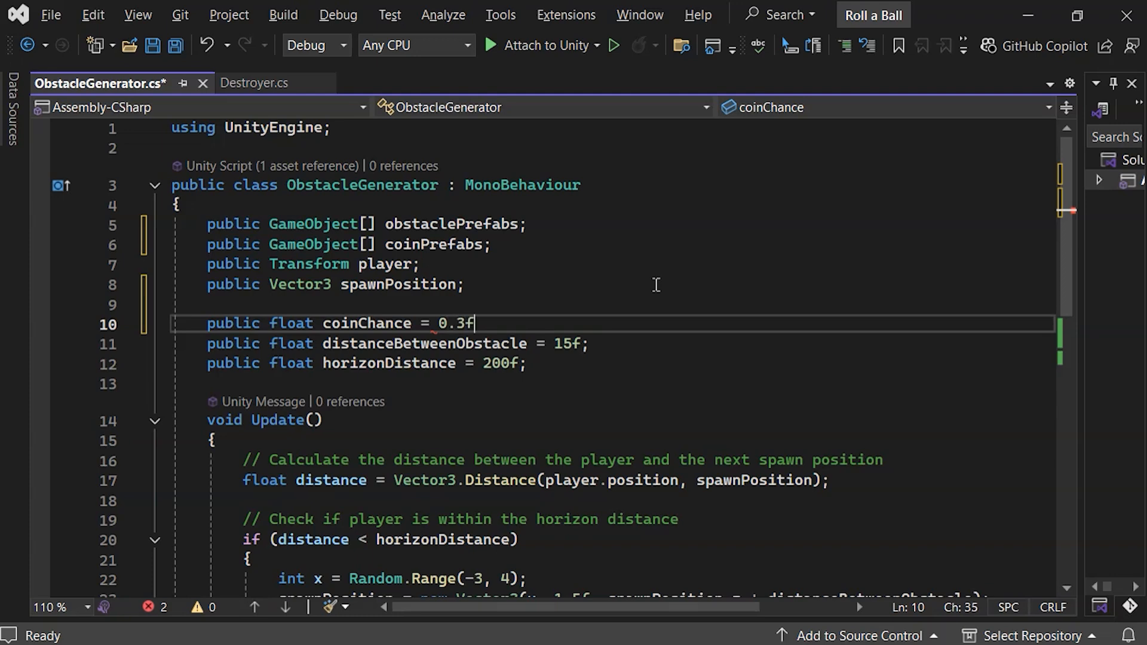
text(;)
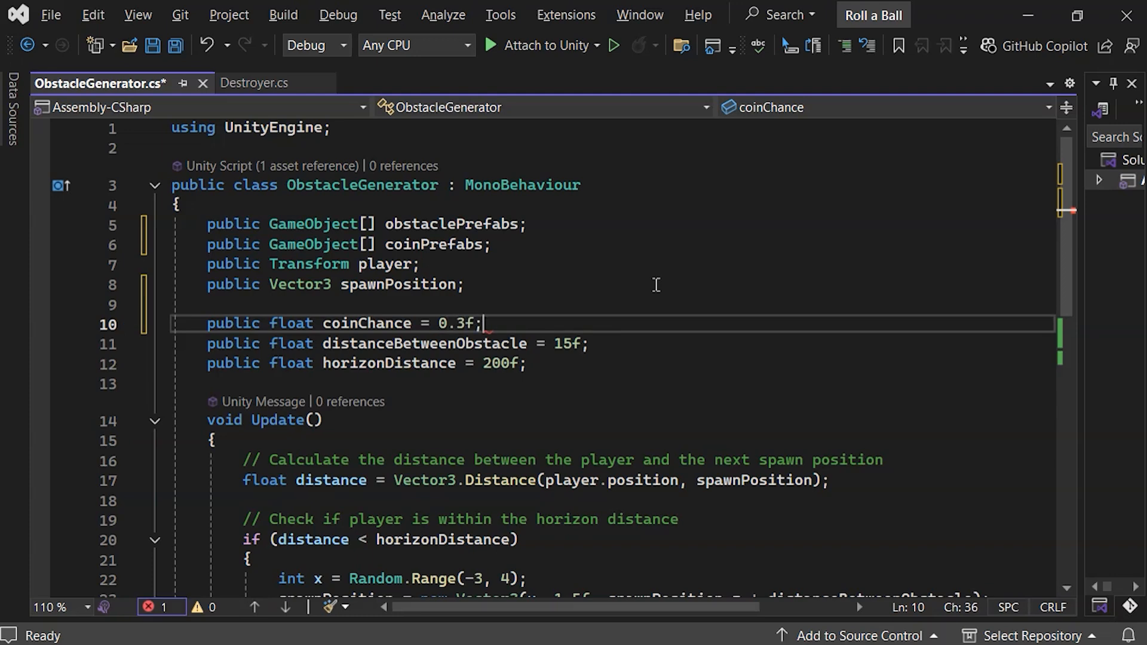
scroll(down, 3)
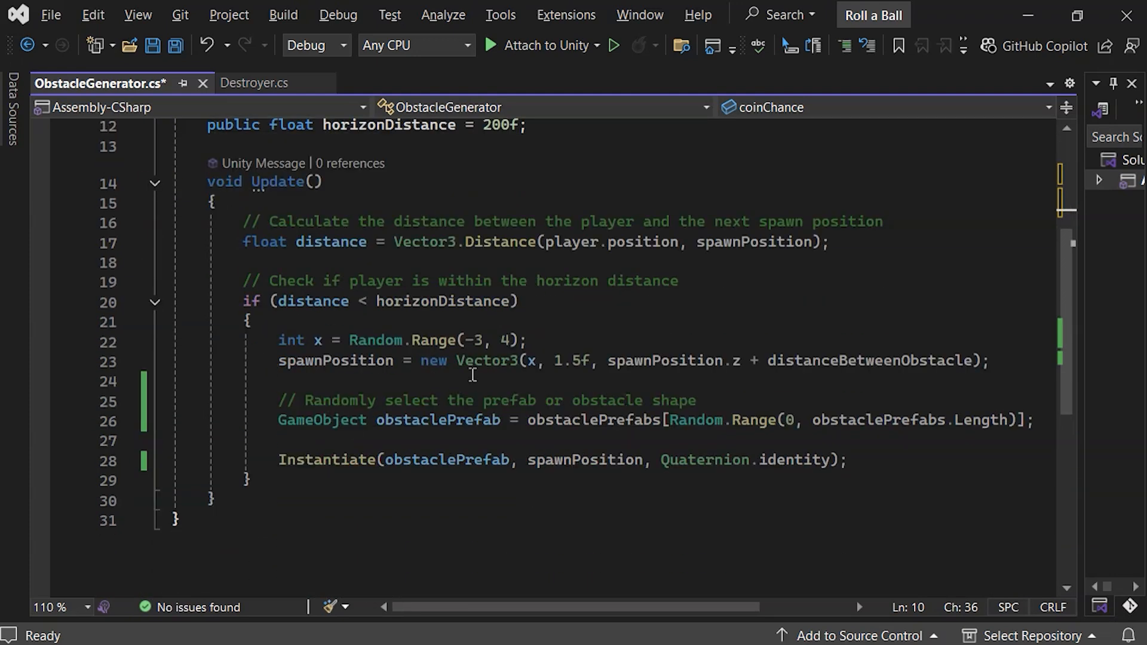
Add an if (Random.value < coinChance) branch that instantiates coinPrefabs instead of obstacles.
text(Random.value)
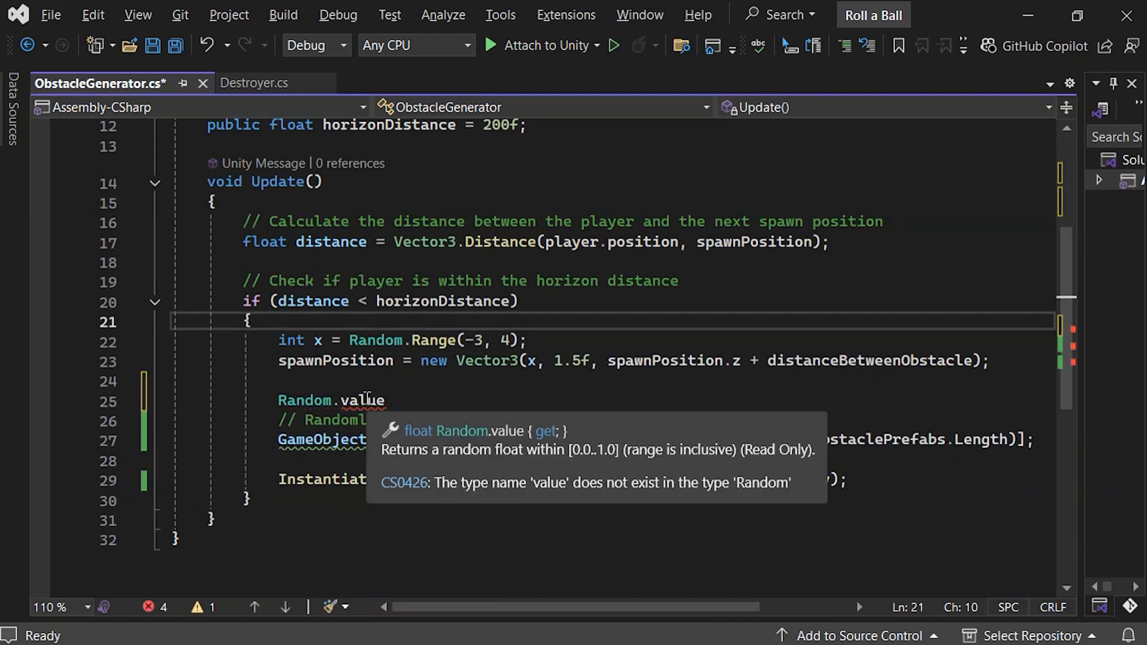
mouse_move(533, 461)
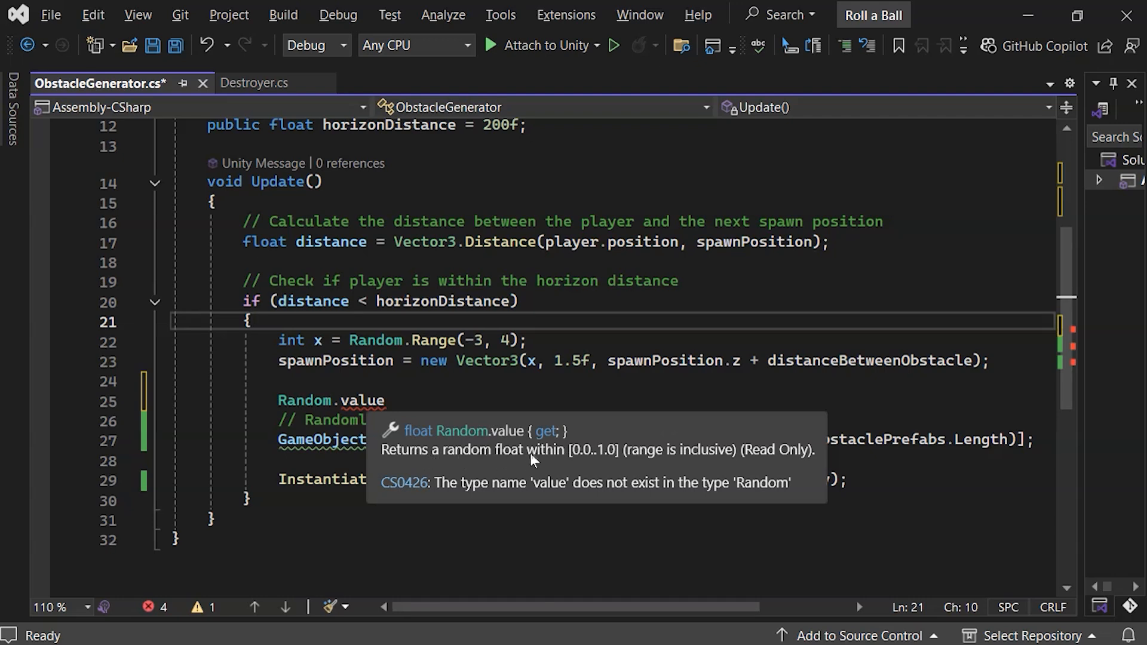
mouse_move(803, 461)
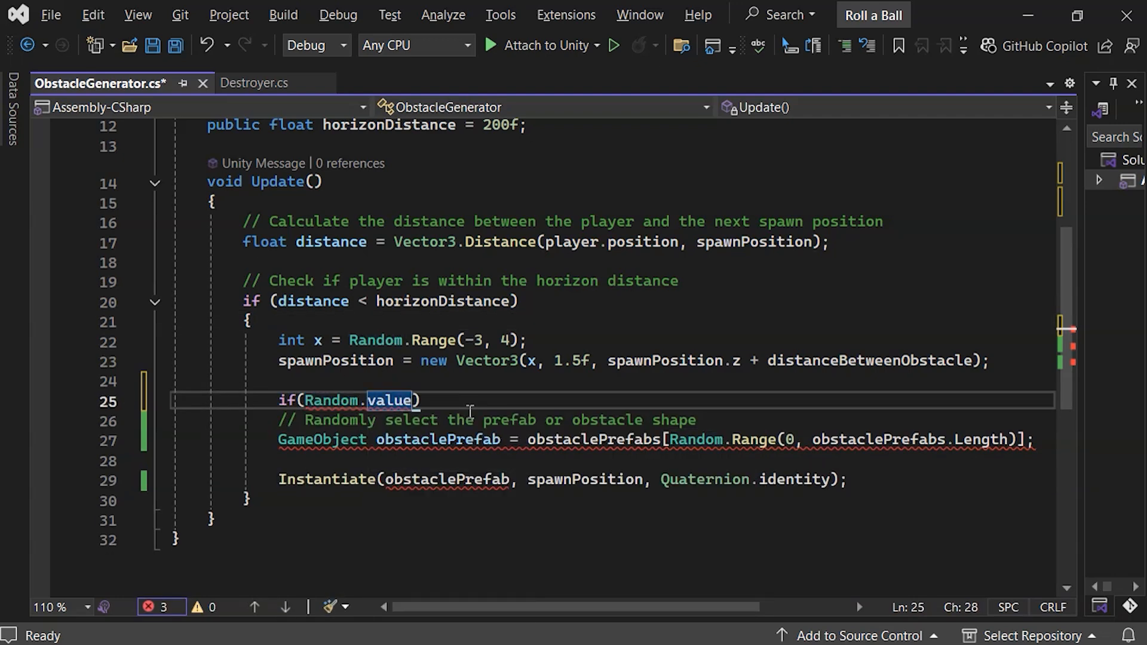
text(< coinChance))
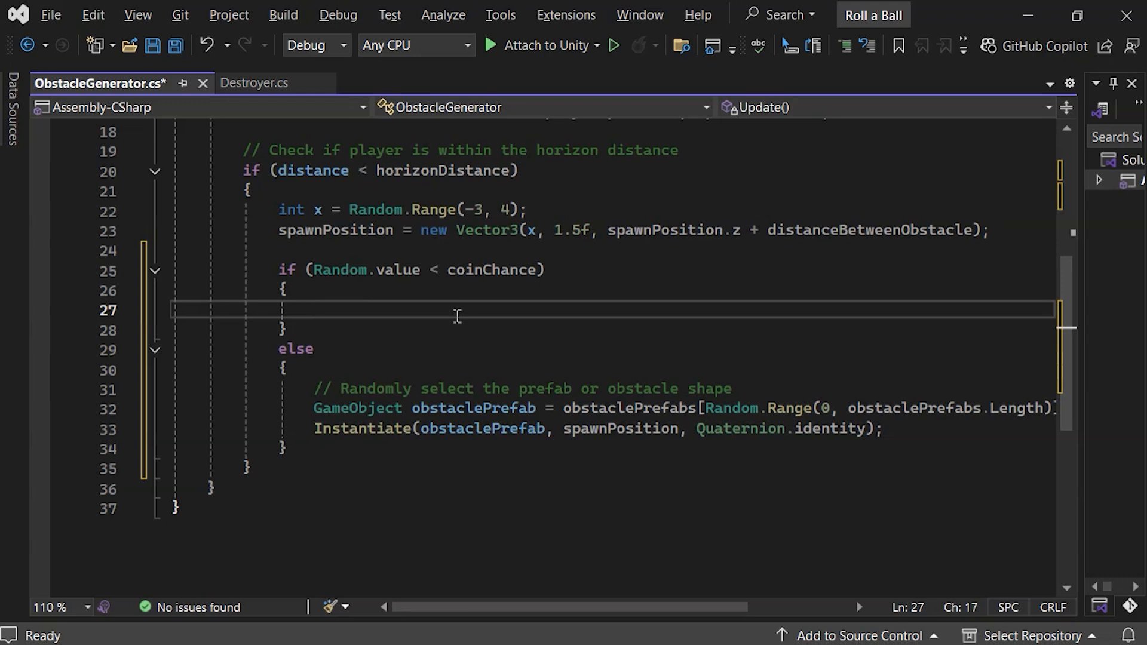
drag(313, 389, 860, 429)
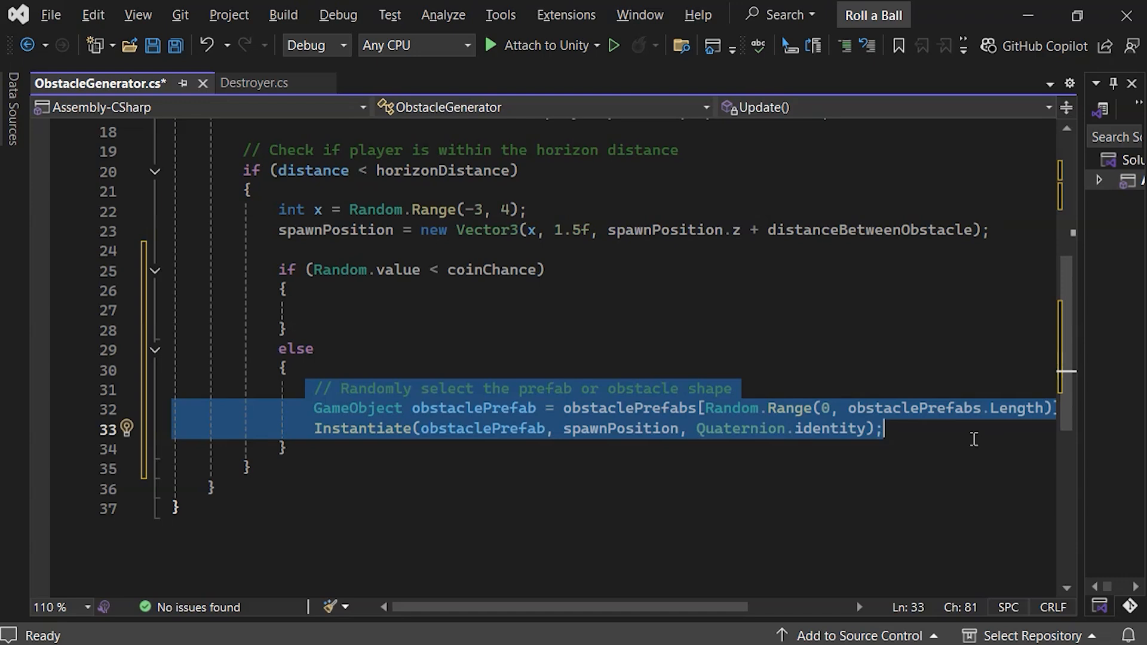
key(ctrl+v)
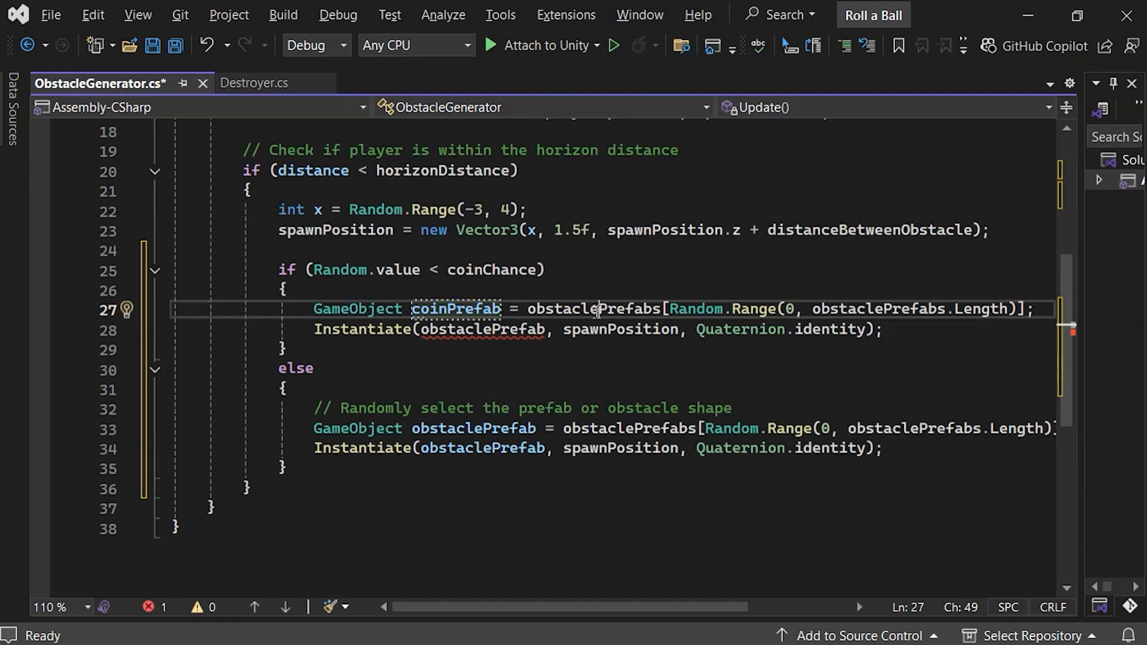
text(coinPrefabs)
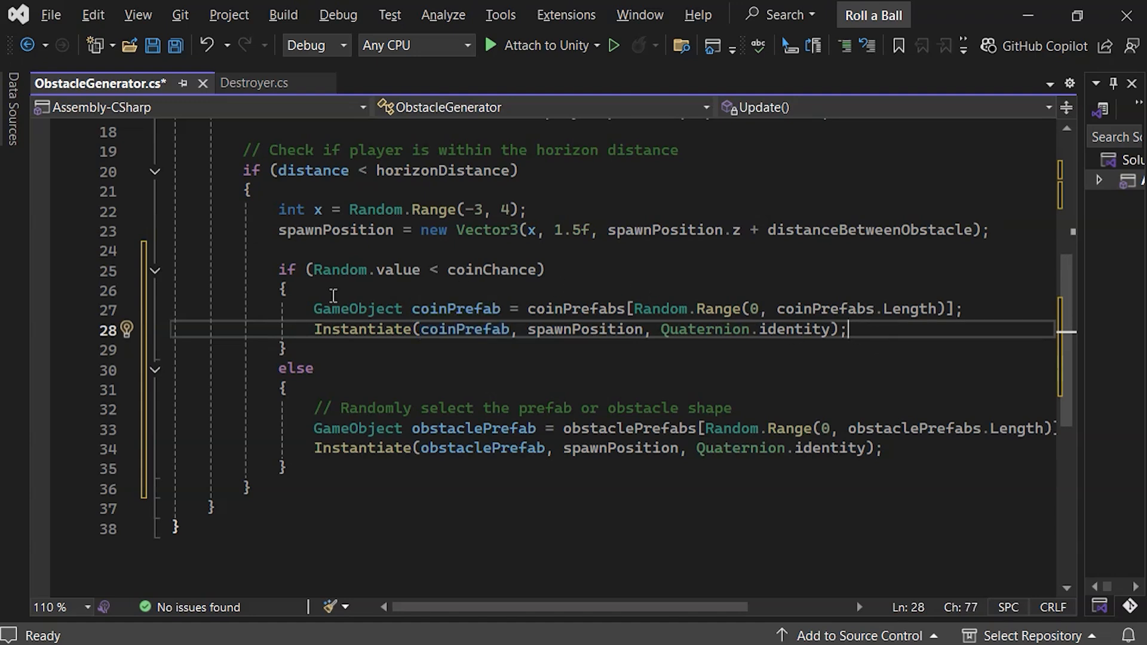
In the coin branch, begin setting spawnPosition.y to 0.6 for a lower coin height.
double_click(572, 229)
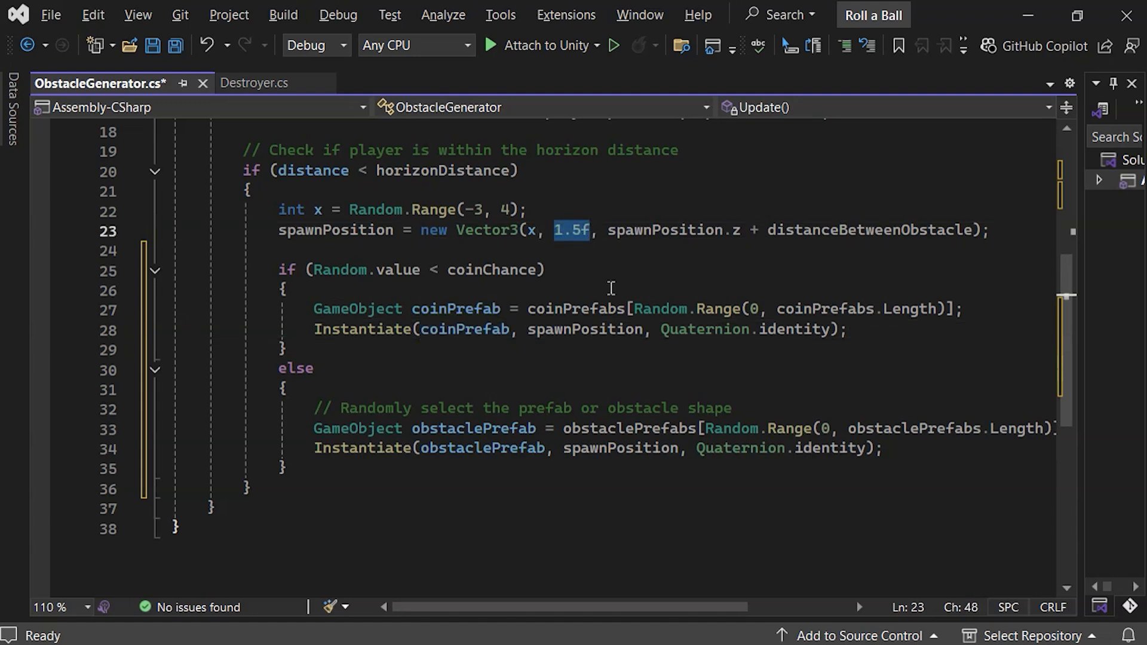
key(enter)
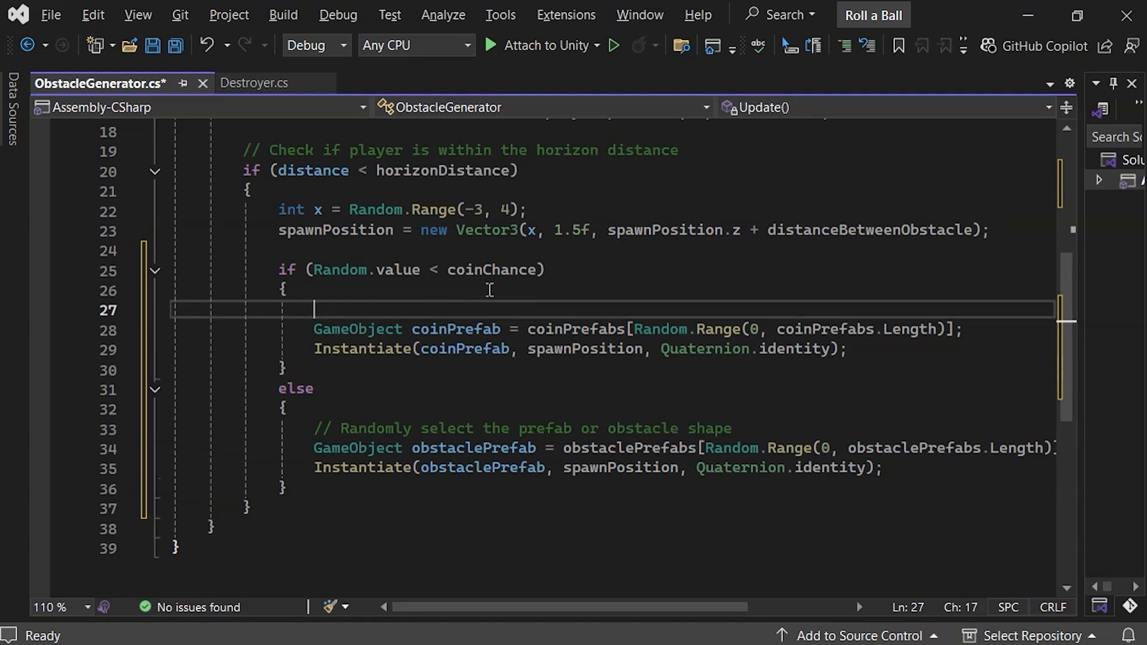
text(coinChance = Random.value;)
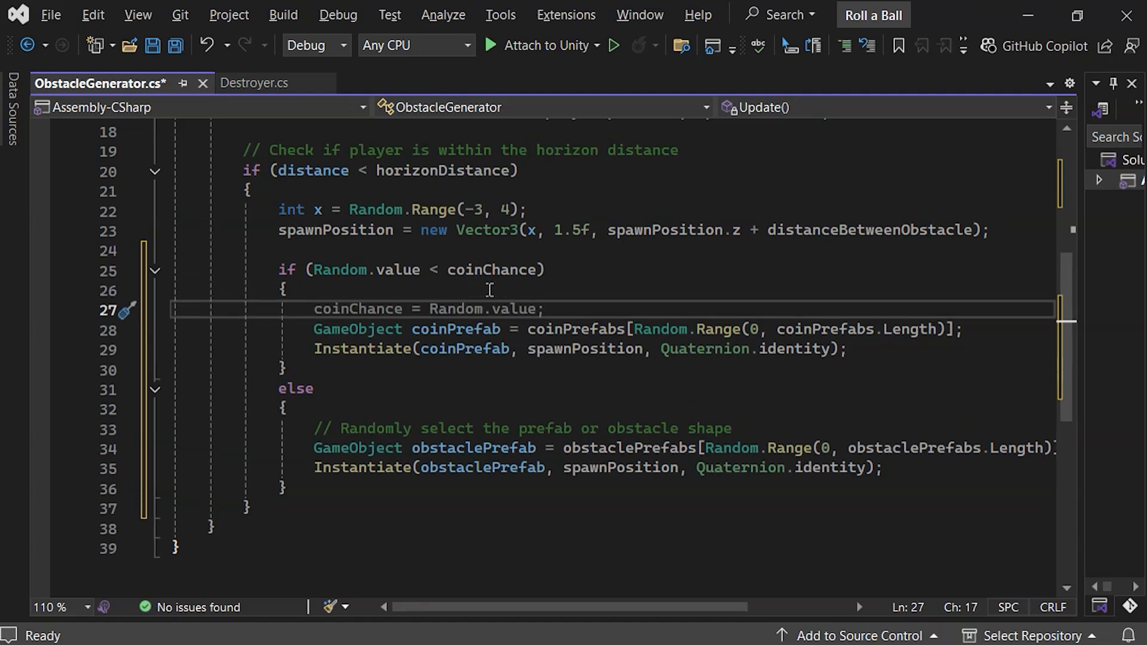
text(spawnPosition.y =)
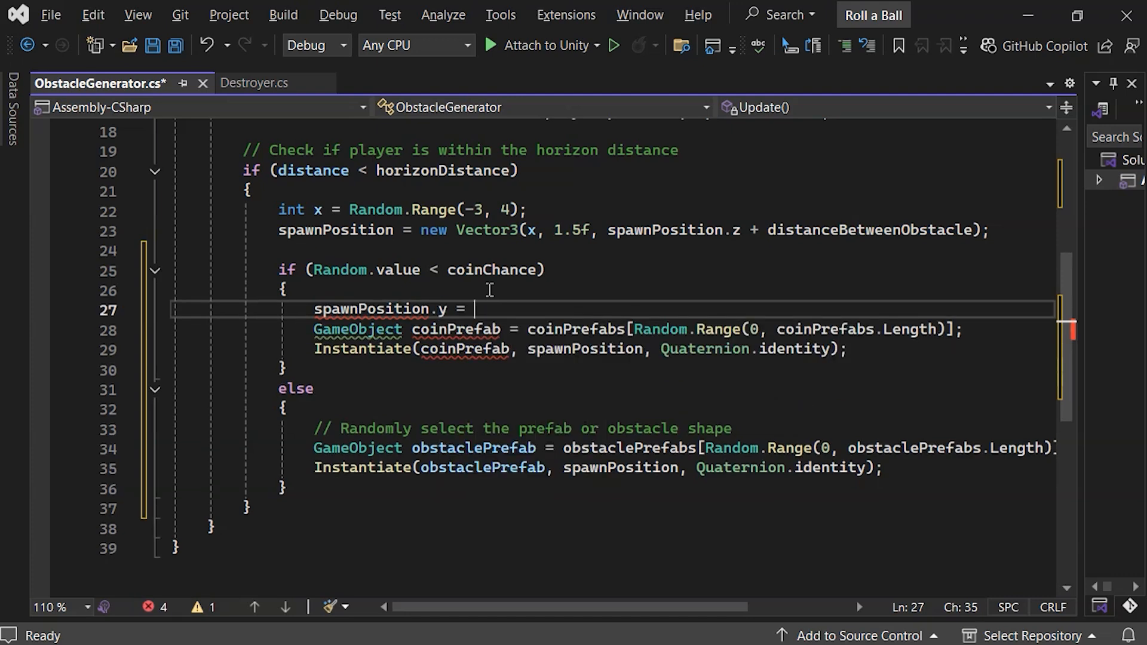
text(0.6f)
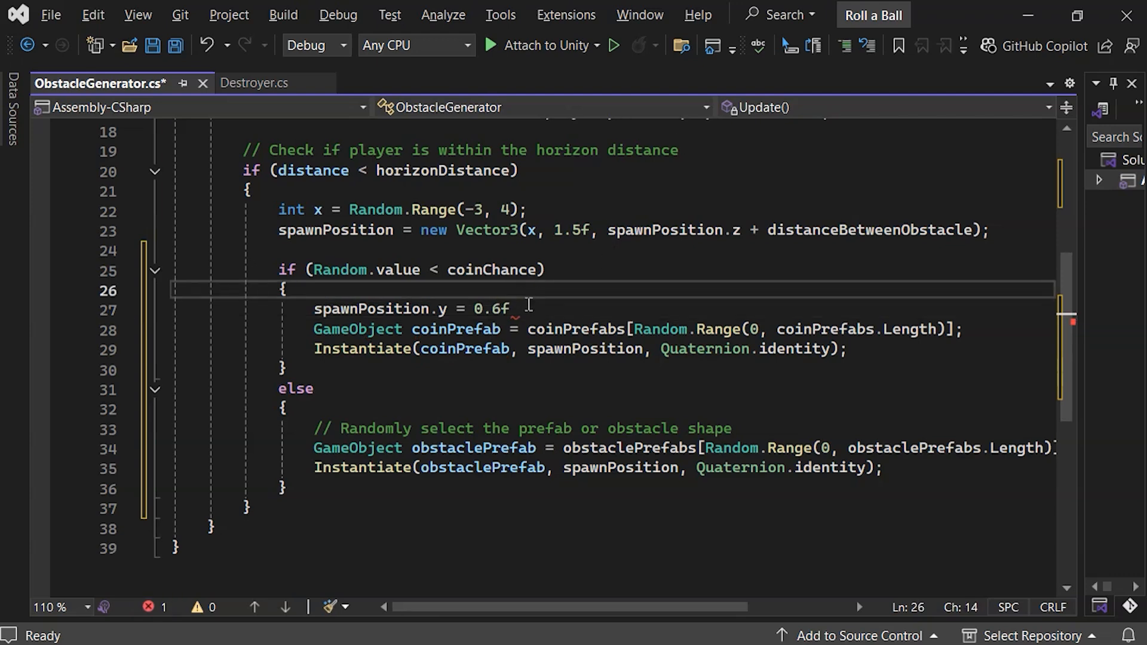
mouse_move(585, 349)
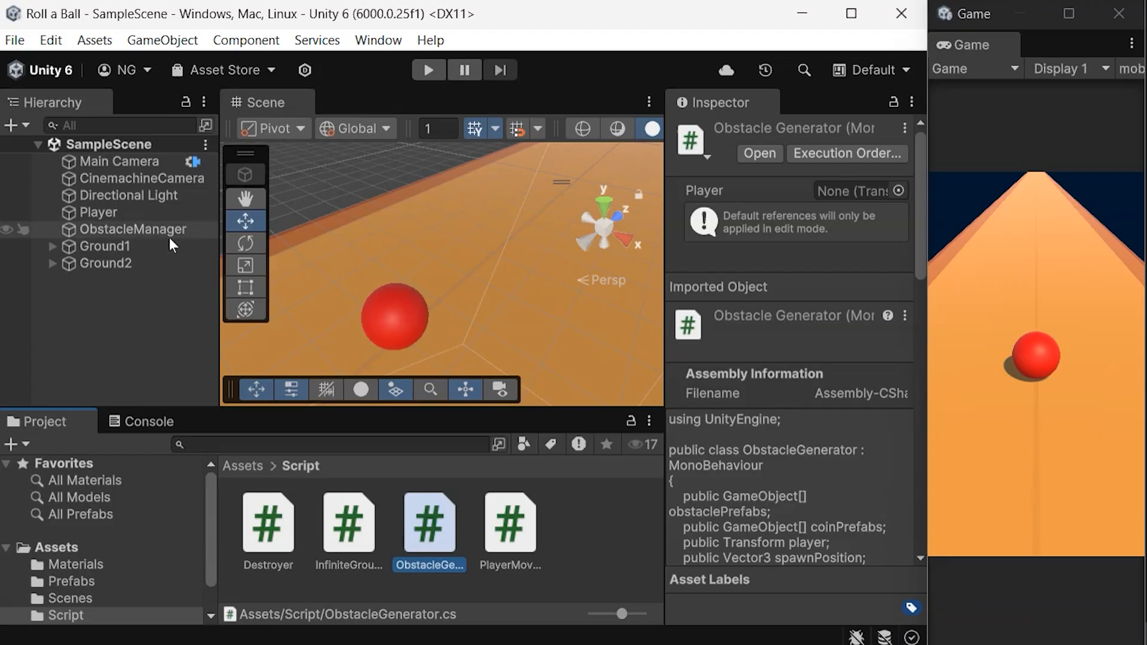
Select ObstacleManager to view its Obstacle Generator settings with the empty Coin Prefabs list.
click(132, 229)
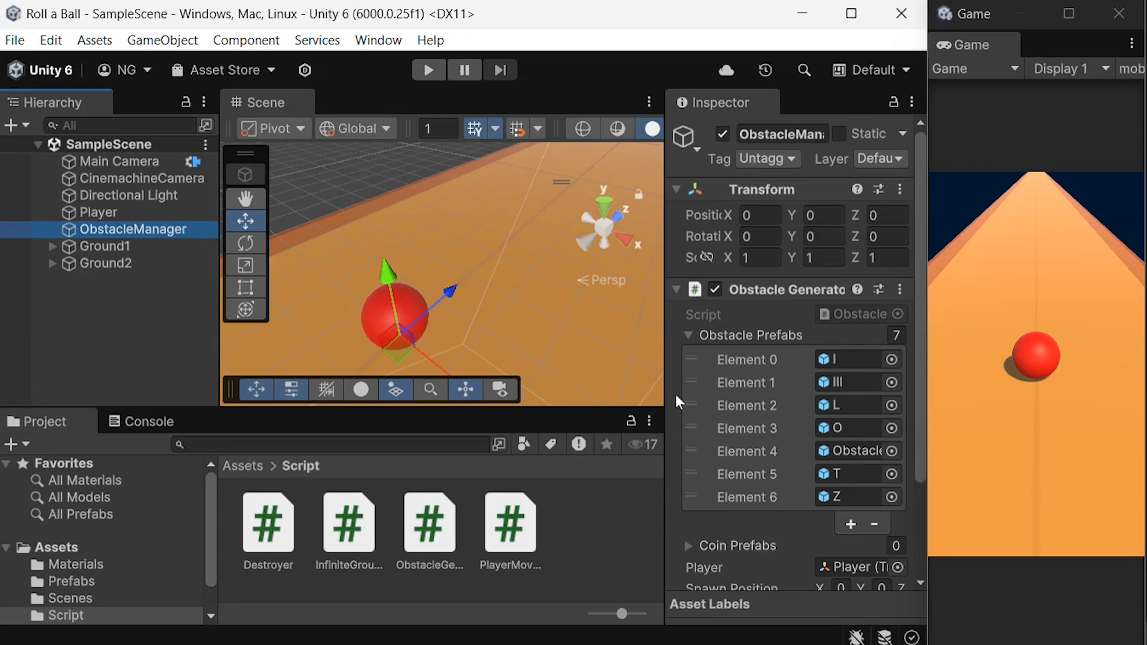
click(688, 431)
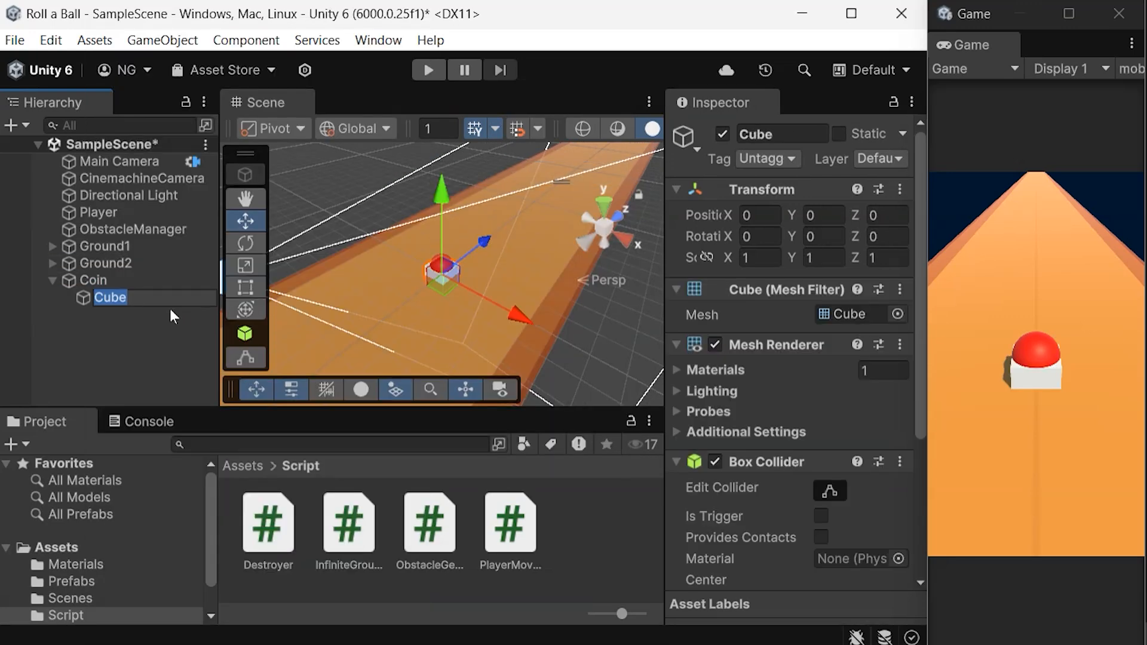
Rename the Cube child to 'coin' and tick Is Trigger on its Box Collider.
text(coin)
click(888, 257)
text(0.5)
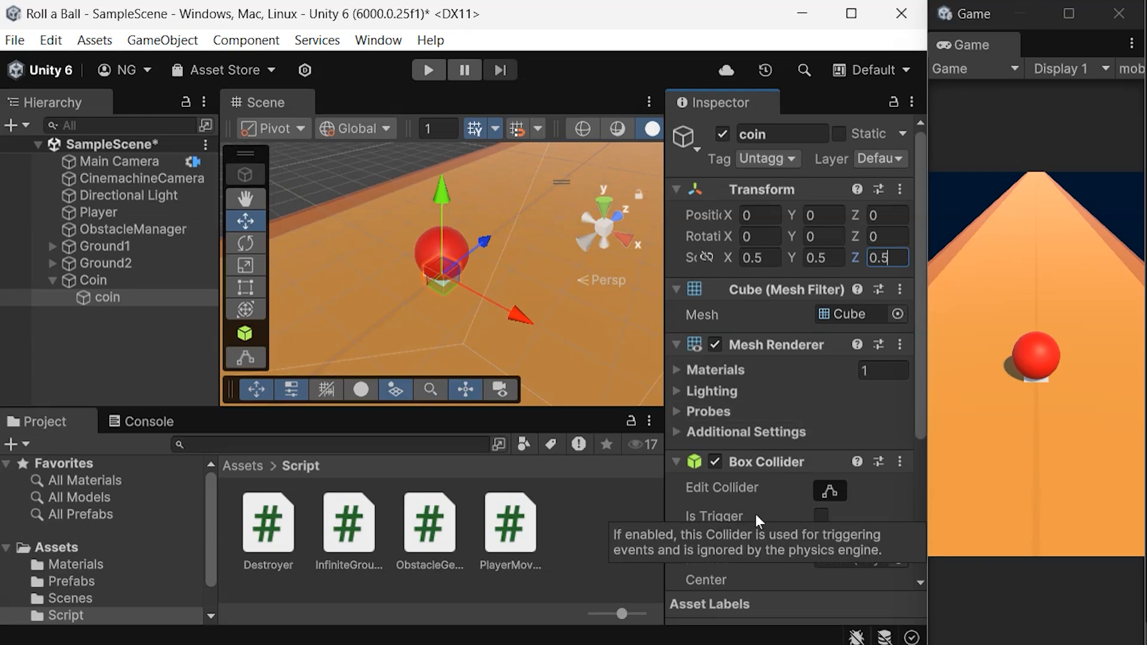
click(822, 515)
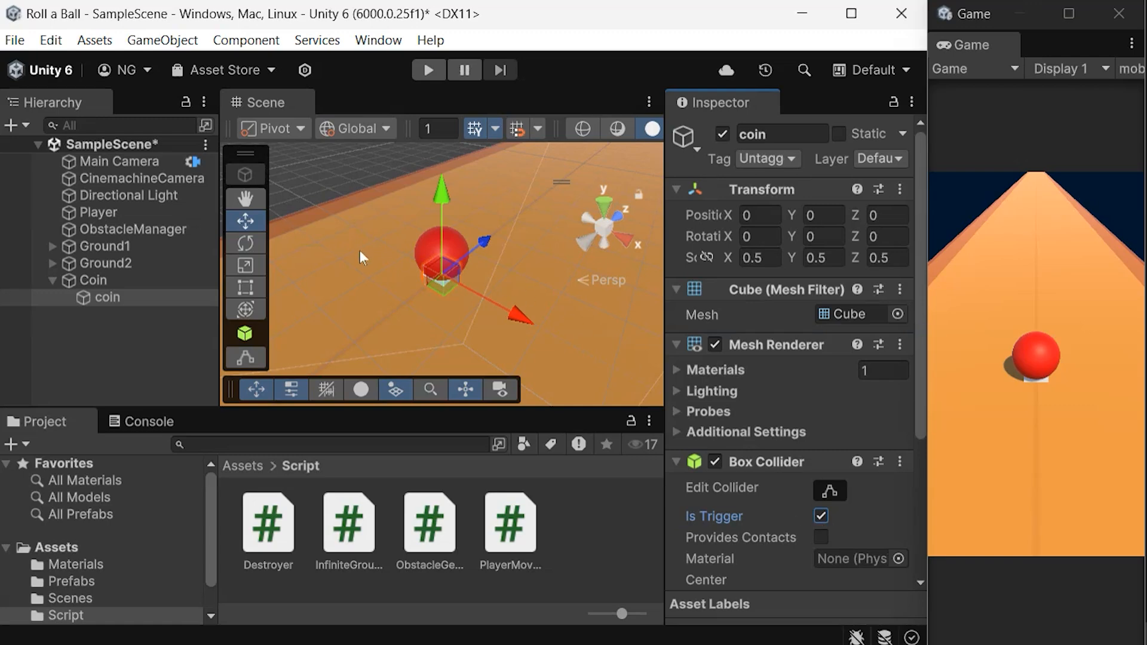
mouse_move(397, 306)
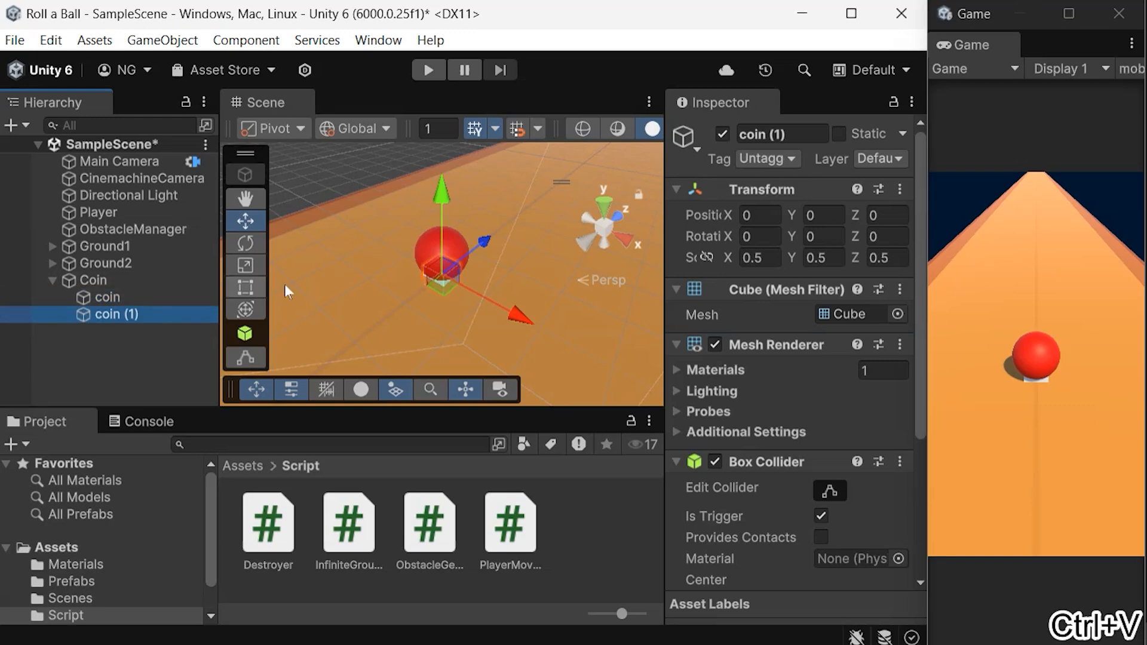
Set a coin copy's Position Z to space it along the track, then save the scene.
click(886, 215)
text(6)
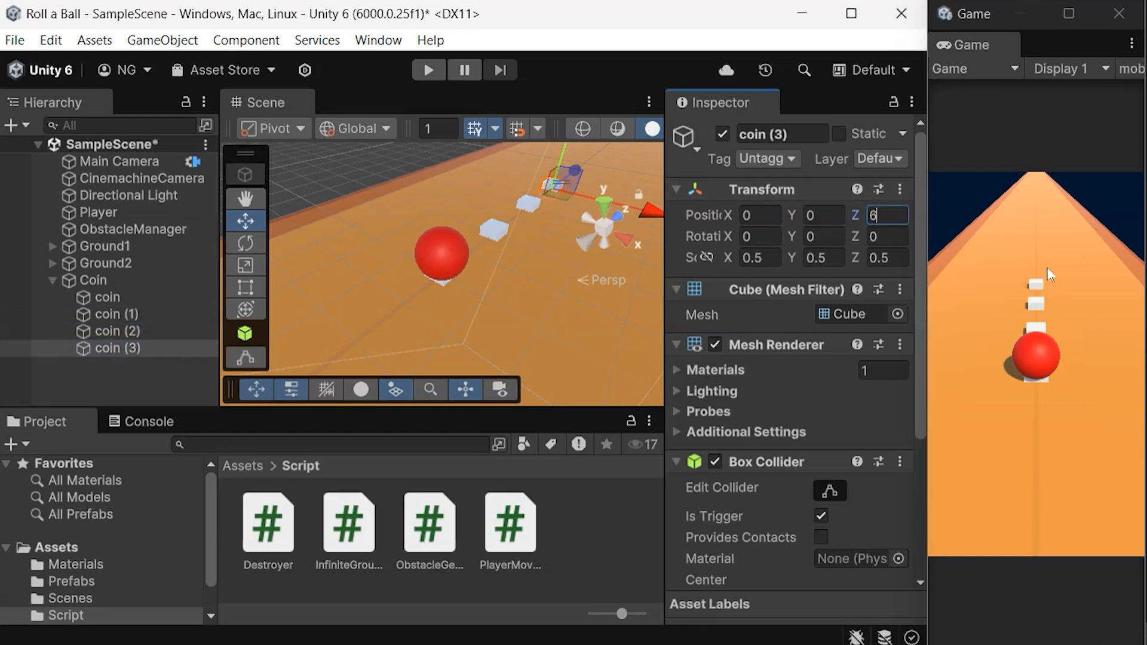
key(ctrl+s)
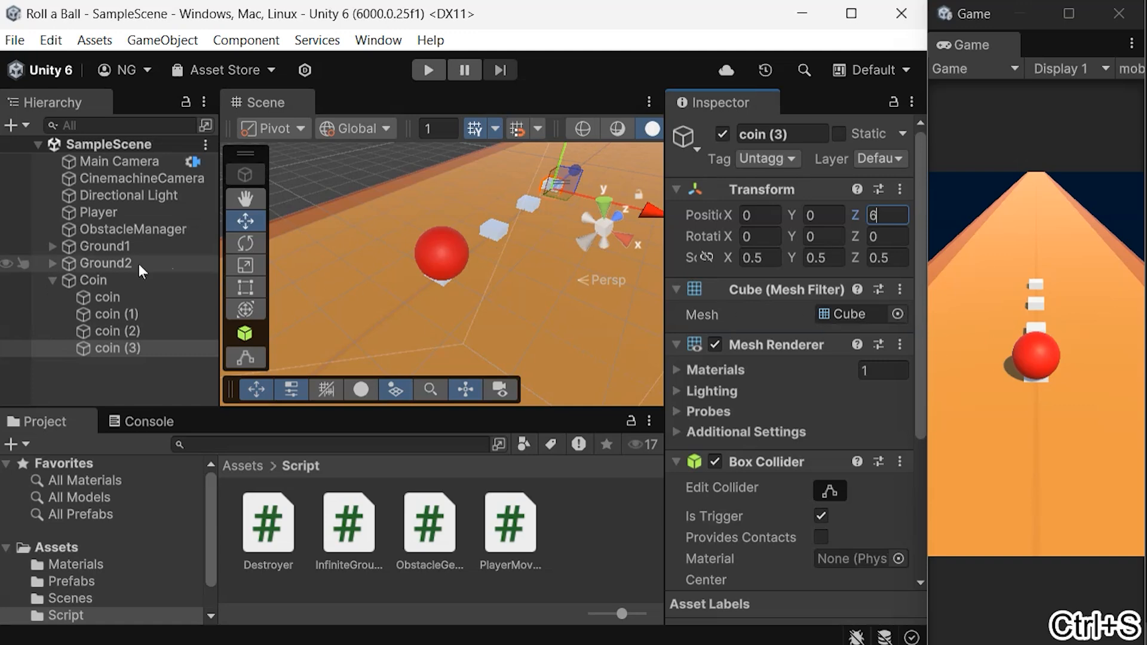
Open the Prefabs folder and select the Coin group to turn it into a prefab.
click(71, 580)
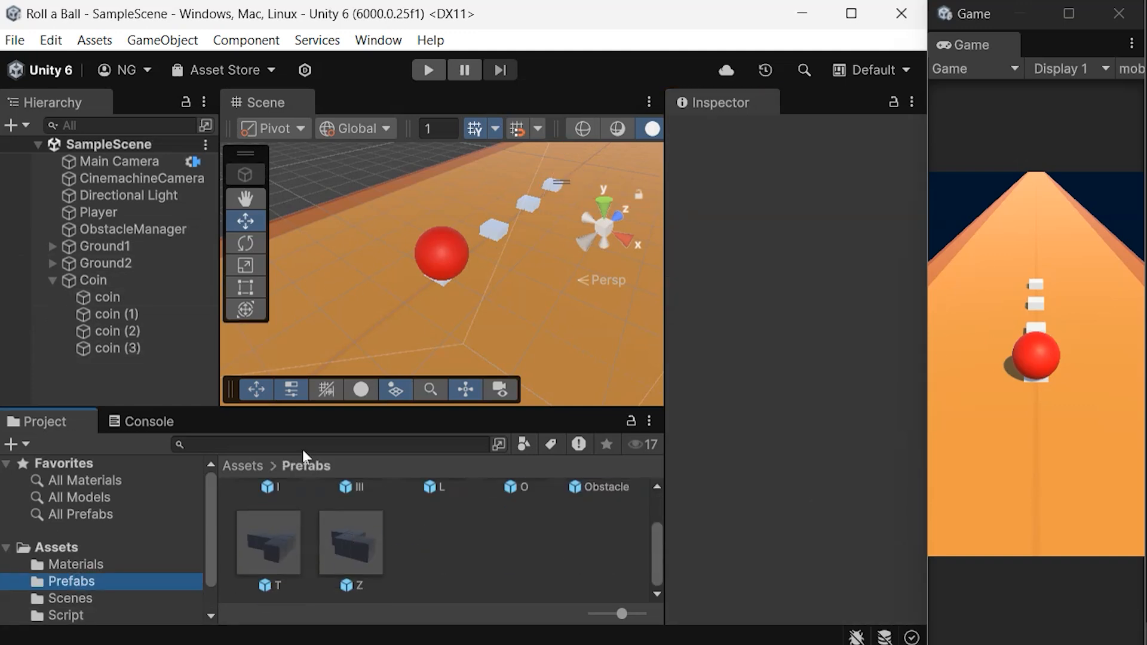
click(268, 523)
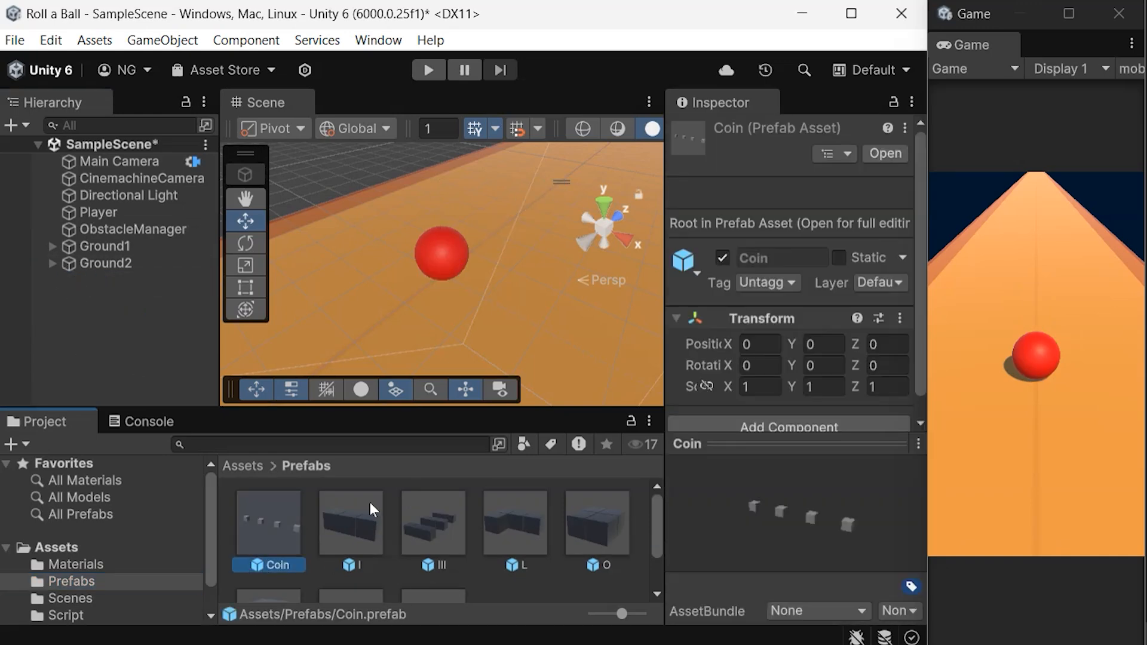
Select ObstacleManager, then play-test to confirm coin clones spawn among obstacles.
click(132, 229)
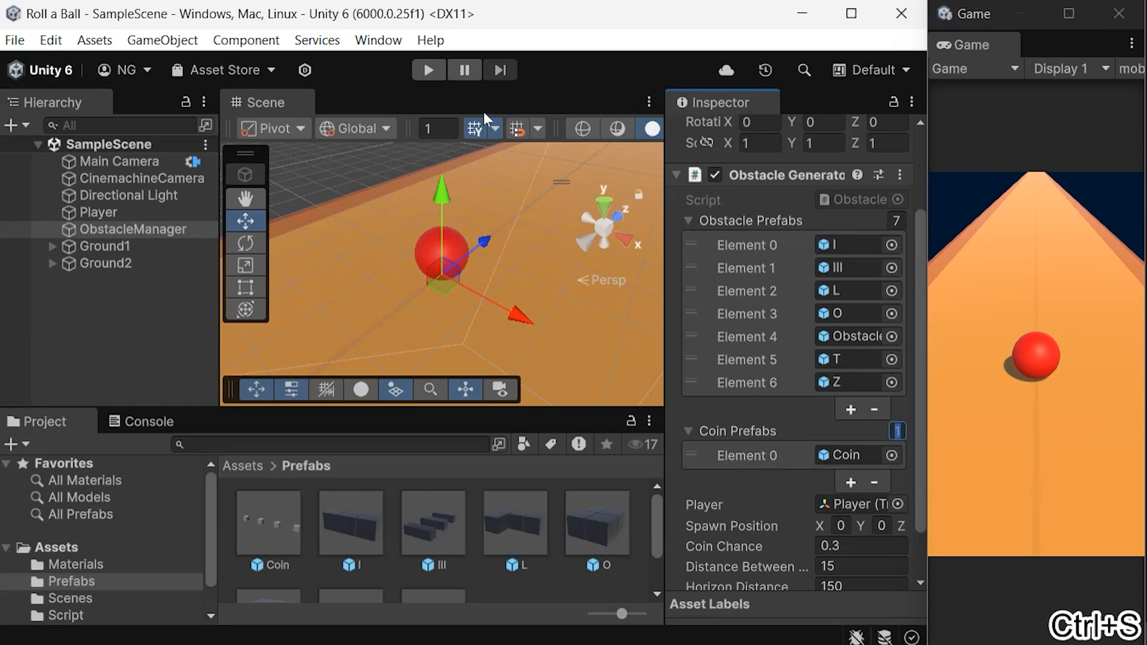
click(428, 70)
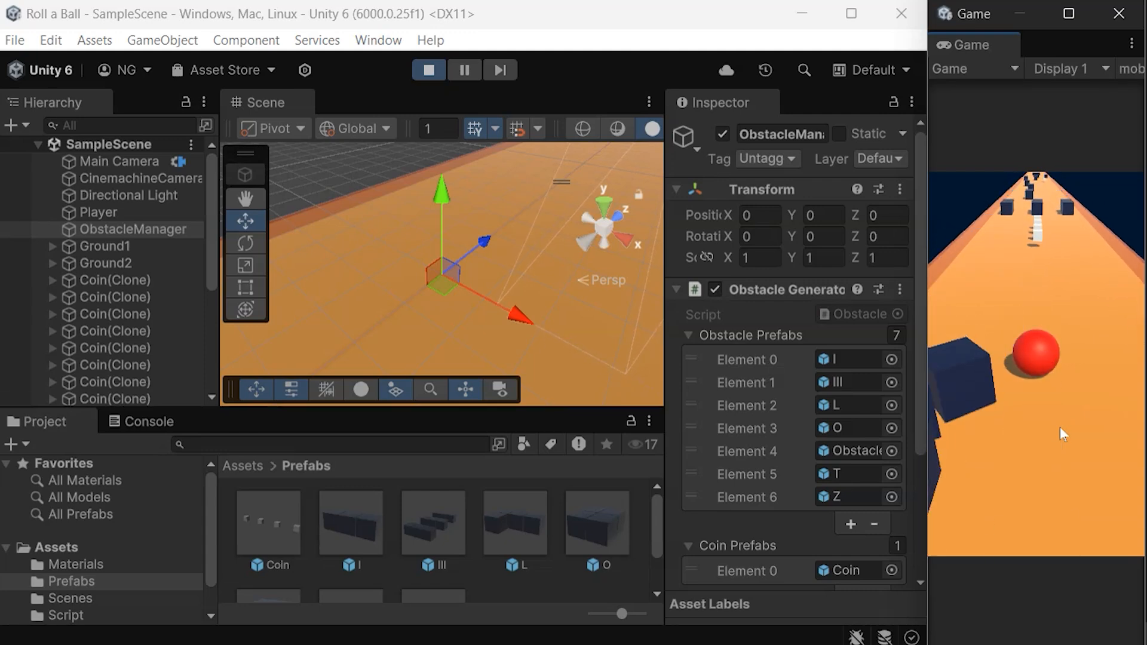
click(429, 70)
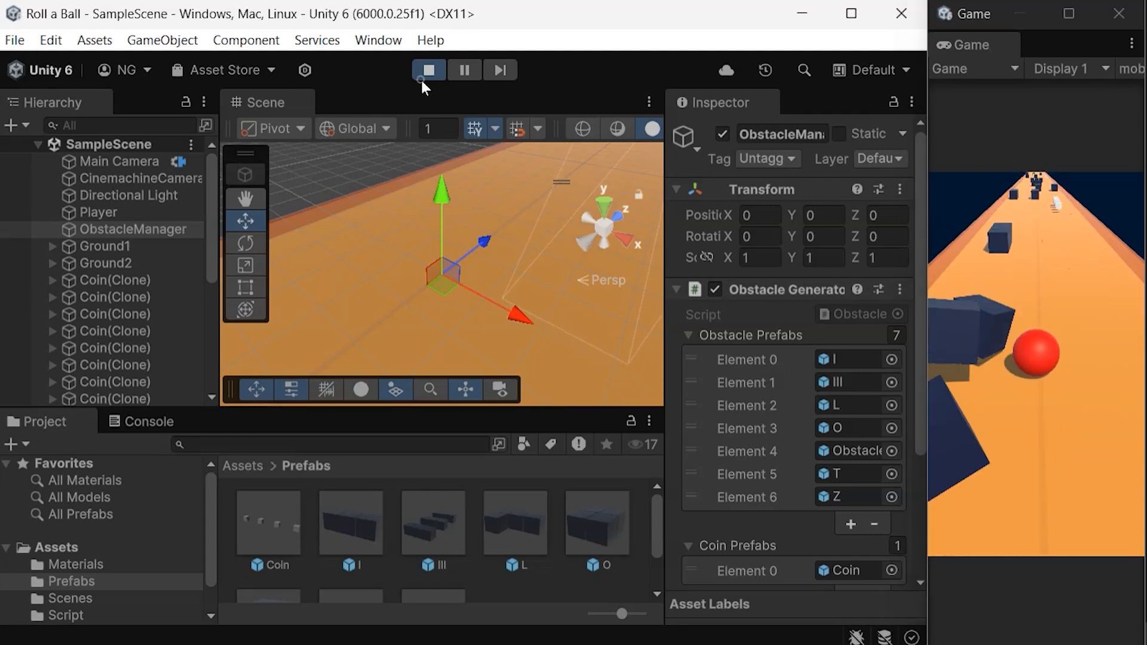
click(428, 69)
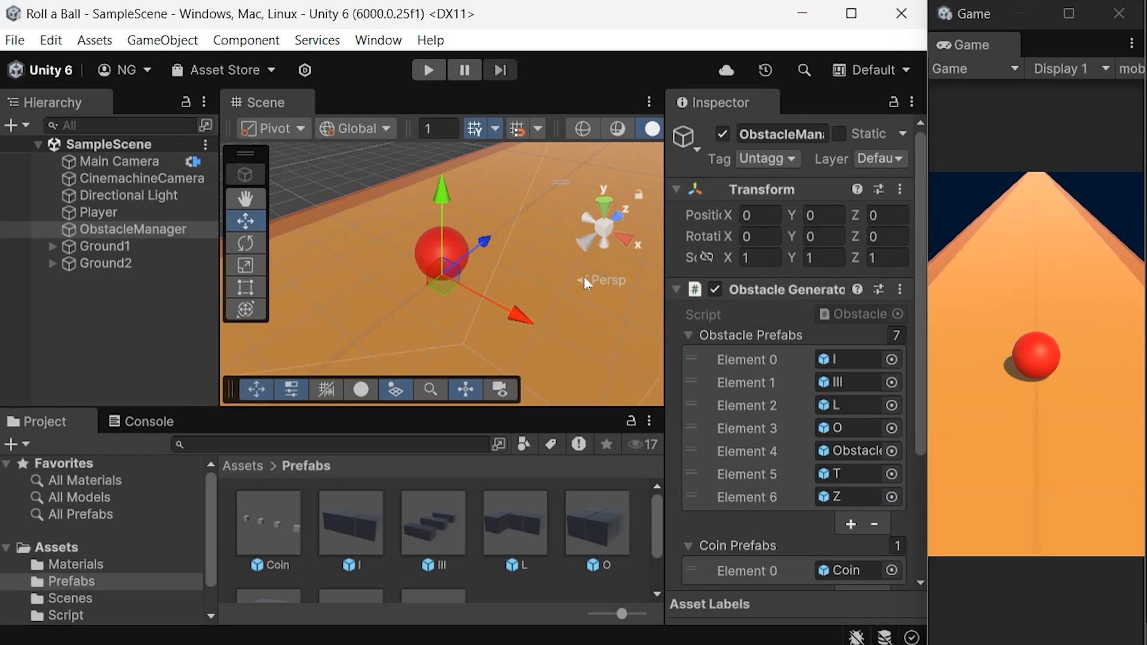
mouse_move(665, 307)
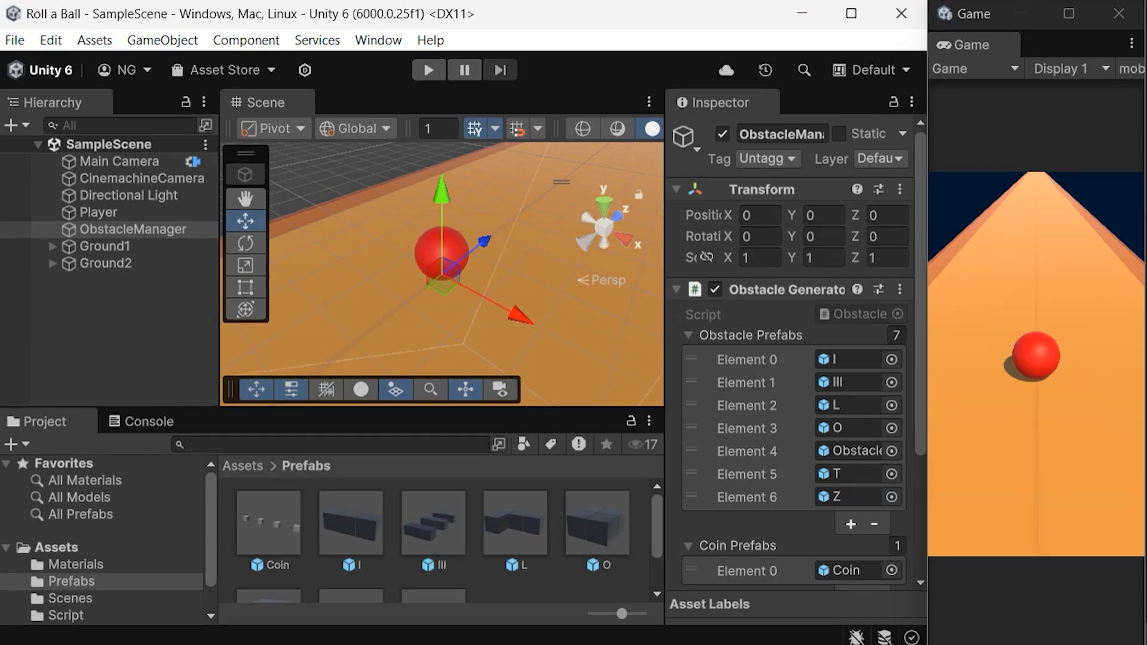
Open the Script folder and load the new Coin script in Visual Studio.
click(65, 615)
text(Coin)
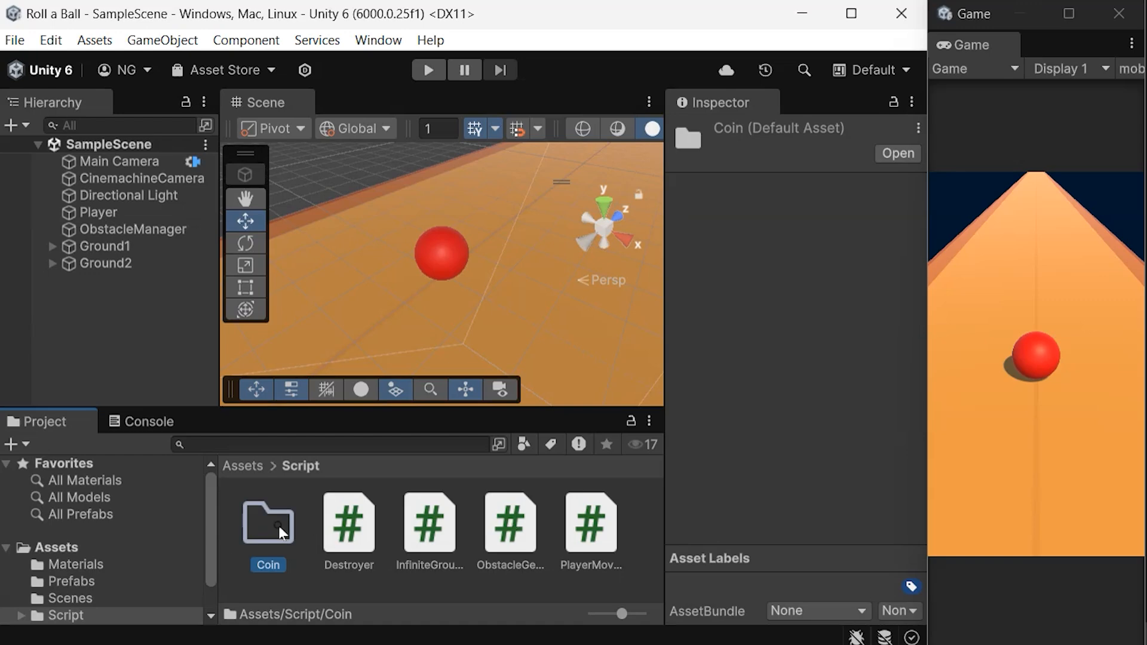
double_click(268, 524)
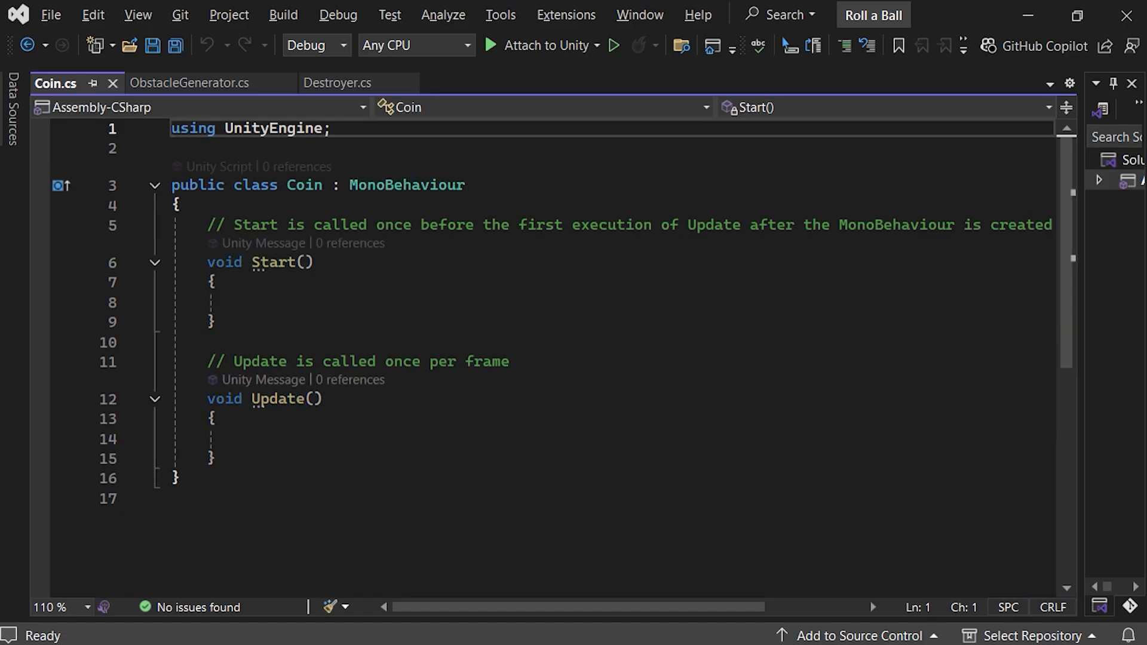
Declare a serialized coinValue field and add OnTriggerEnter checking other.CompareTag("Player").
text([SerializeField])
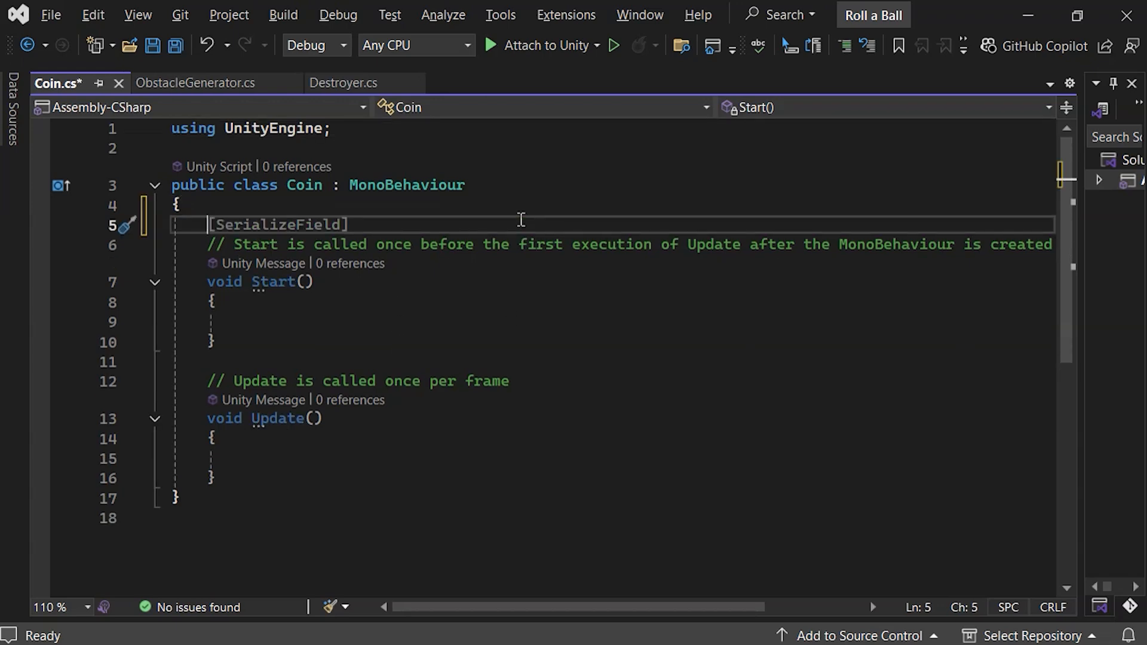
text(public int coinValue = 1;)
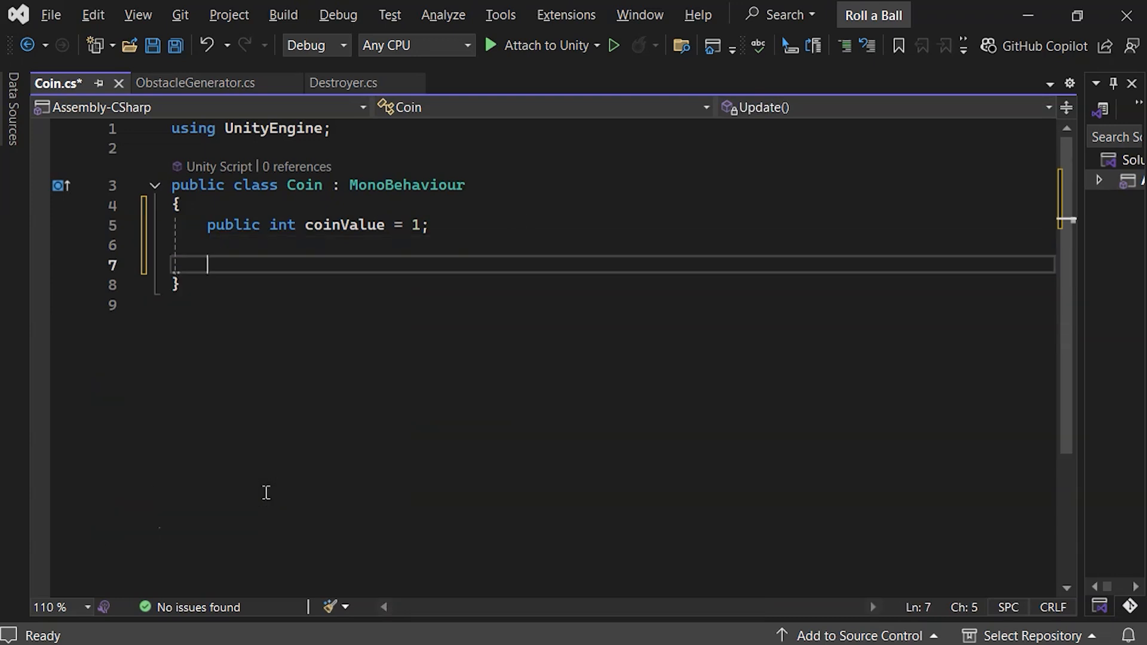
text(private void OnTriggerEnter(Collider other))
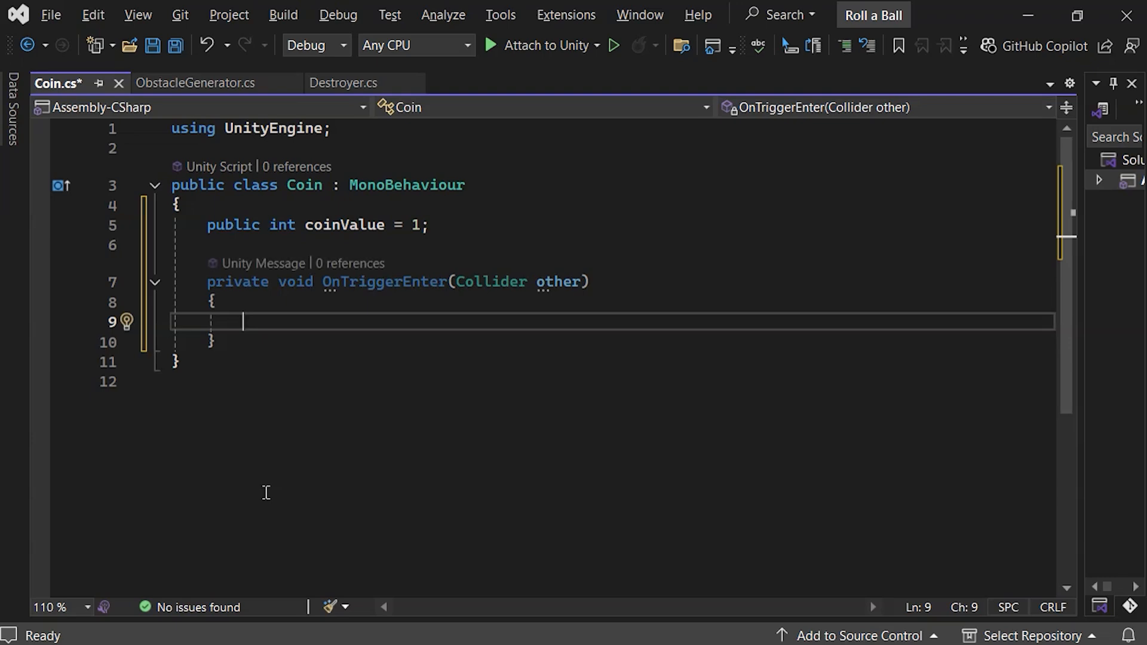
text(if(other == this))
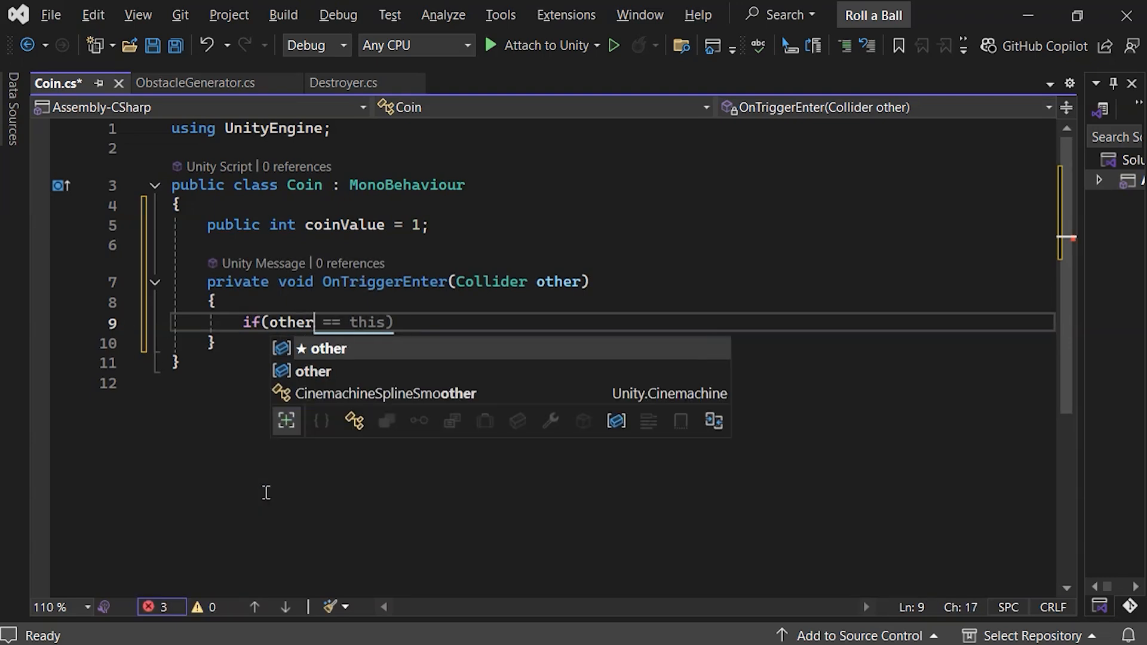
text(.CompareTag)
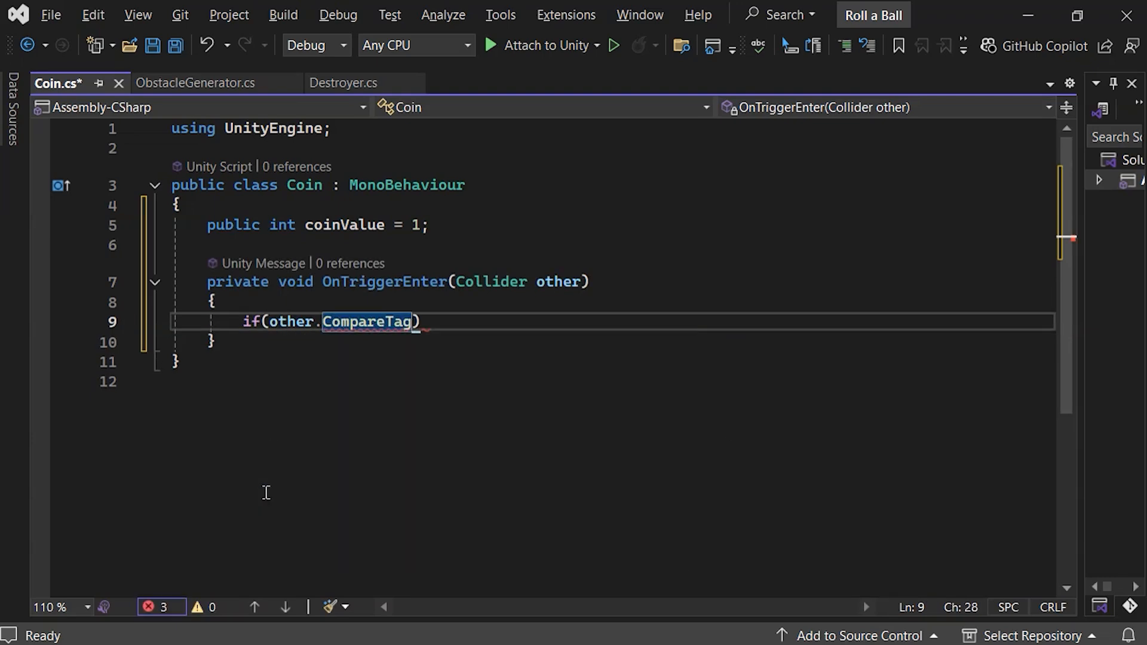
text(()
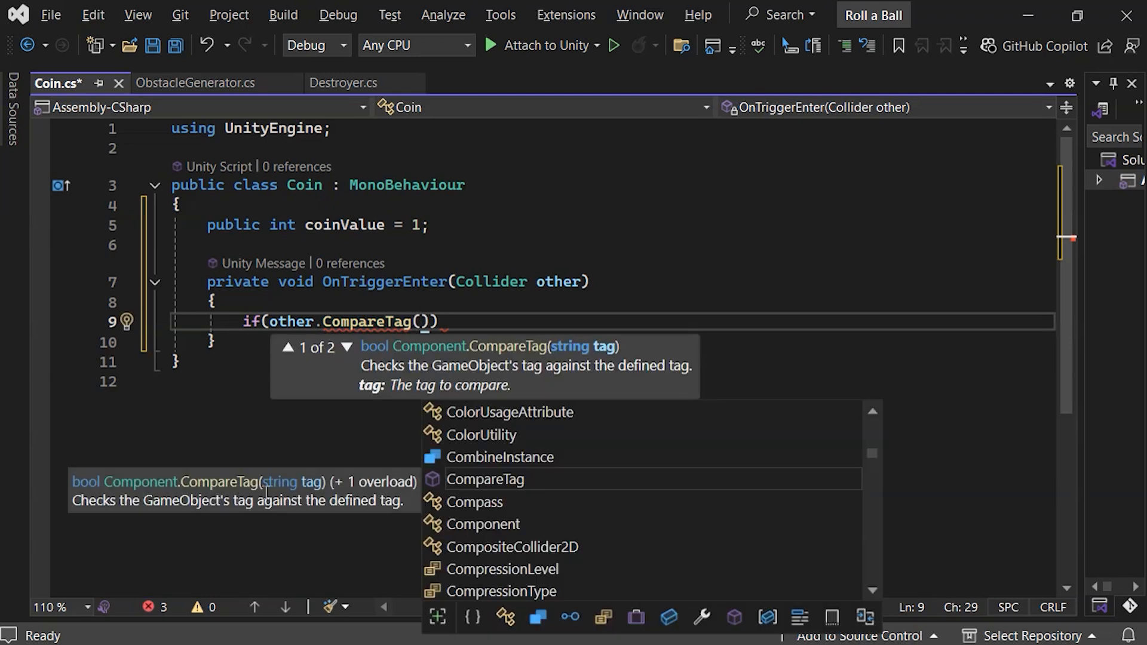
text("Player")
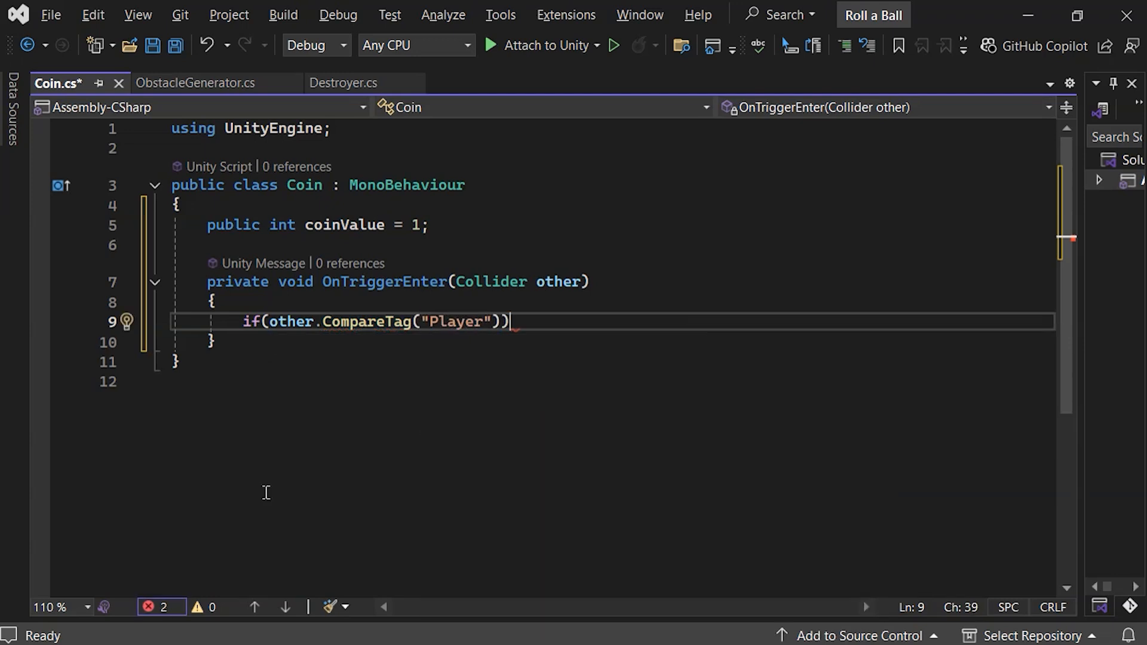
Add placeholder comments for increasing the coin count (coin ++) and save Coin.cs.
text(// Check if the player co)
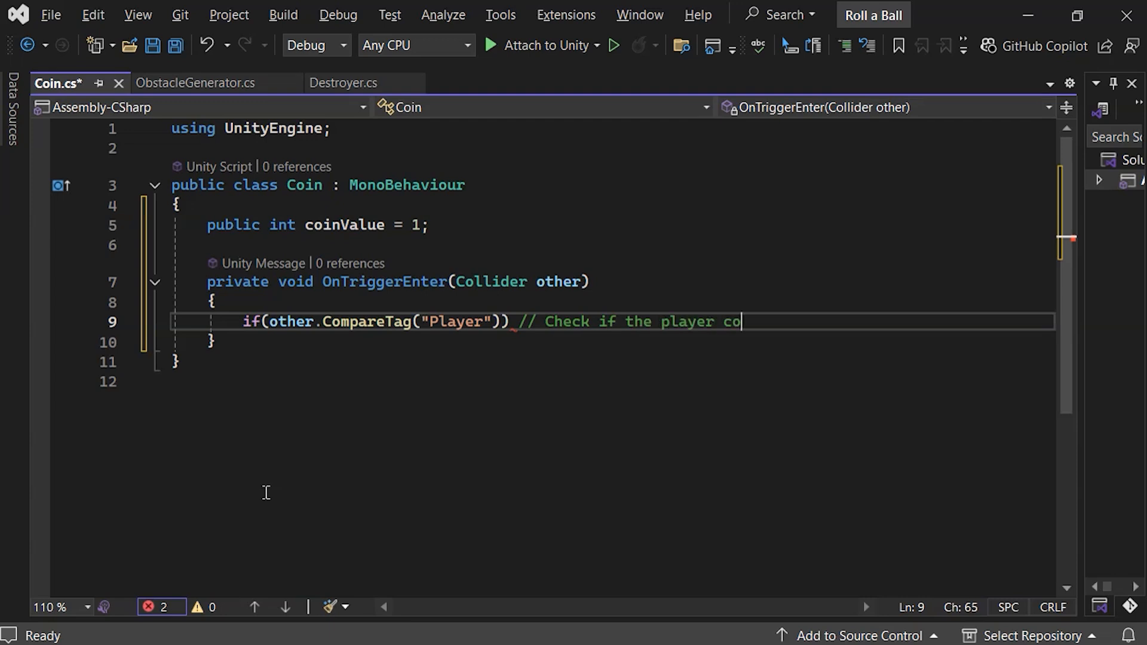
text(llides then increase coin)
text({)
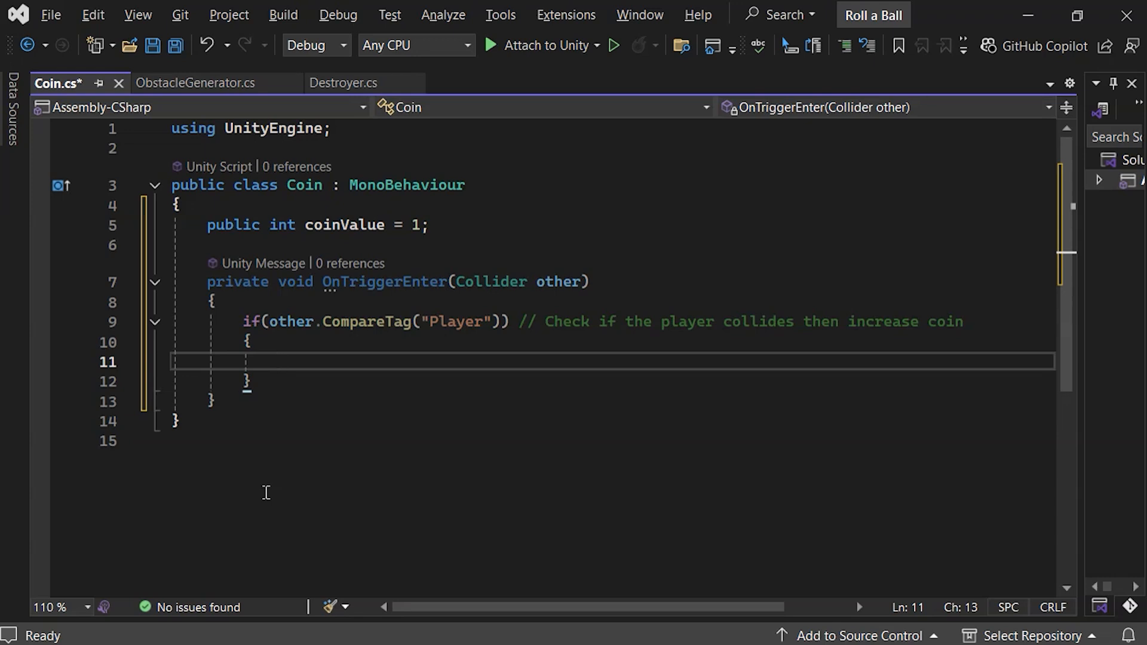
text(// increase the coin)
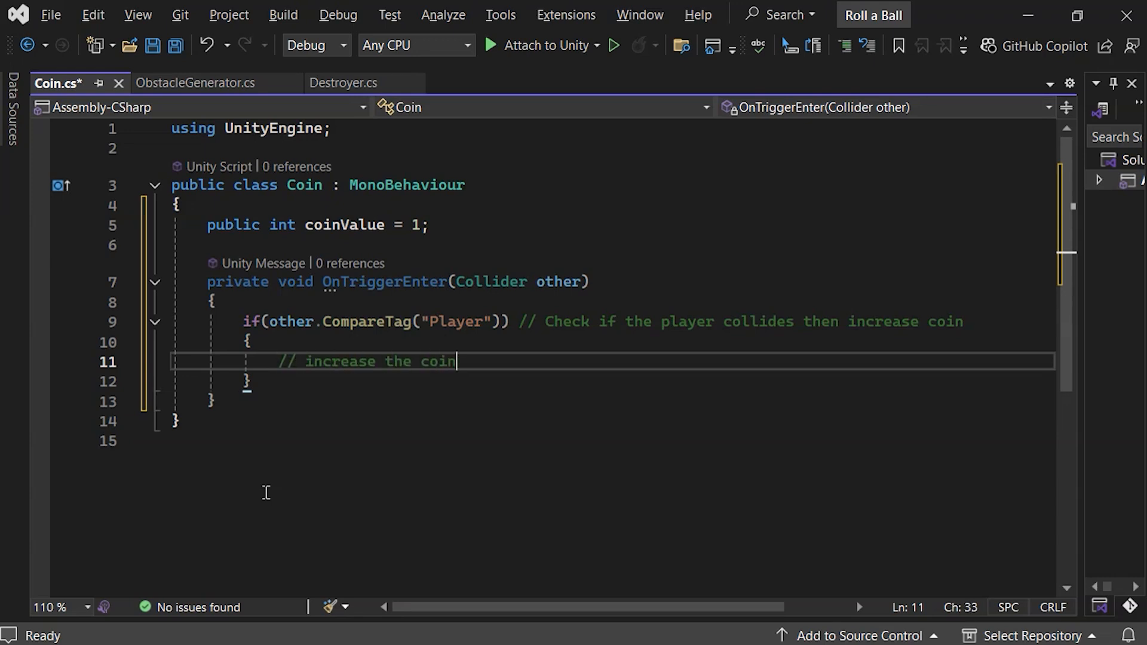
key(ctrl+s)
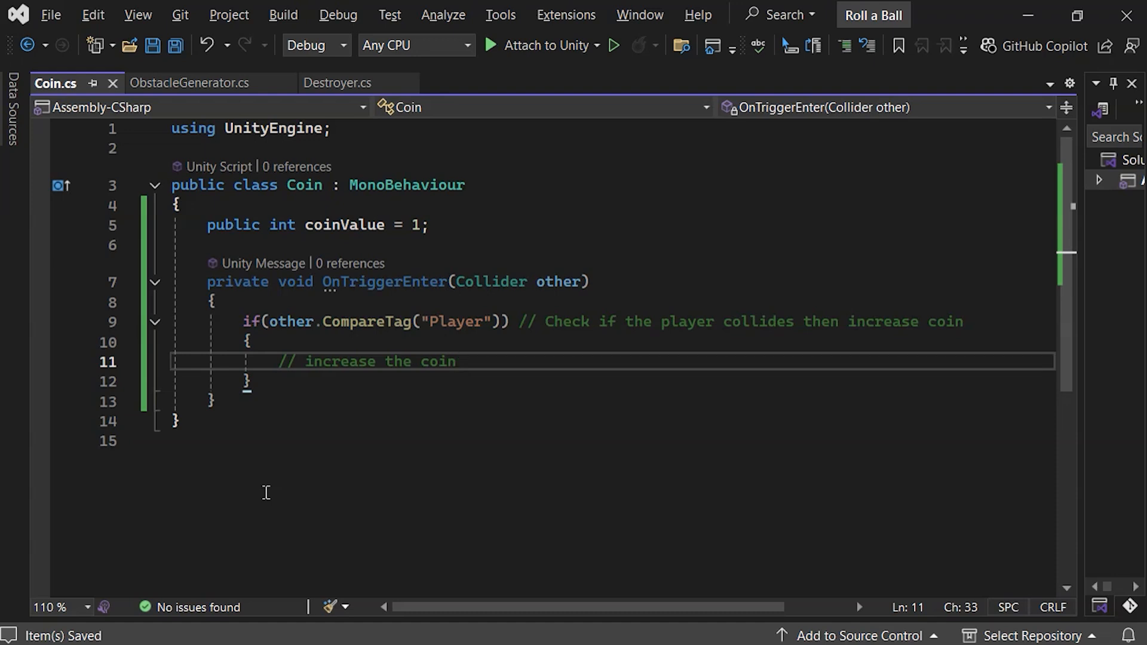
text(// coin ++;)
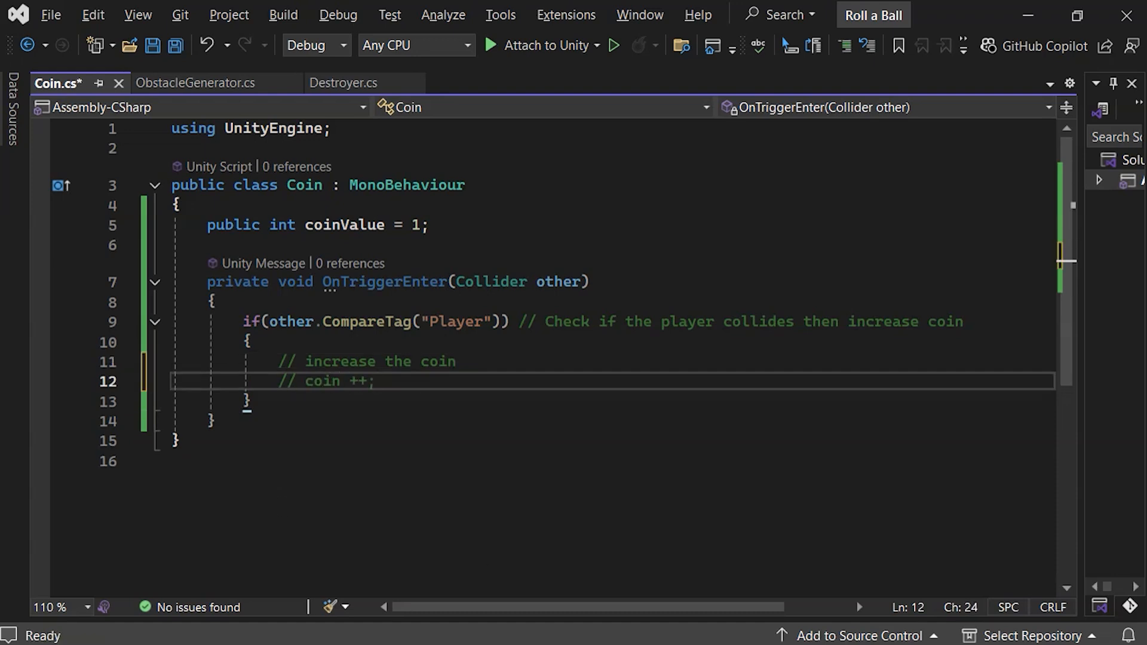
mouse_move(463, 253)
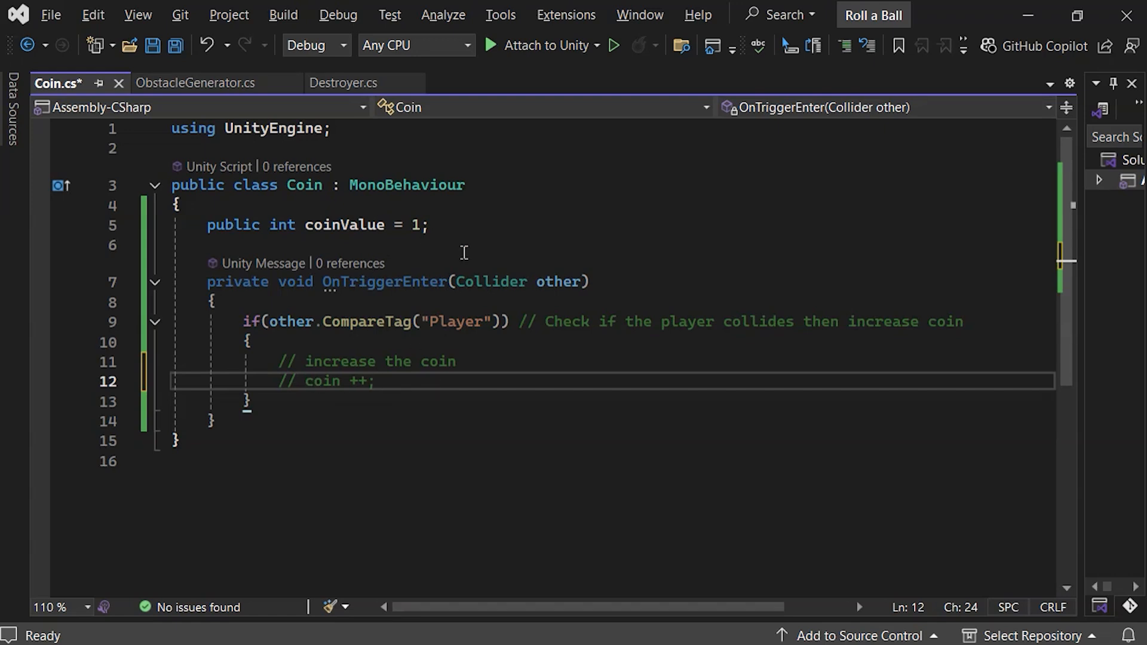
key(alt+tab)
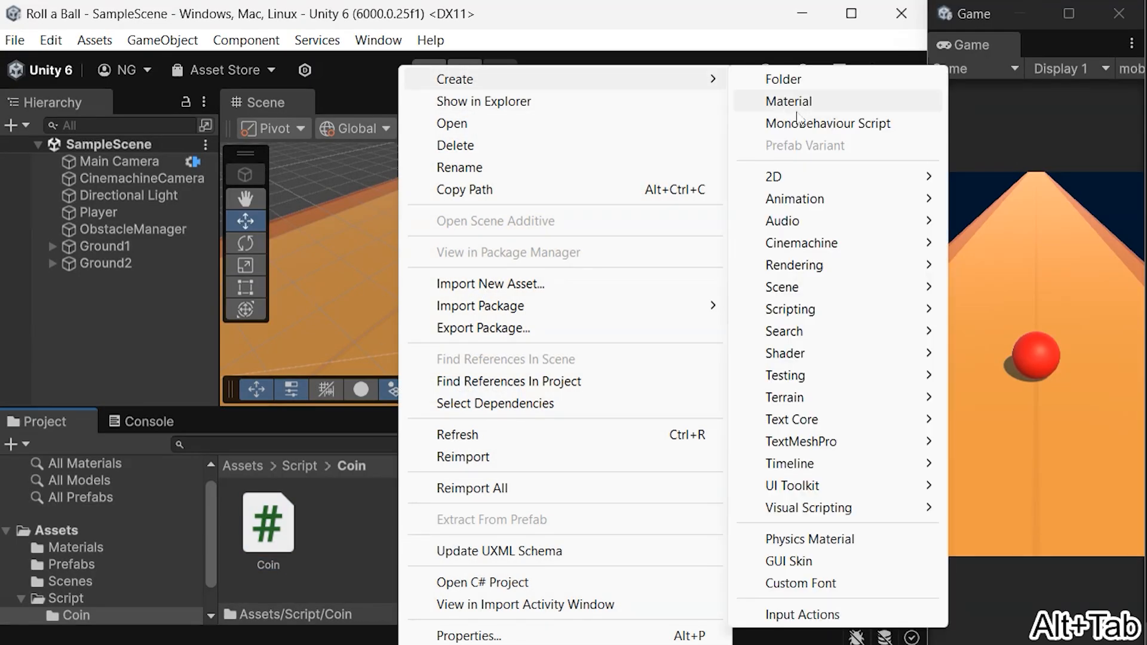
Create a MonoBehaviour script named CoinManager in the Assets/Script/Coin folder.
click(828, 123)
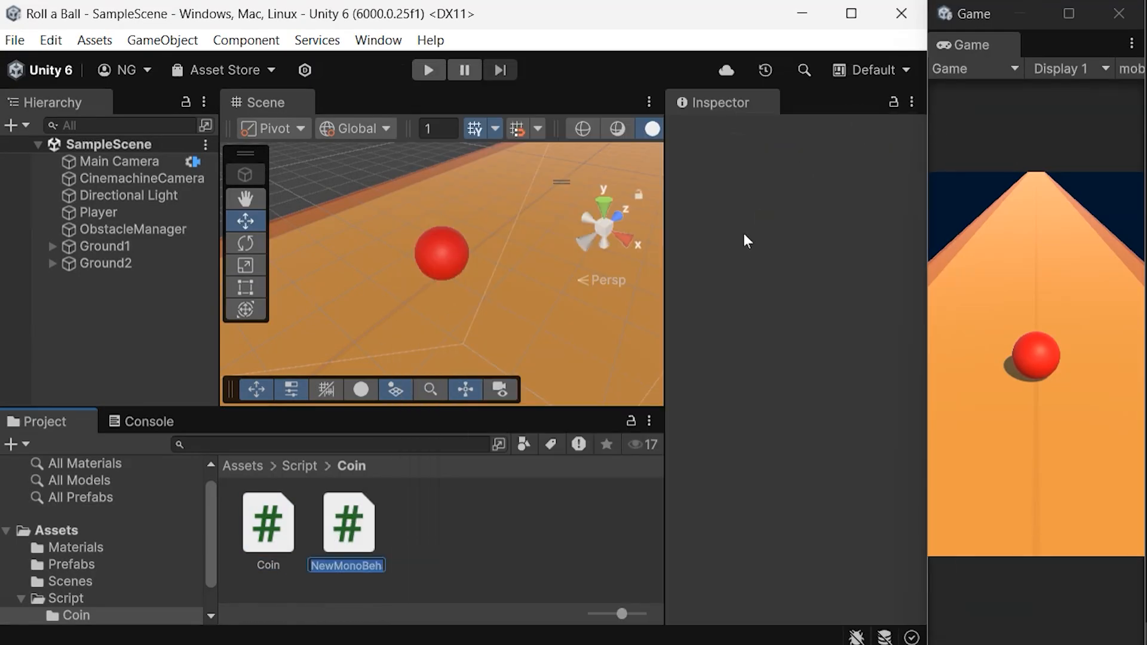
text(CoinManager)
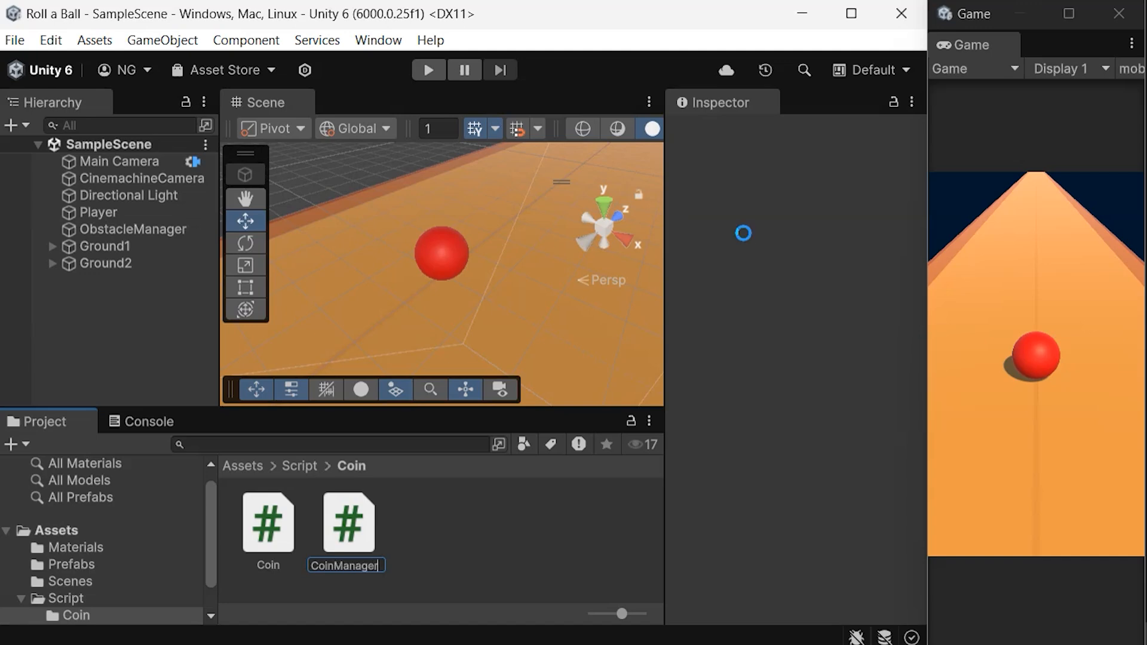
click(348, 521)
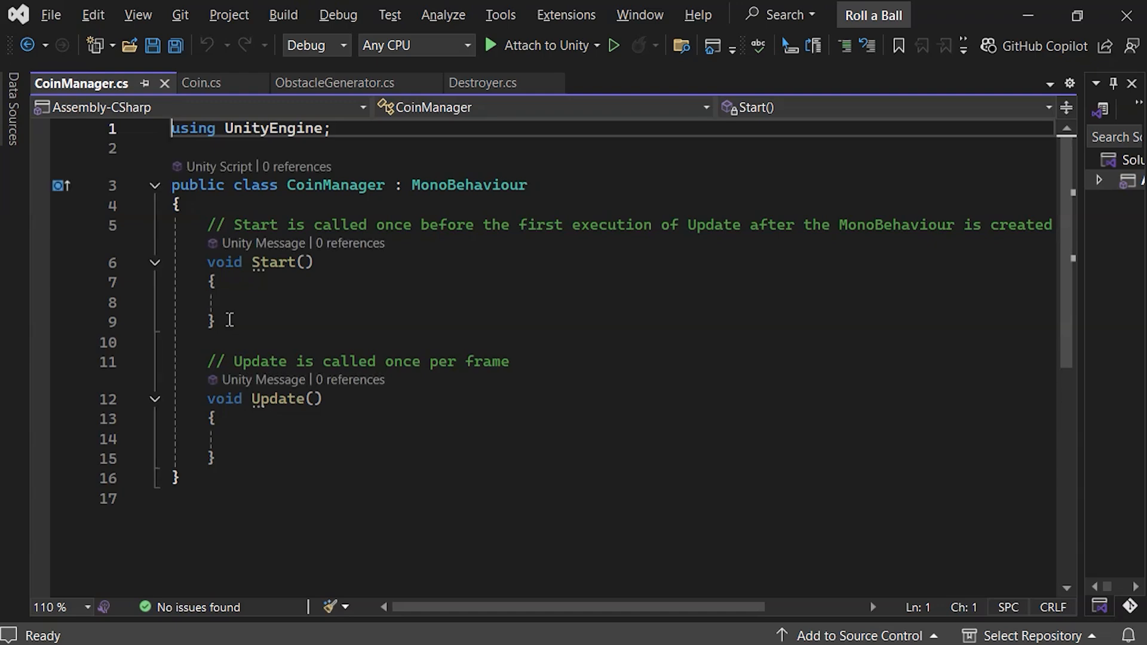
Add a totalCoins counter and an AddCoin(int amount) method that logs the total, then save.
text(private Coin coin;)
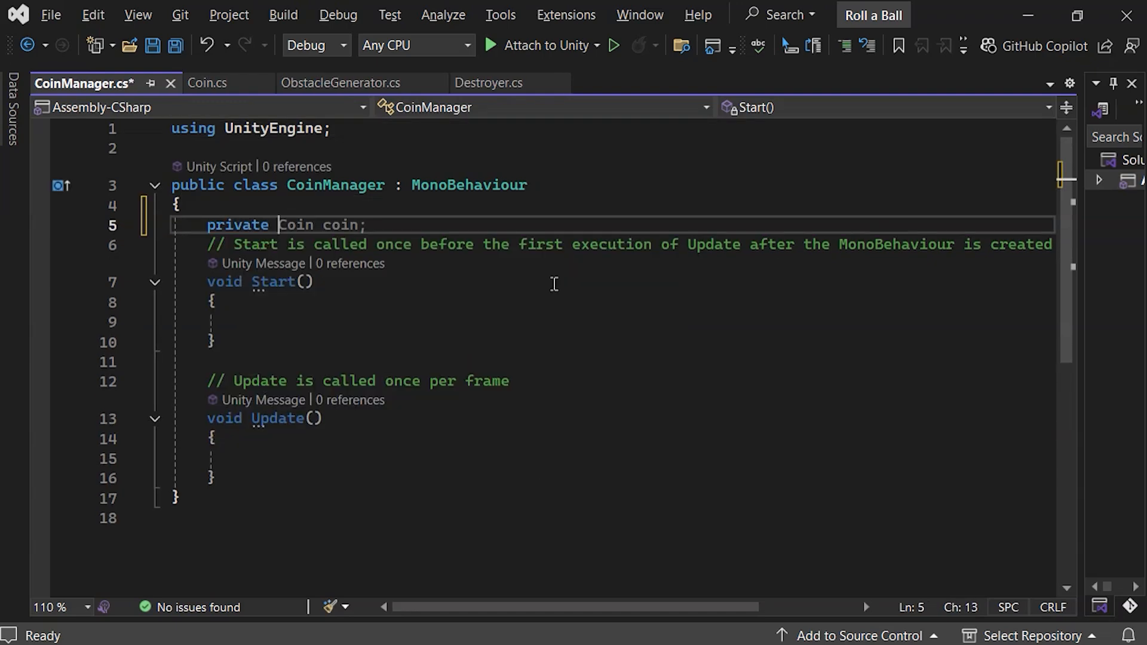
text(int totalCoin)
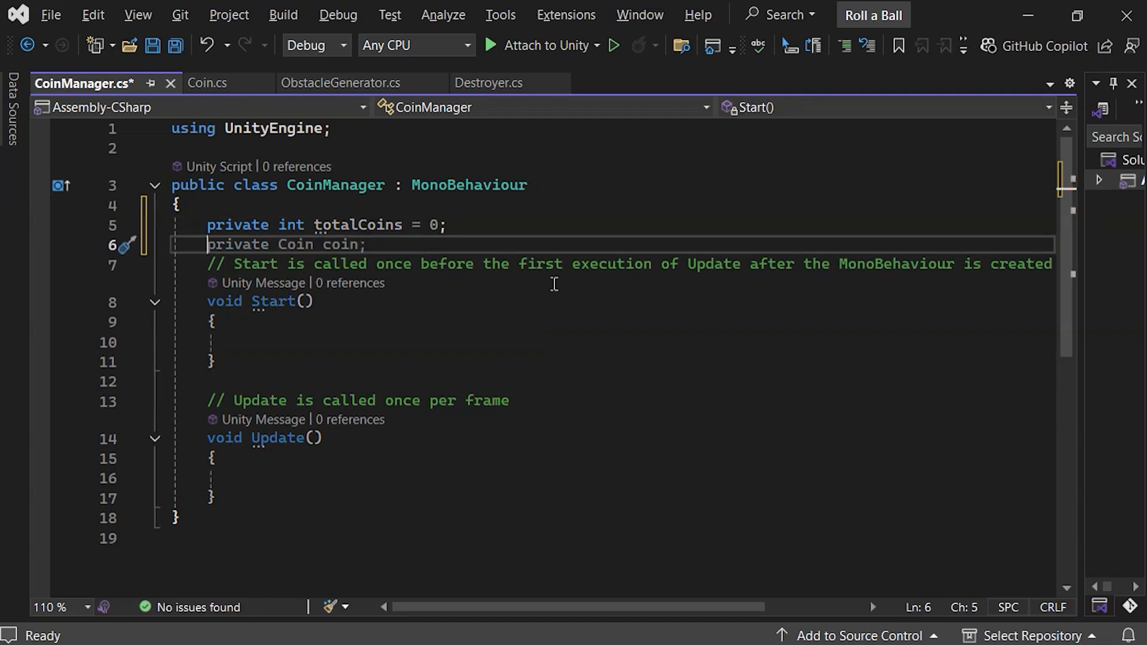
text(public void AddCoin(int amount)
text(totalCoins +=)
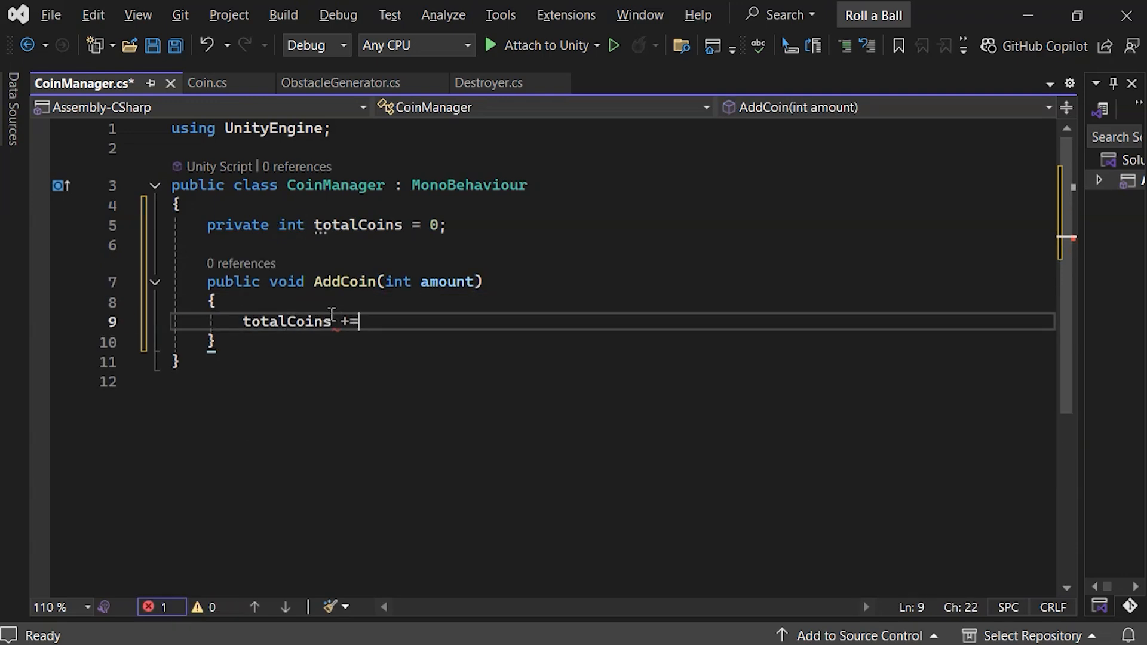
text(amount; // totalCoins = totalCoins)
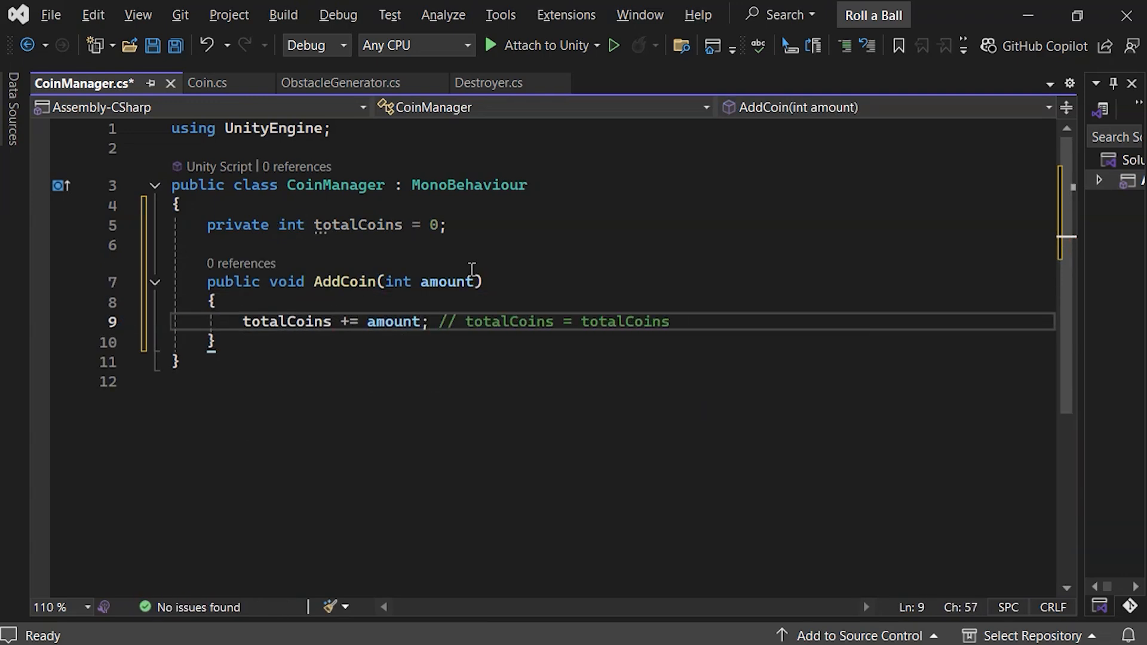
text(Debug.Log("Coin"))
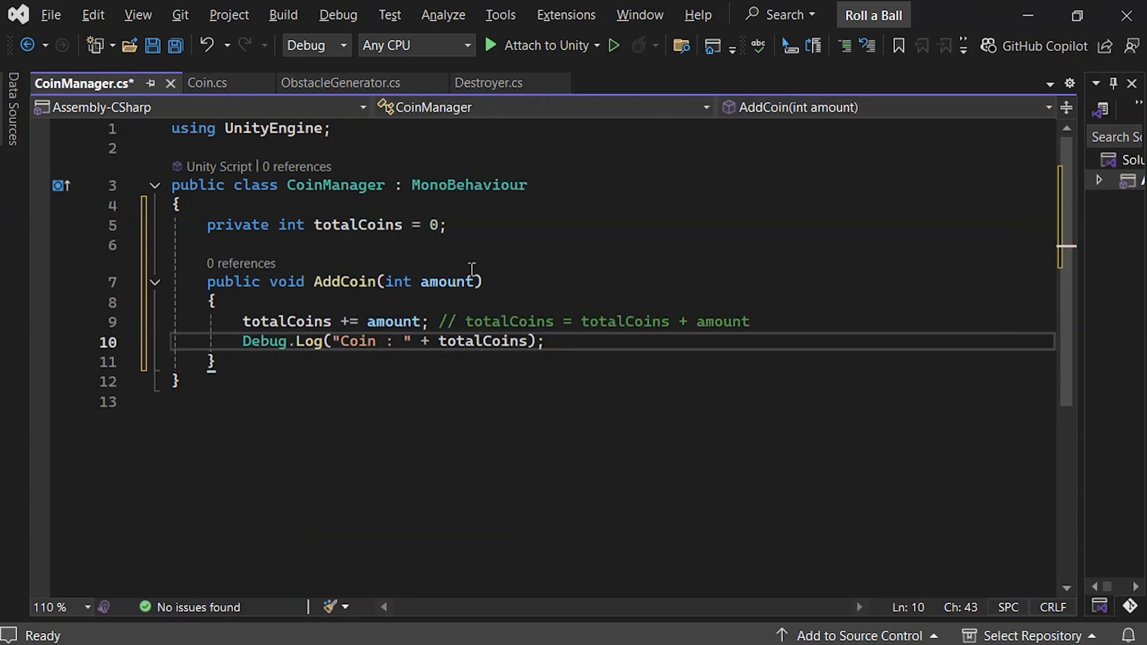
key(ctrl+s)
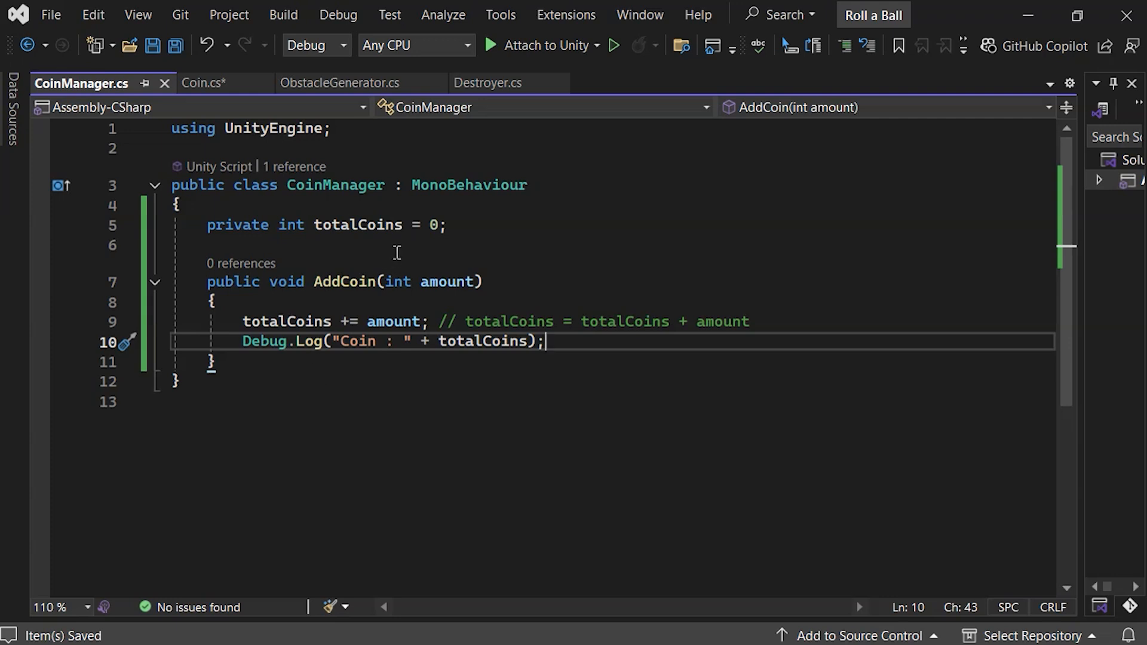
mouse_move(666, 378)
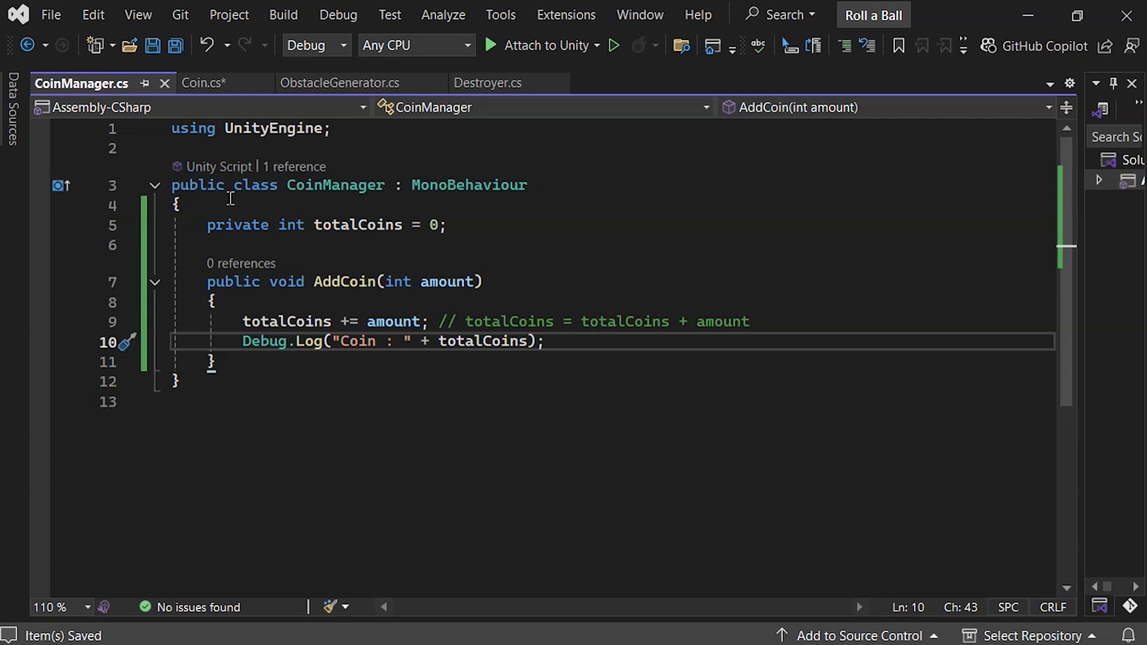
Add a public static CoinManager instance field, a singleton comment, and an empty Awake.
text([SerializeField])
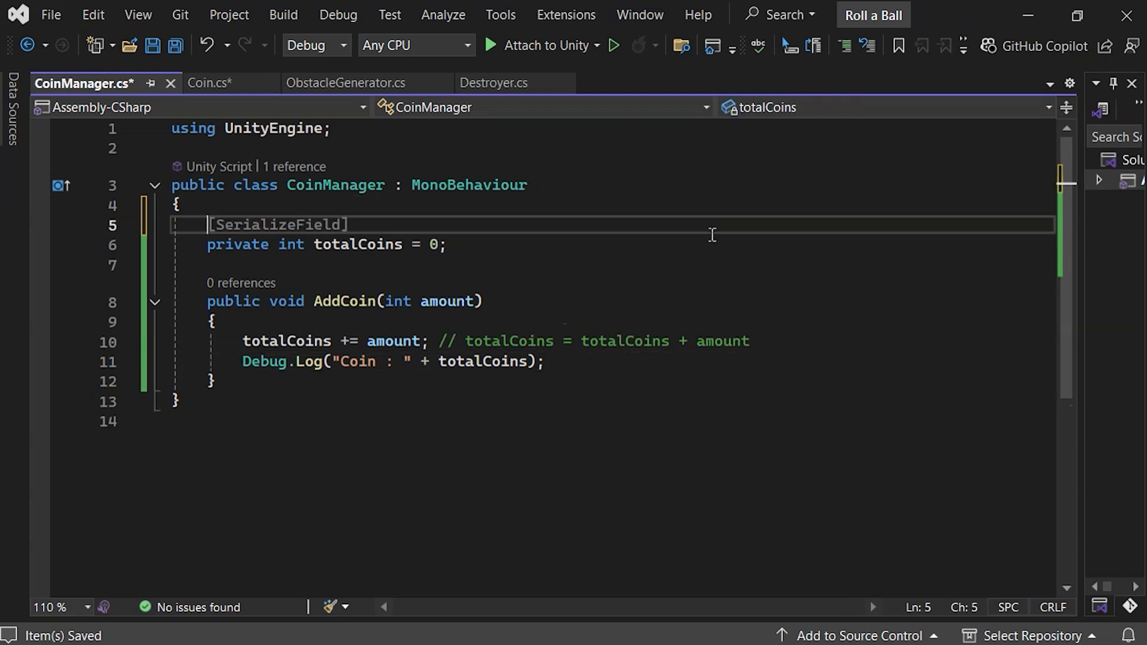
text(public static)
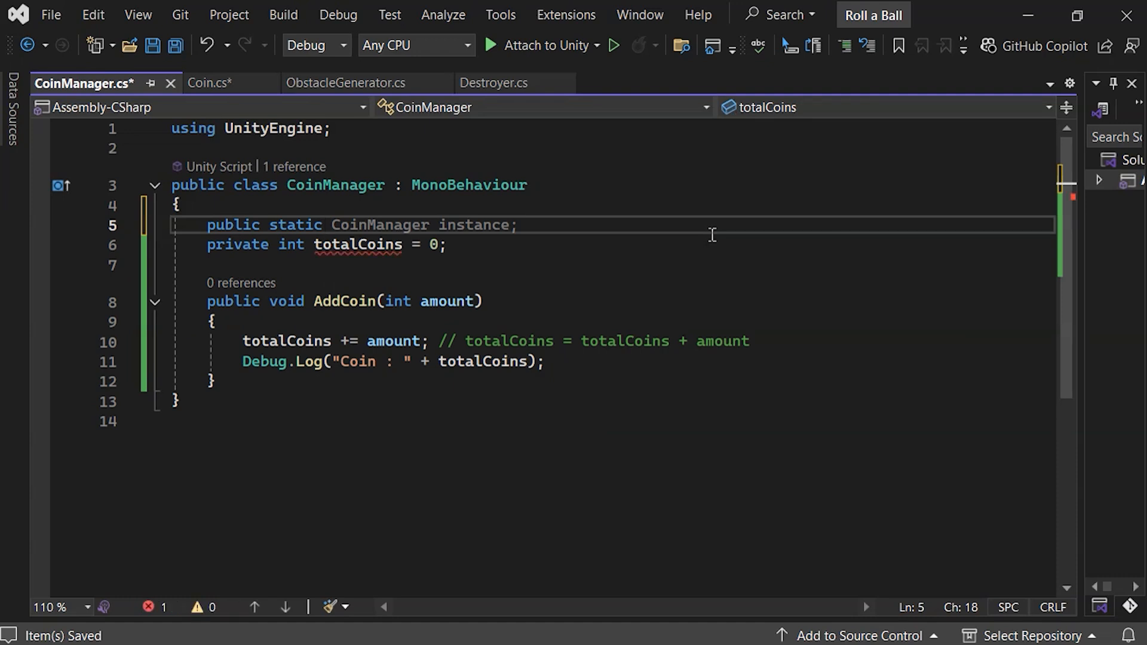
text(public static CoinManager instance2 = null;)
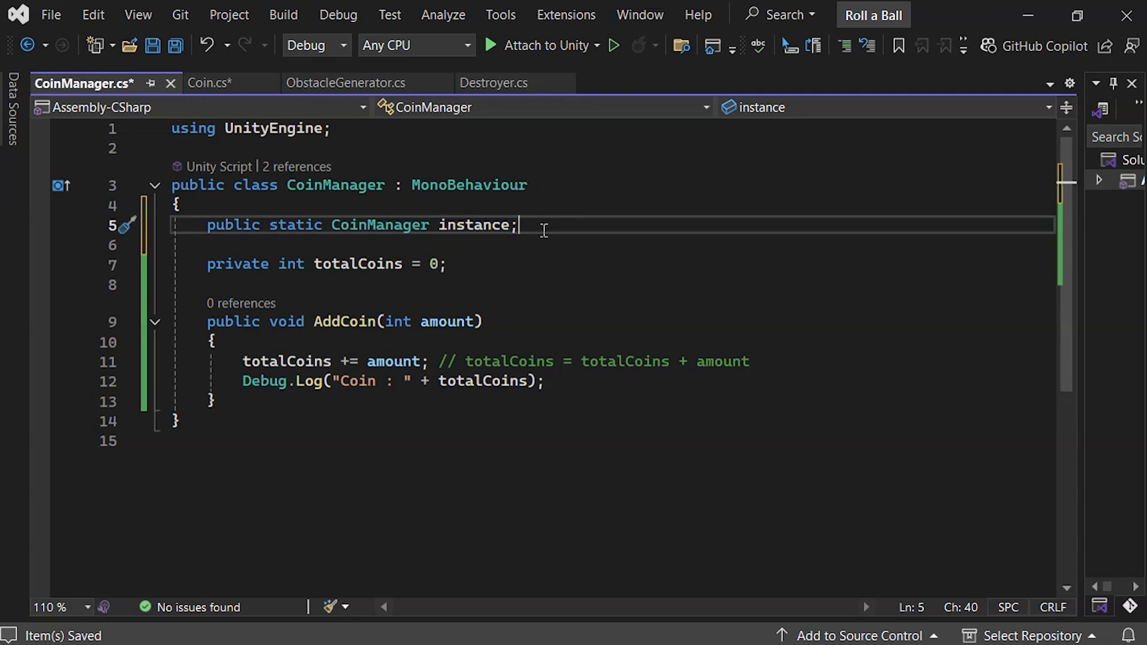
text(// Singleton for global access)
text(private void Awake()
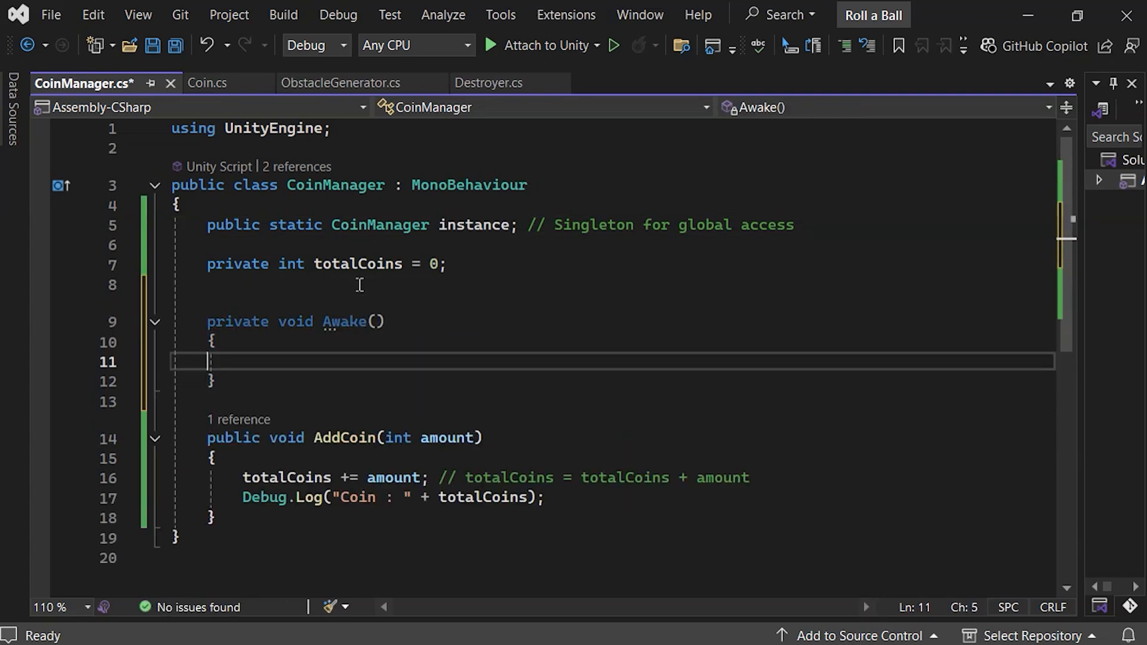
In Awake, set instance = this when null, otherwise Destroy(gameObject), then save CoinManager.cs.
text(instance = this;)
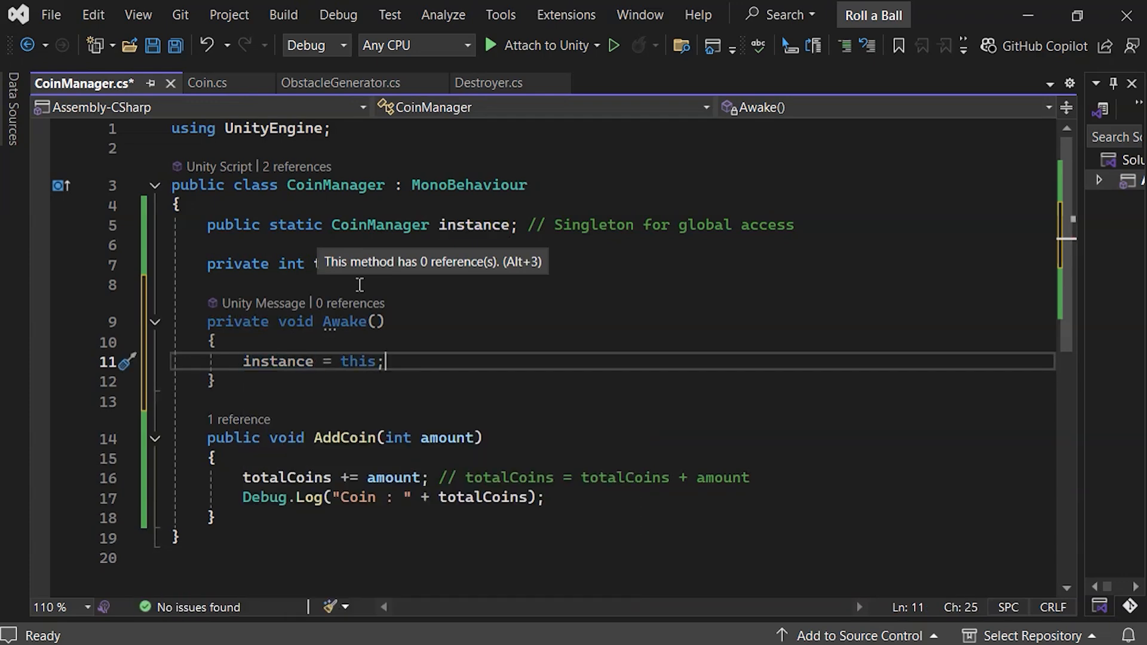
key(Enter)
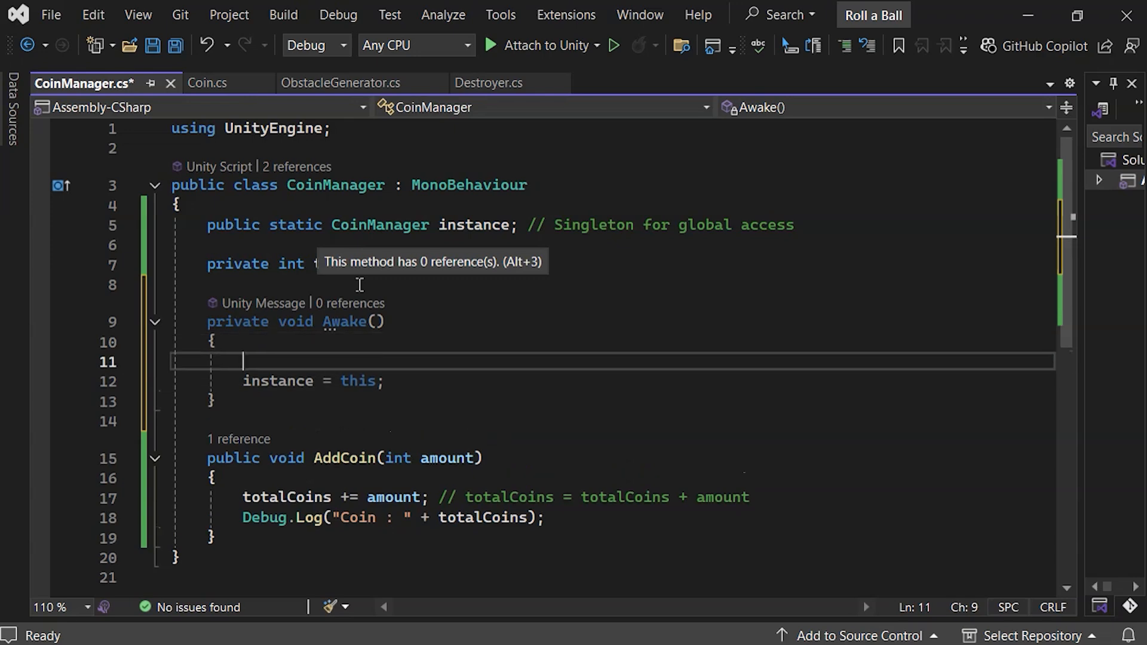
text(if(instance == null))
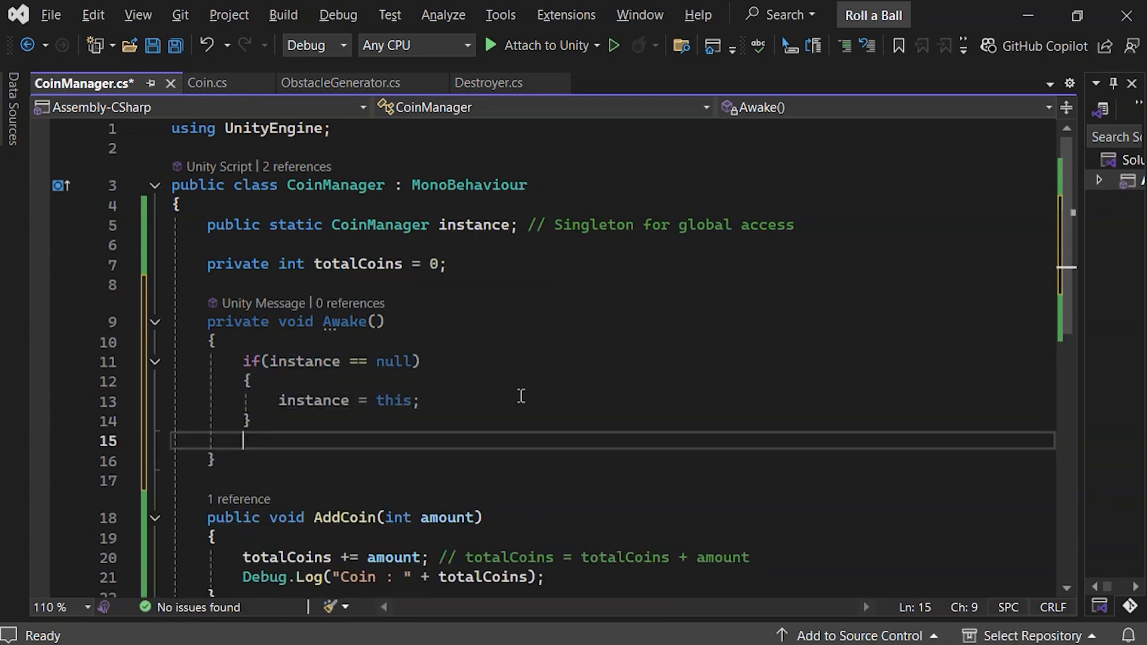
text(else)
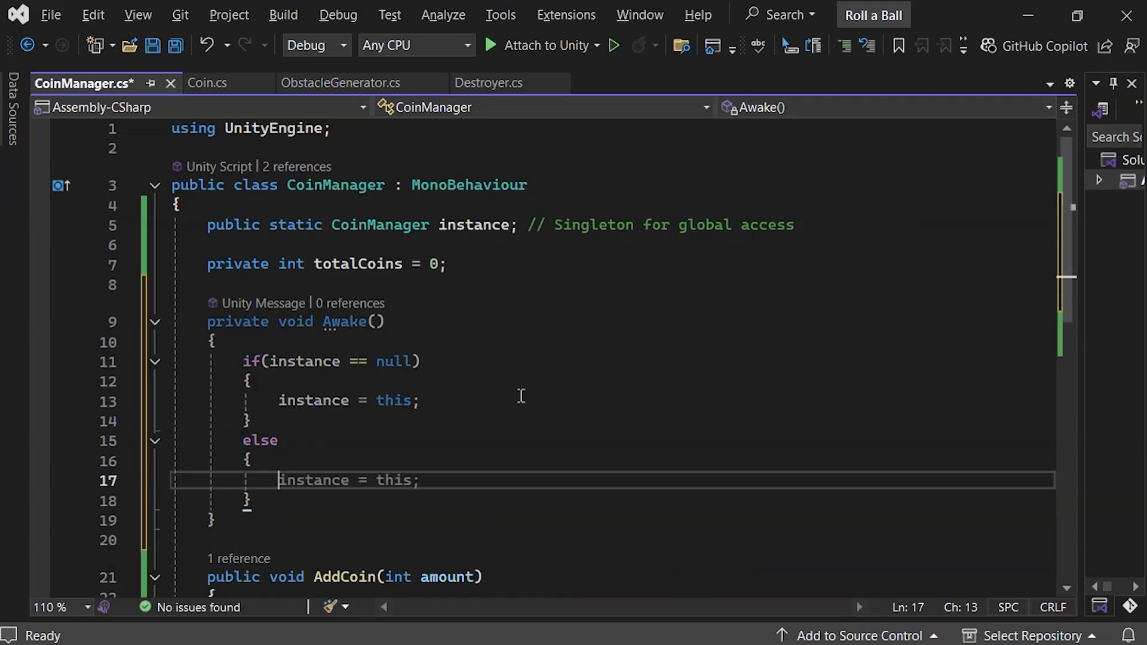
text(Destroy(instance);)
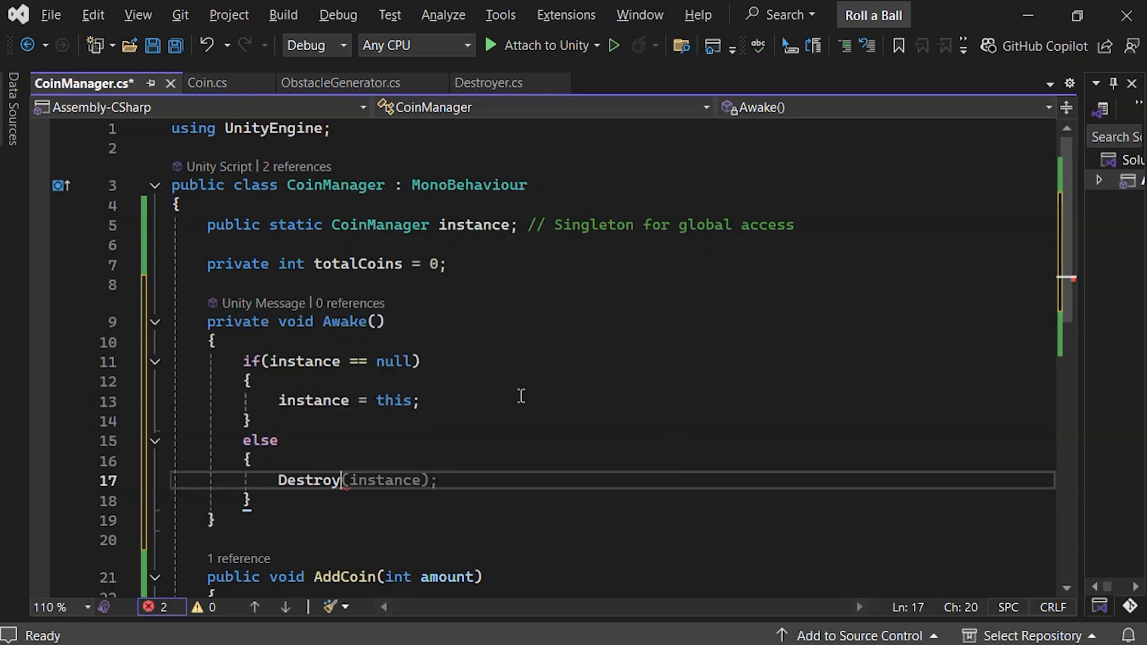
text(game);)
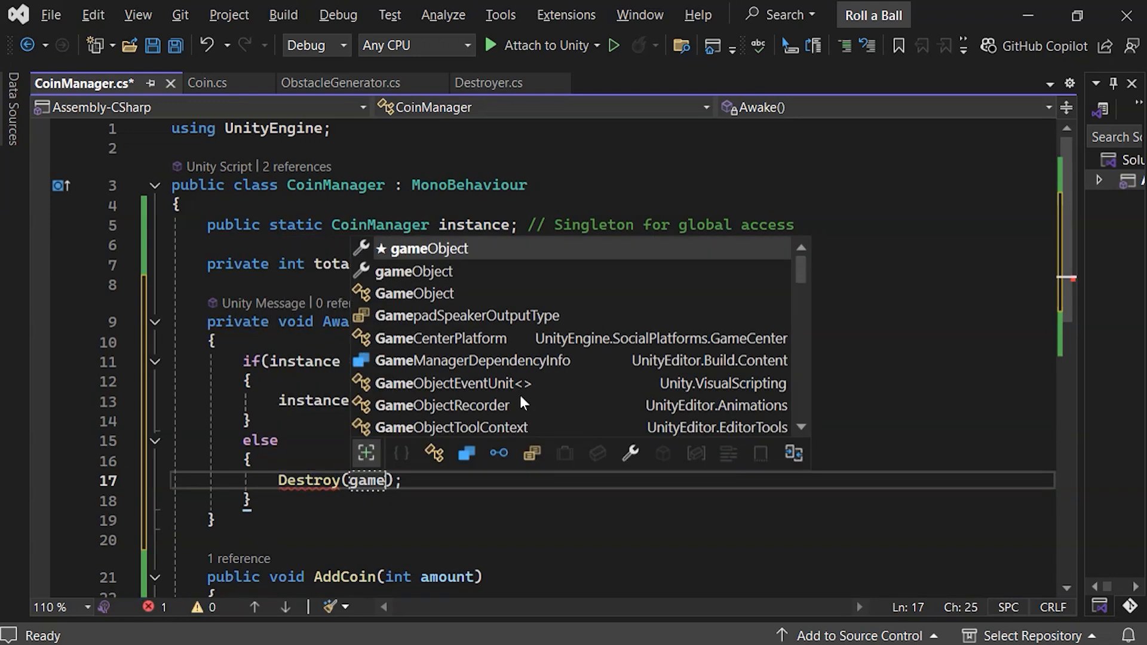
key(Tab)
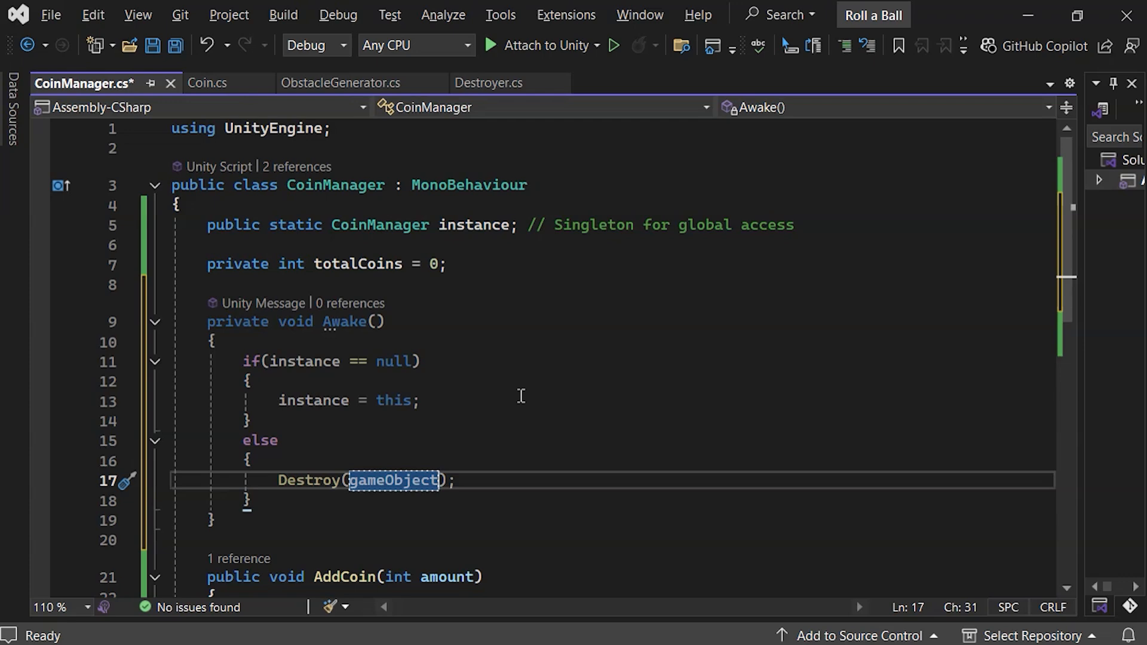
key(ctrl+s)
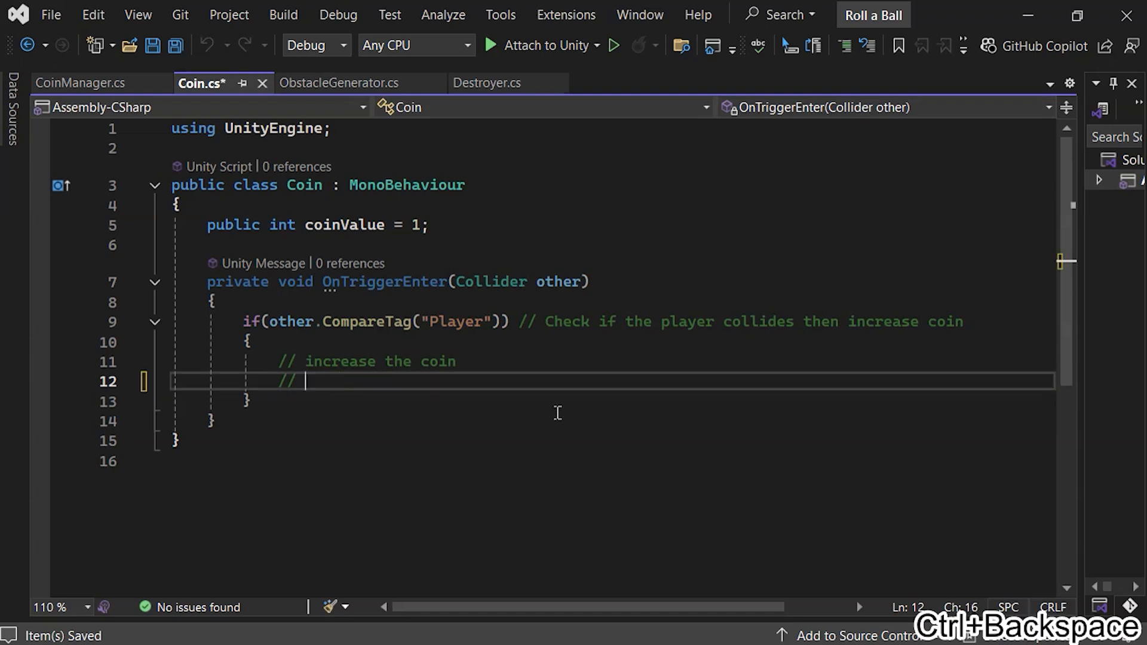
In OnTriggerEnter, call CoinManager.instance.AddCoin(coinValue) and Destroy(gameObject), then save Coin.cs.
text(CoinManager.)
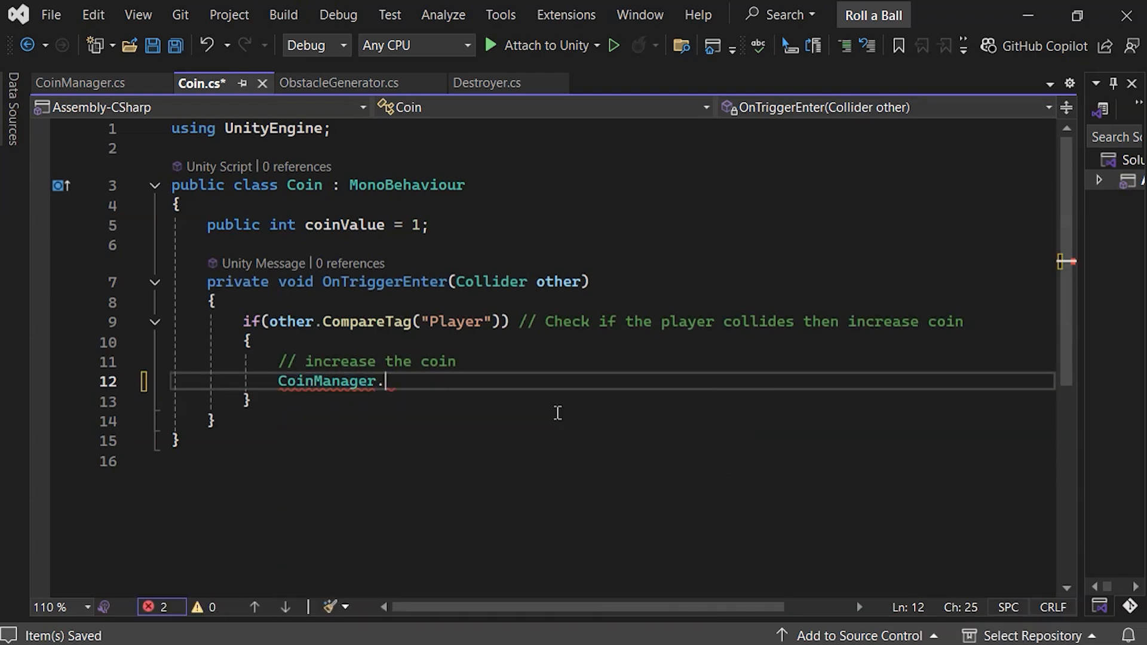
text(instance.AddCoin(coinValue);)
text(Des)
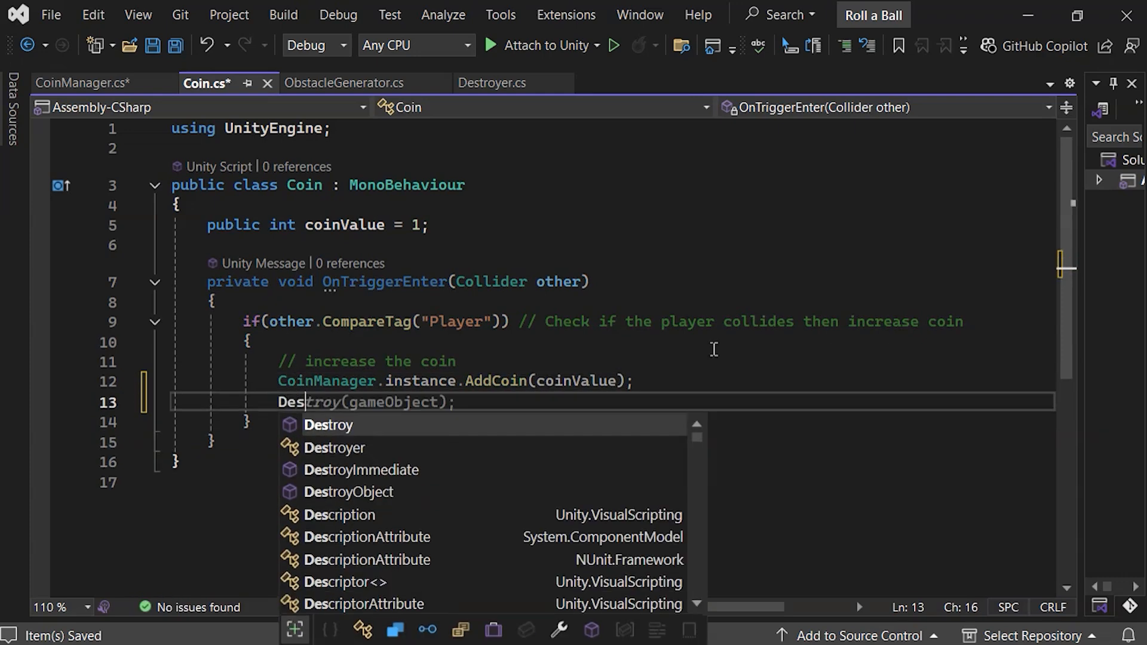
key(Tab)
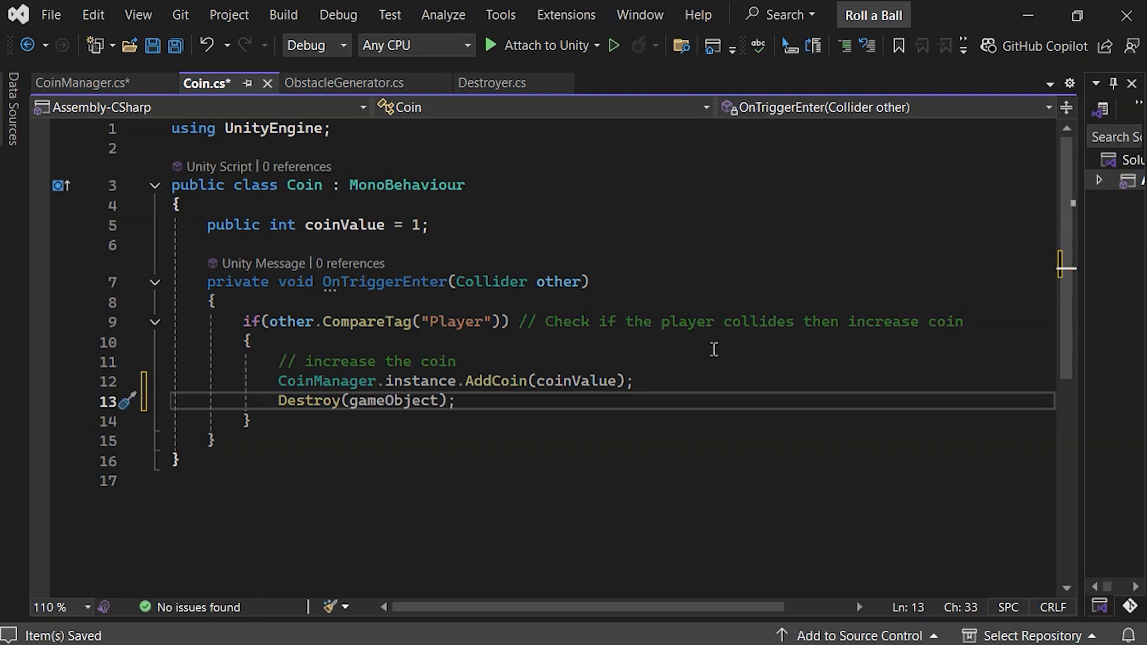
key(ctrl+s)
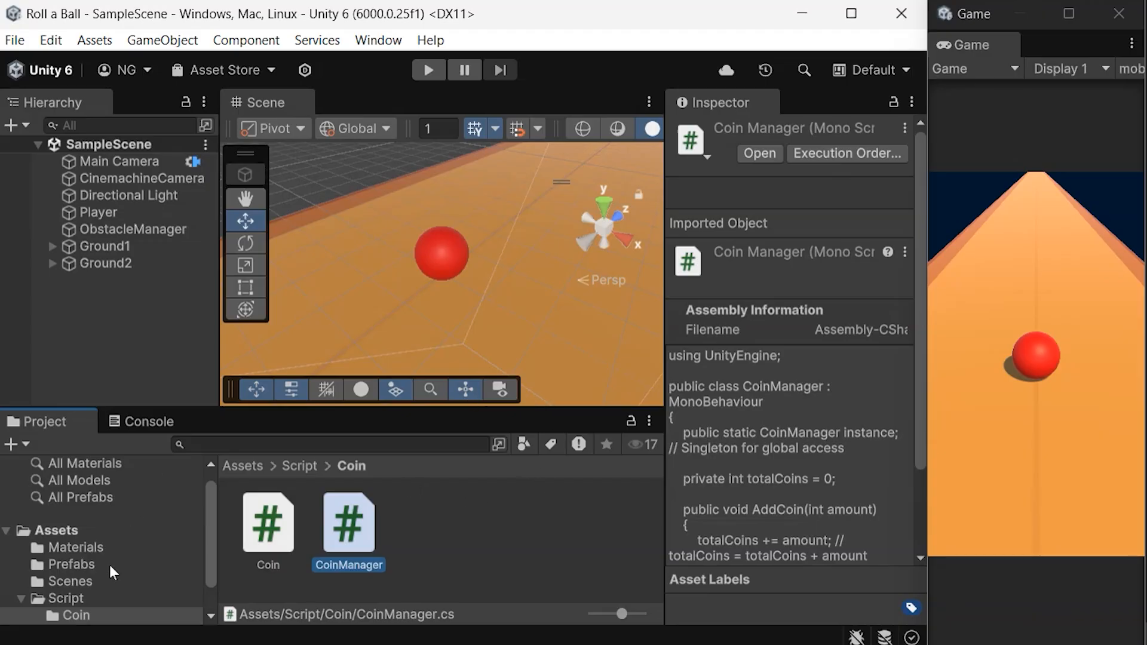
Open the Coin prefab and confirm coin (1) and coin (3) show Coin Value 1.
click(73, 565)
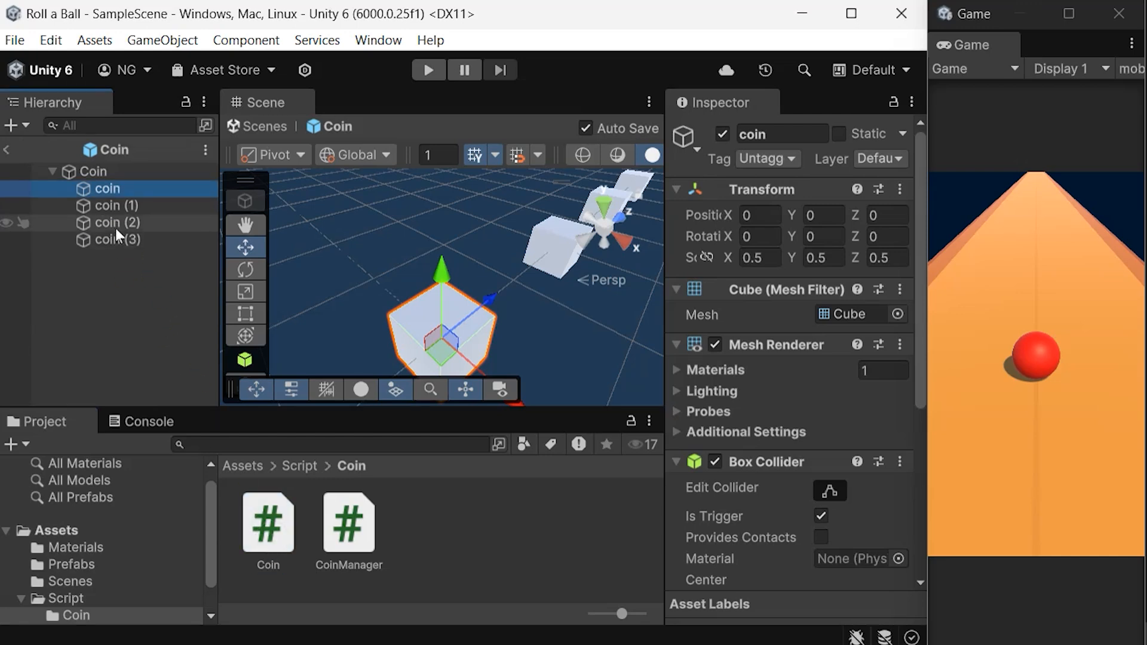
scroll(down, 3)
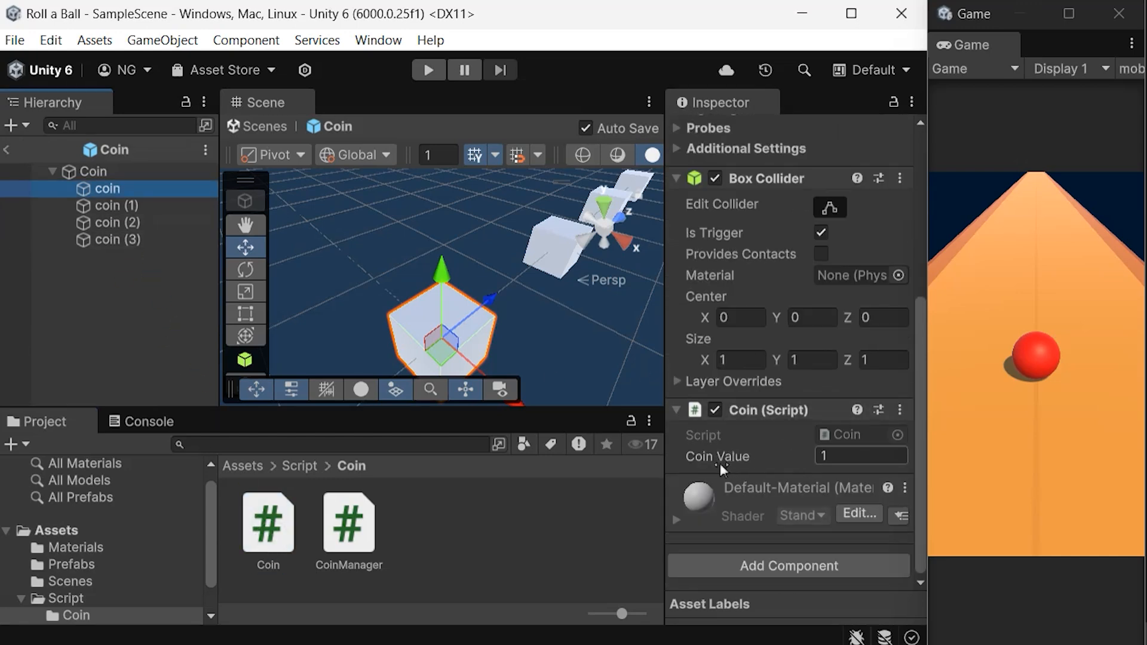
click(116, 205)
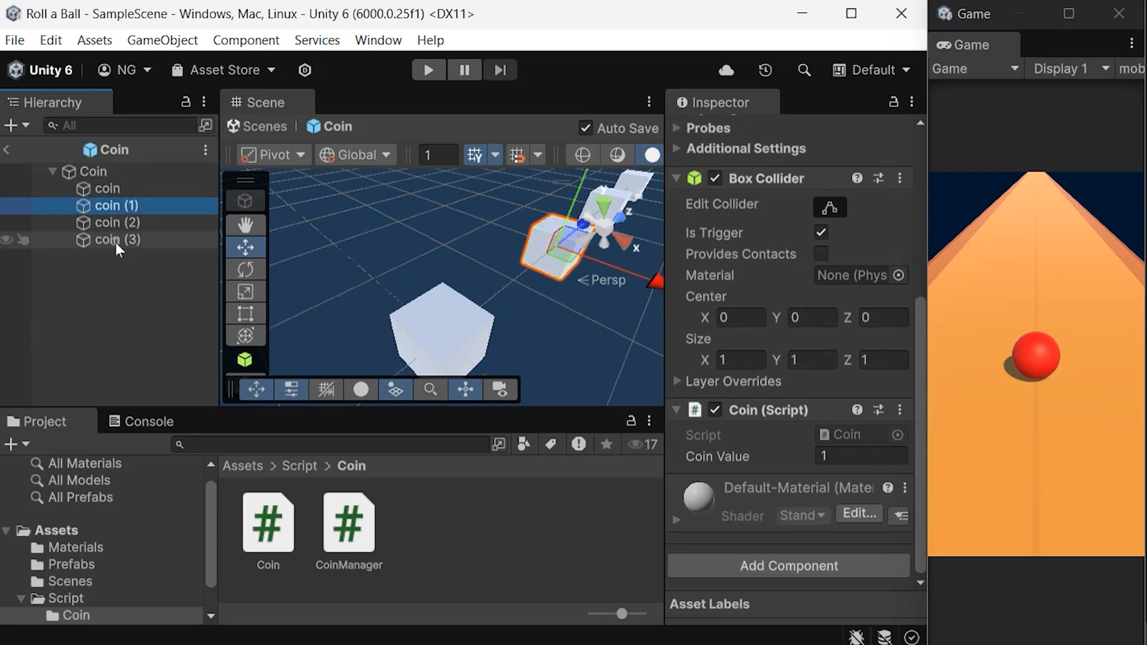
click(117, 239)
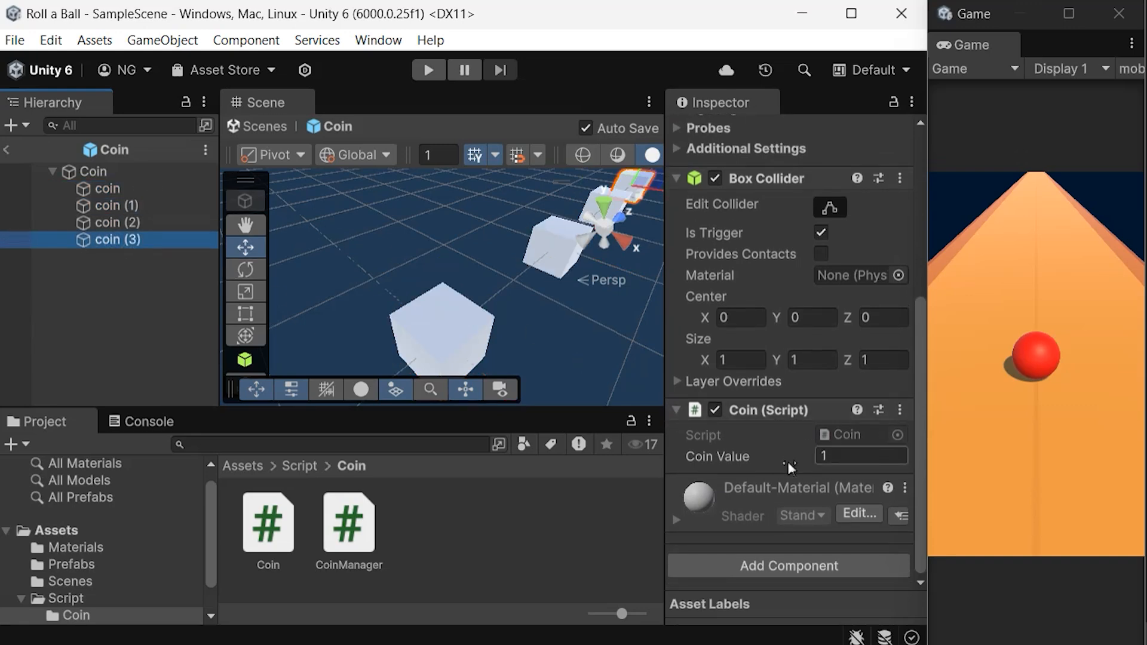
click(862, 456)
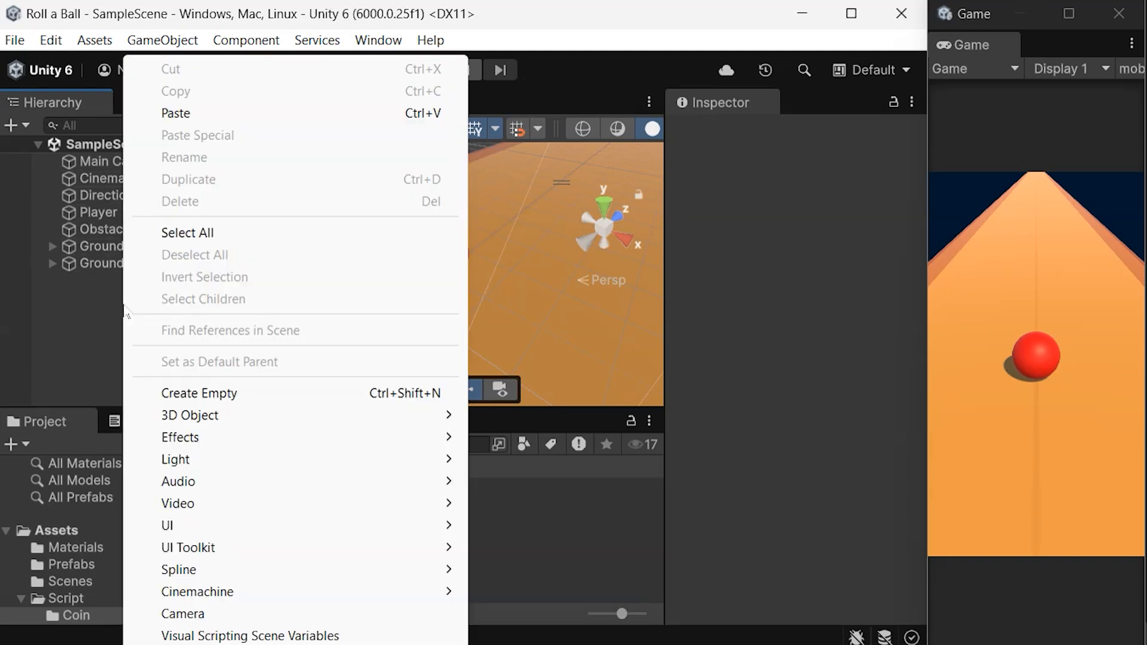
Create an empty CoinManager object with the CoinManager script, show the Console, and press Play.
click(199, 393)
text(CoinManager)
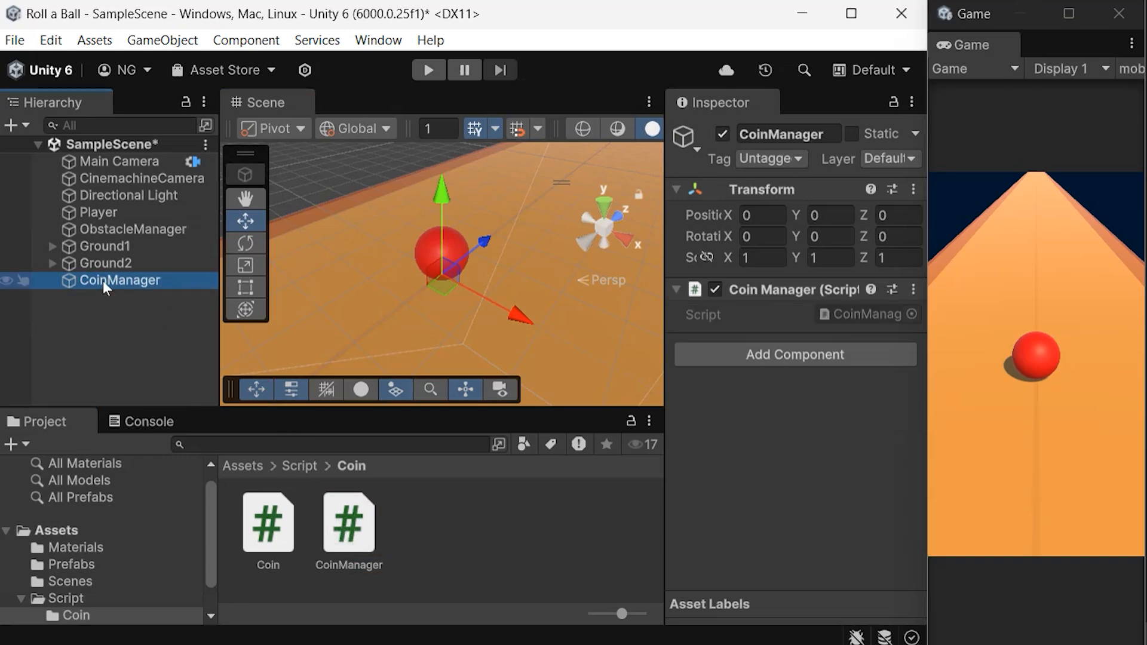
click(147, 421)
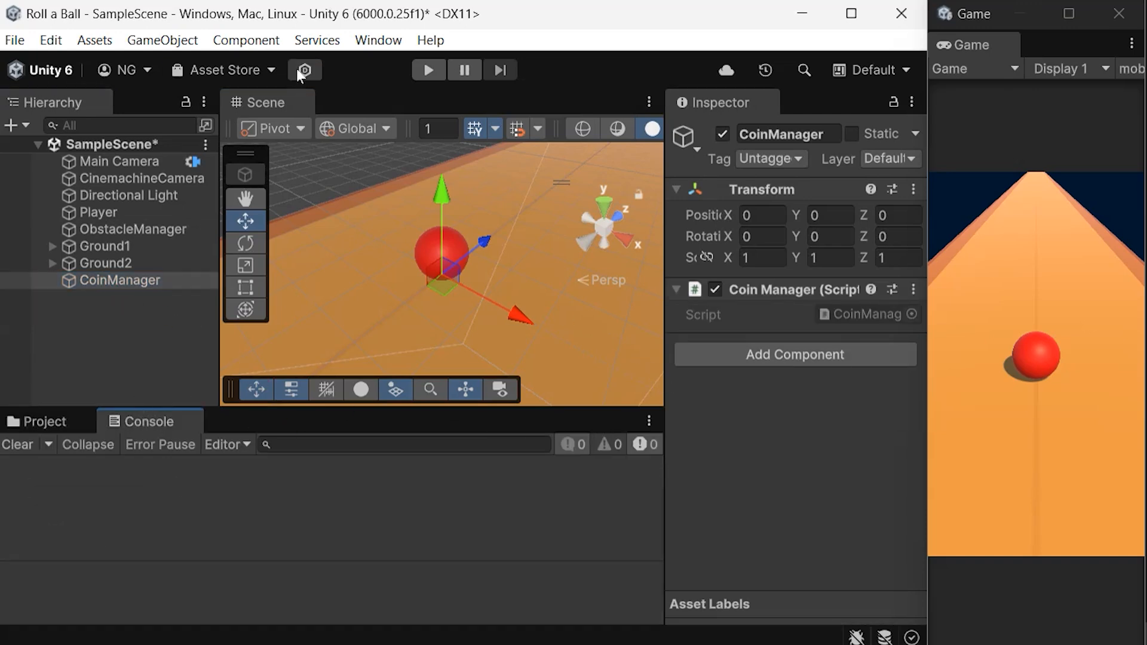
click(428, 69)
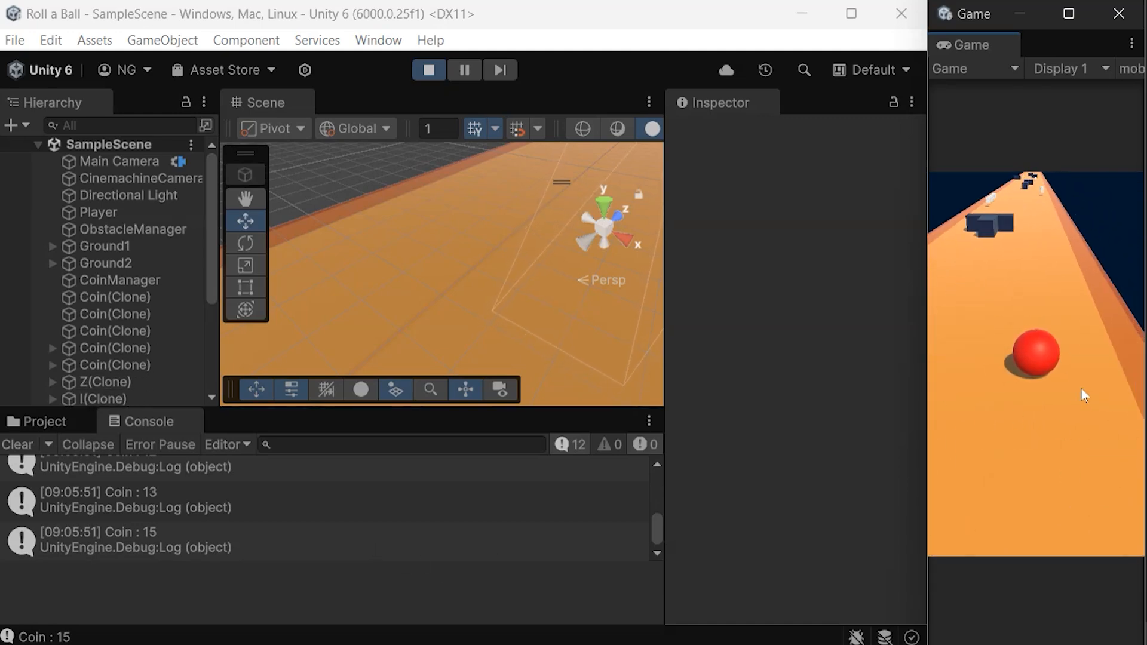
Watch the coin count climb to 27, inspect a Coin(Clone), then stop the game.
click(113, 312)
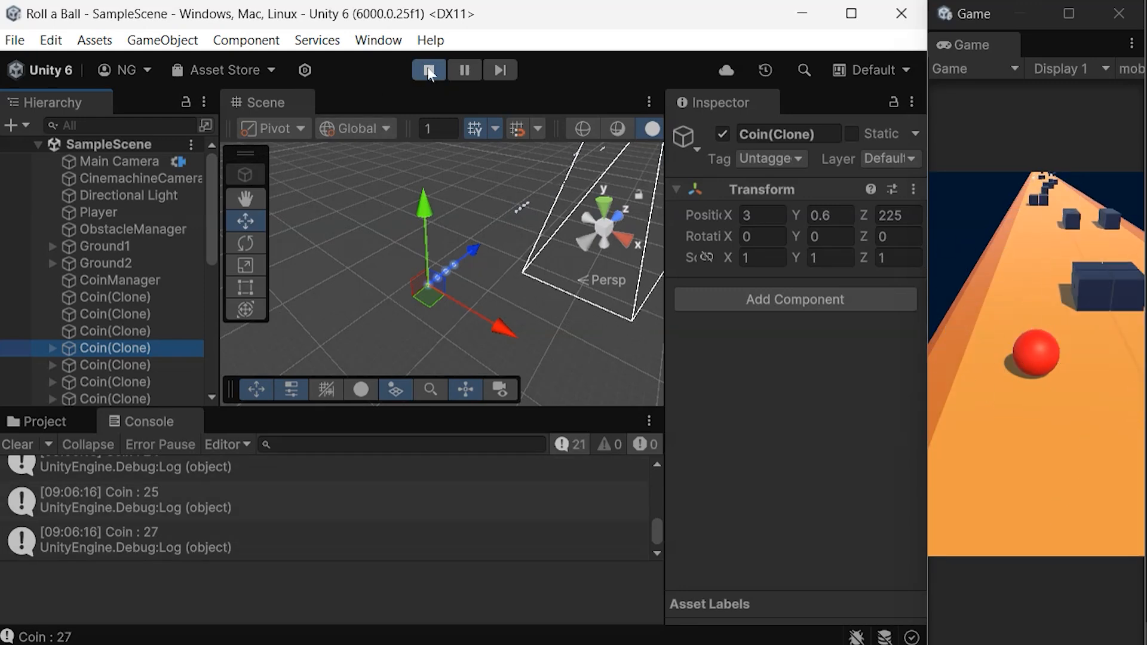
click(428, 69)
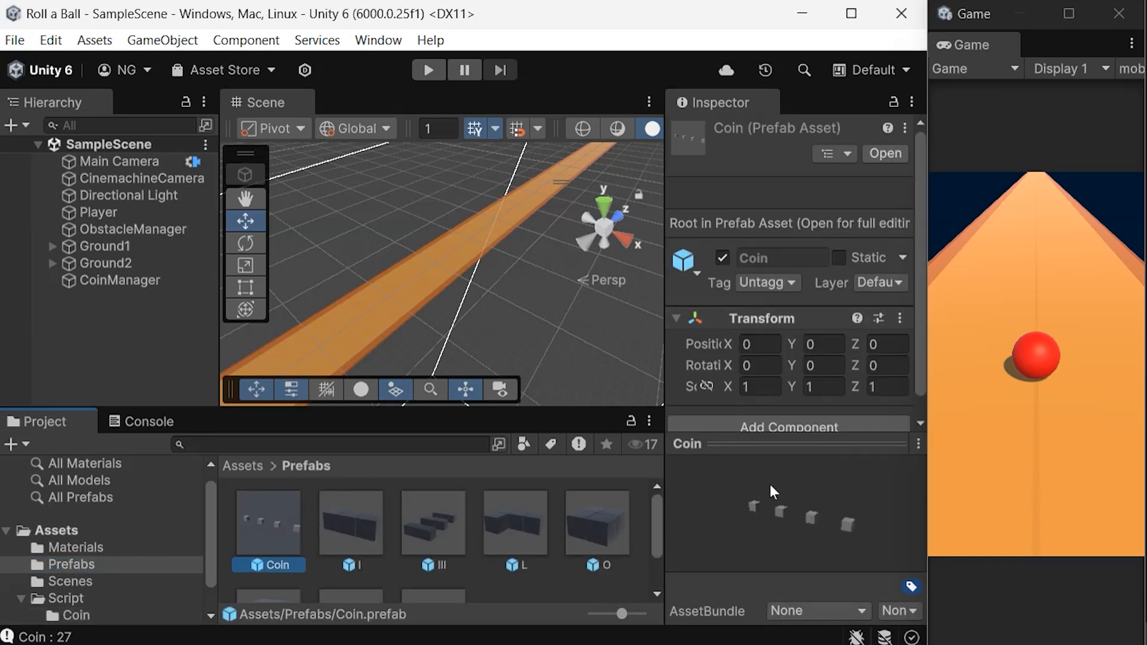
mouse_move(253, 528)
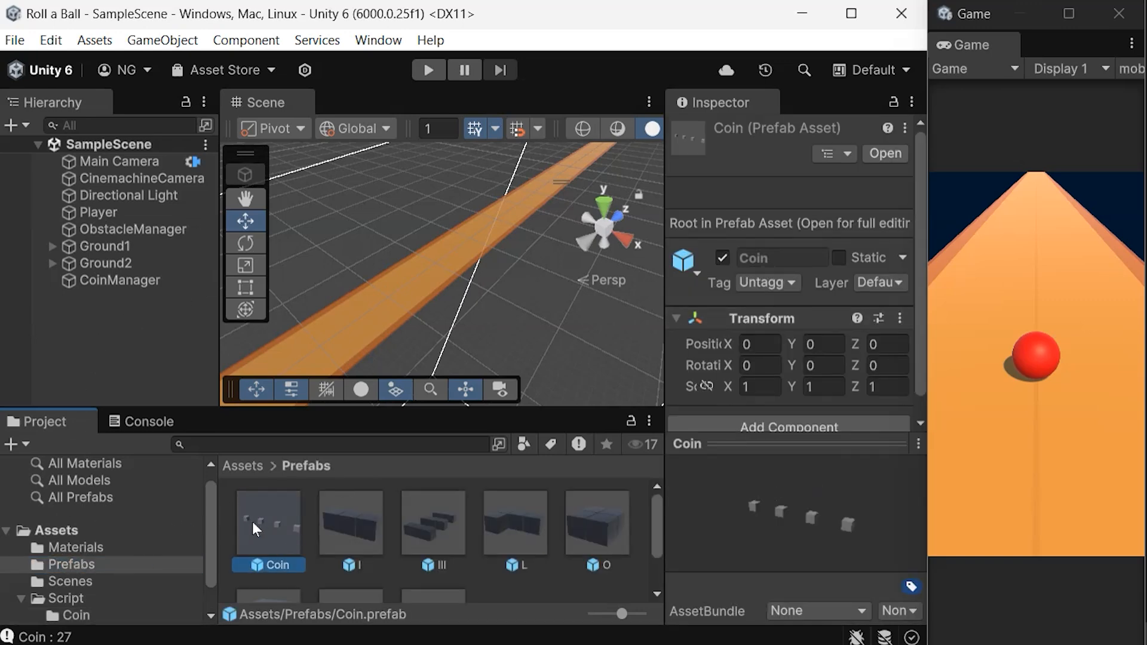
Attach the Destroyer script to the Coin prefab and replay, with coins logging up to 10.
click(68, 560)
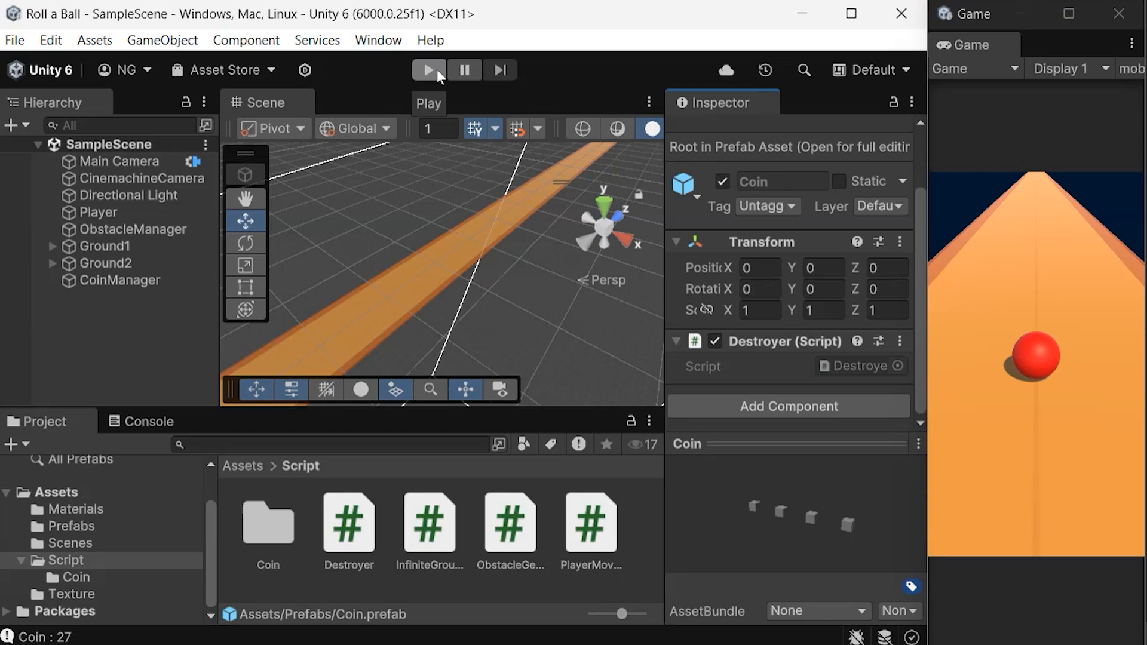
click(427, 70)
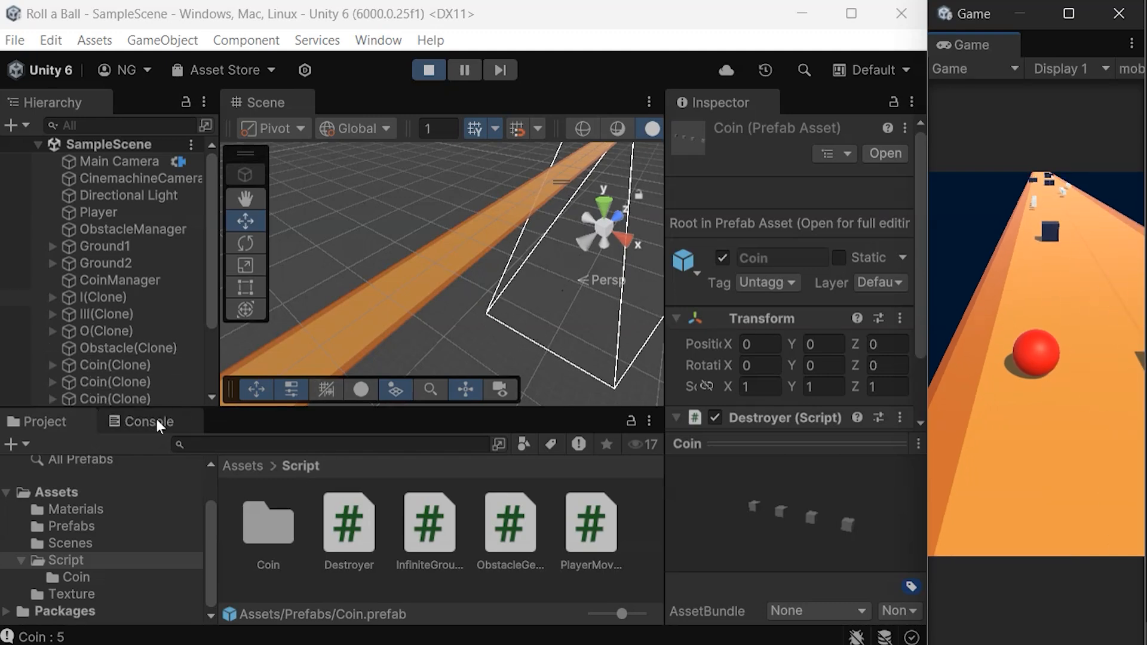
click(147, 422)
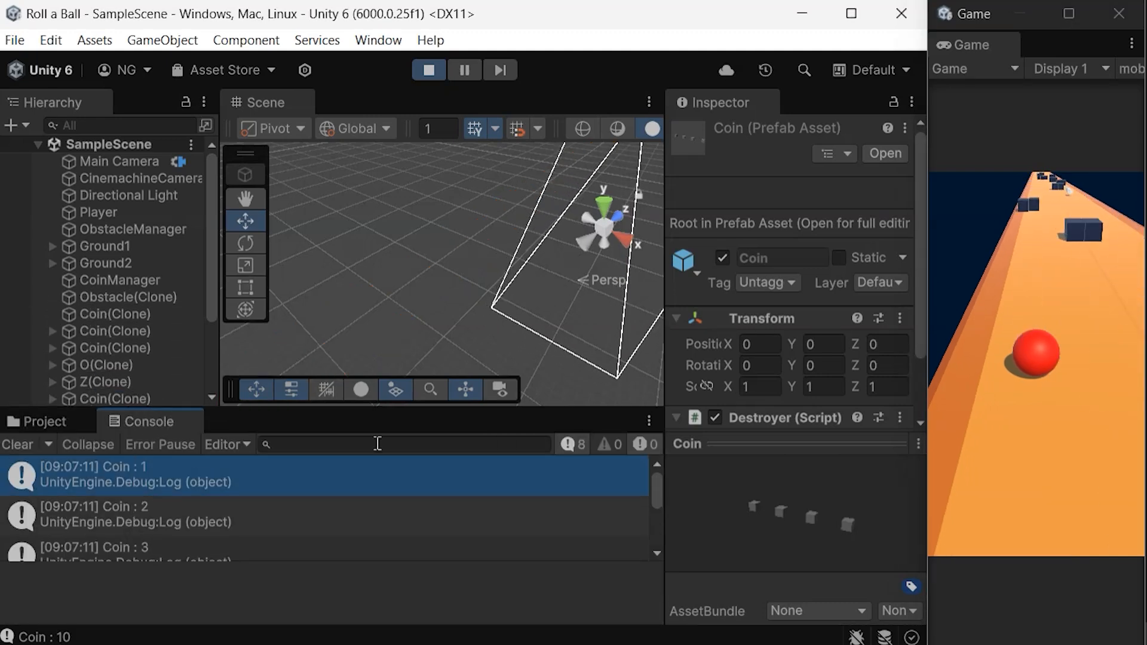